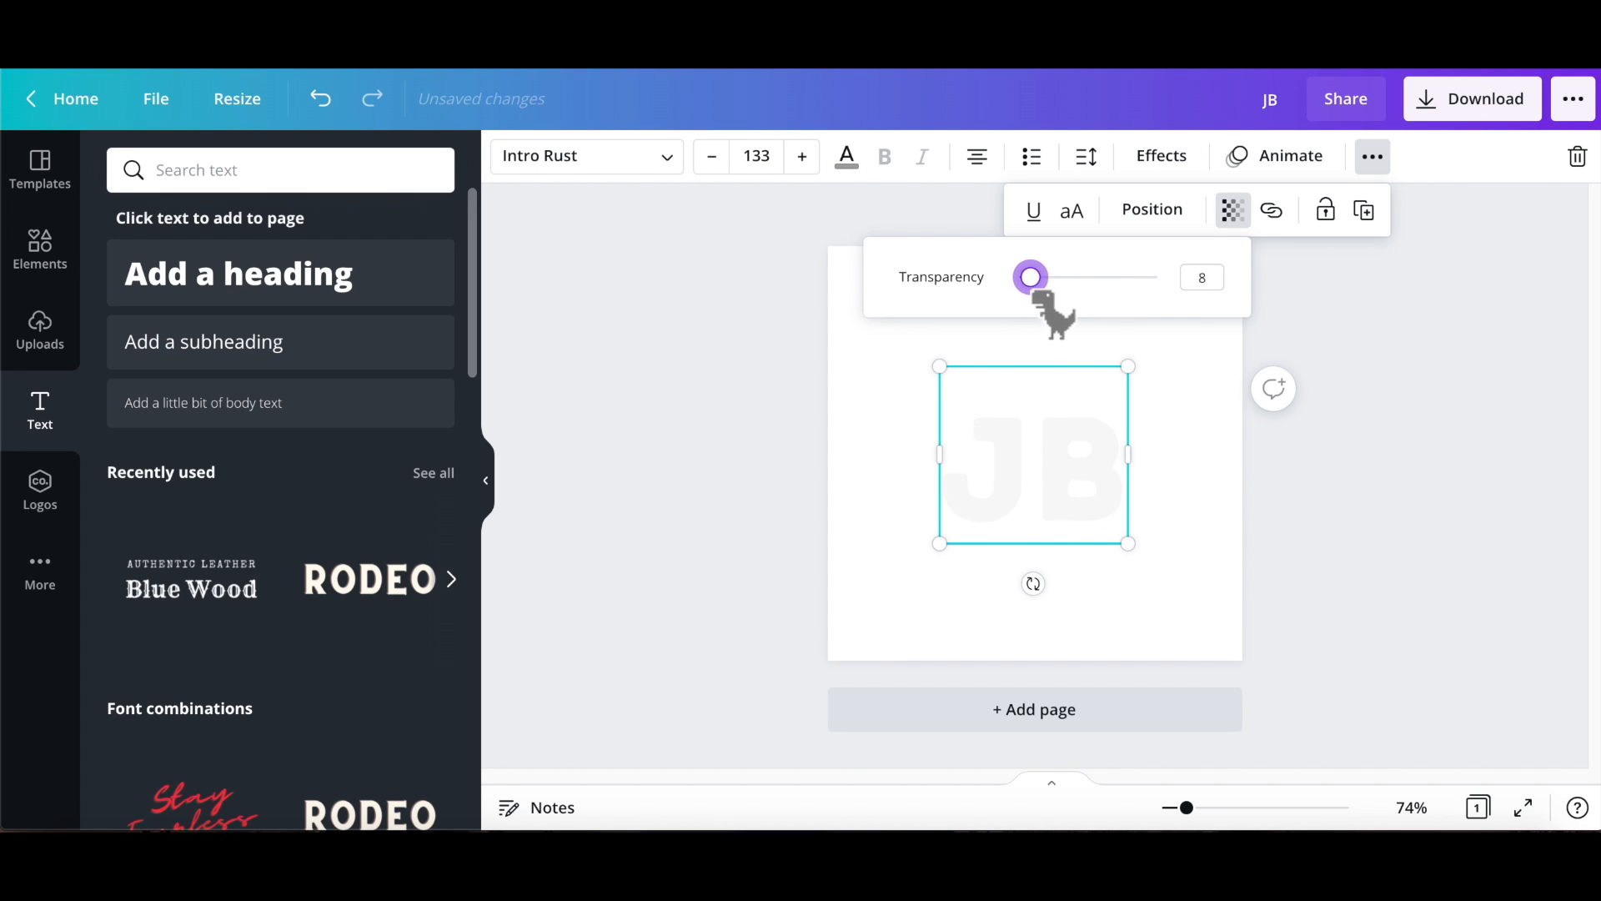
Drop the JB lettering's transparency to 8 so it reads as a faint watermark
{"action": "left_click", "coordinate": [1471, 99]}
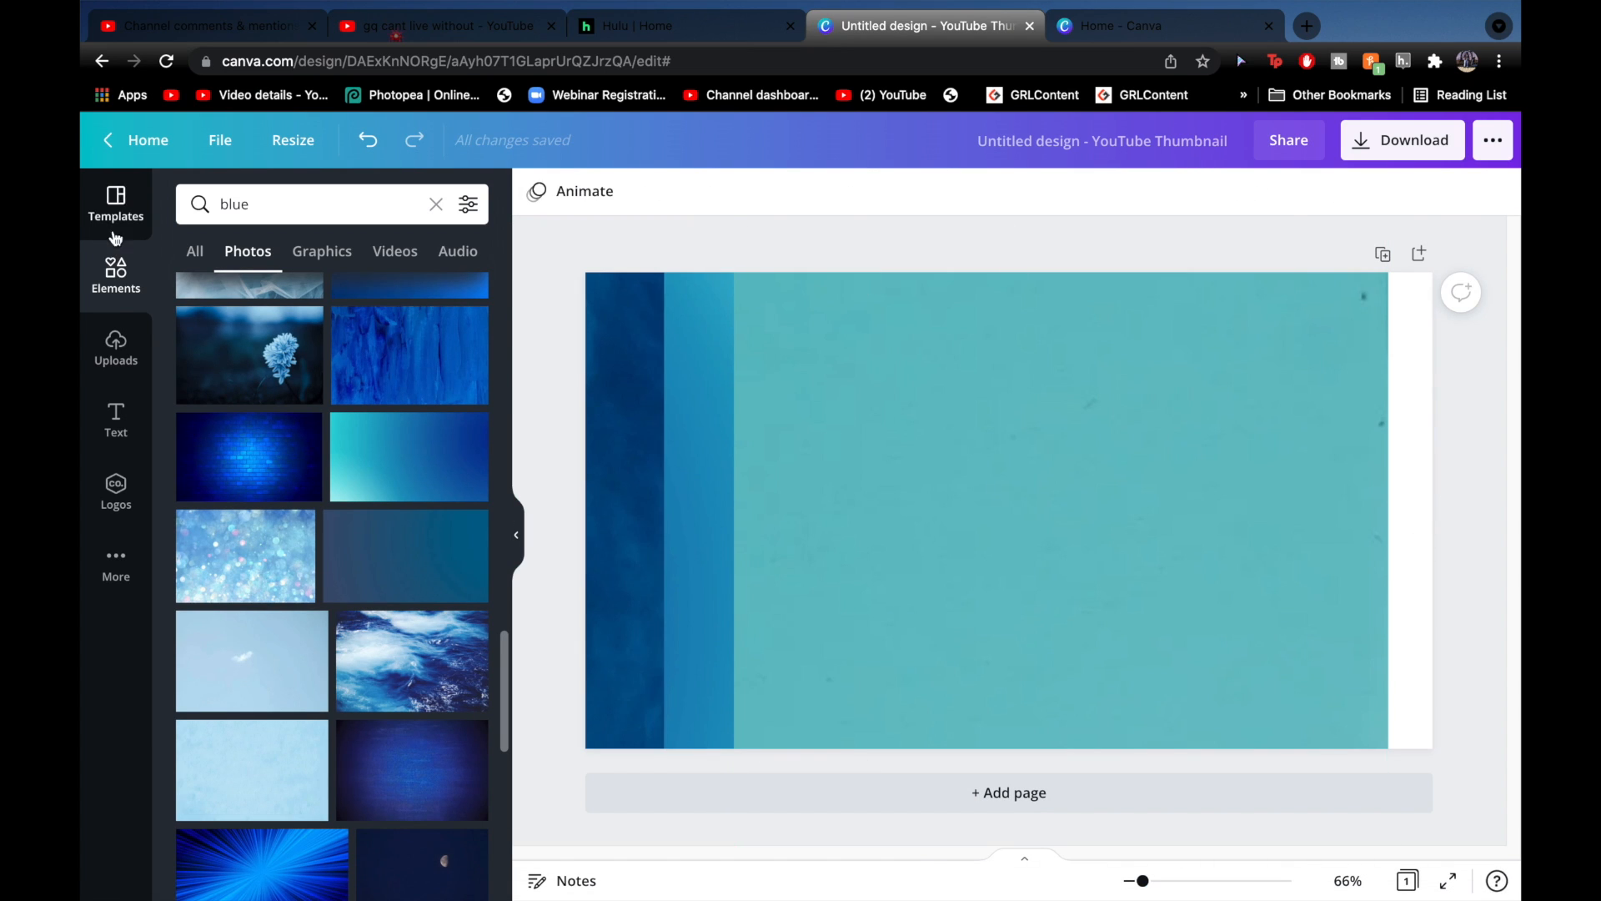
Add the creator cutout from Elements, shrink it and set it on the right, then search Elements for Frames
{"action": "left_click", "coordinate": [115, 347]}
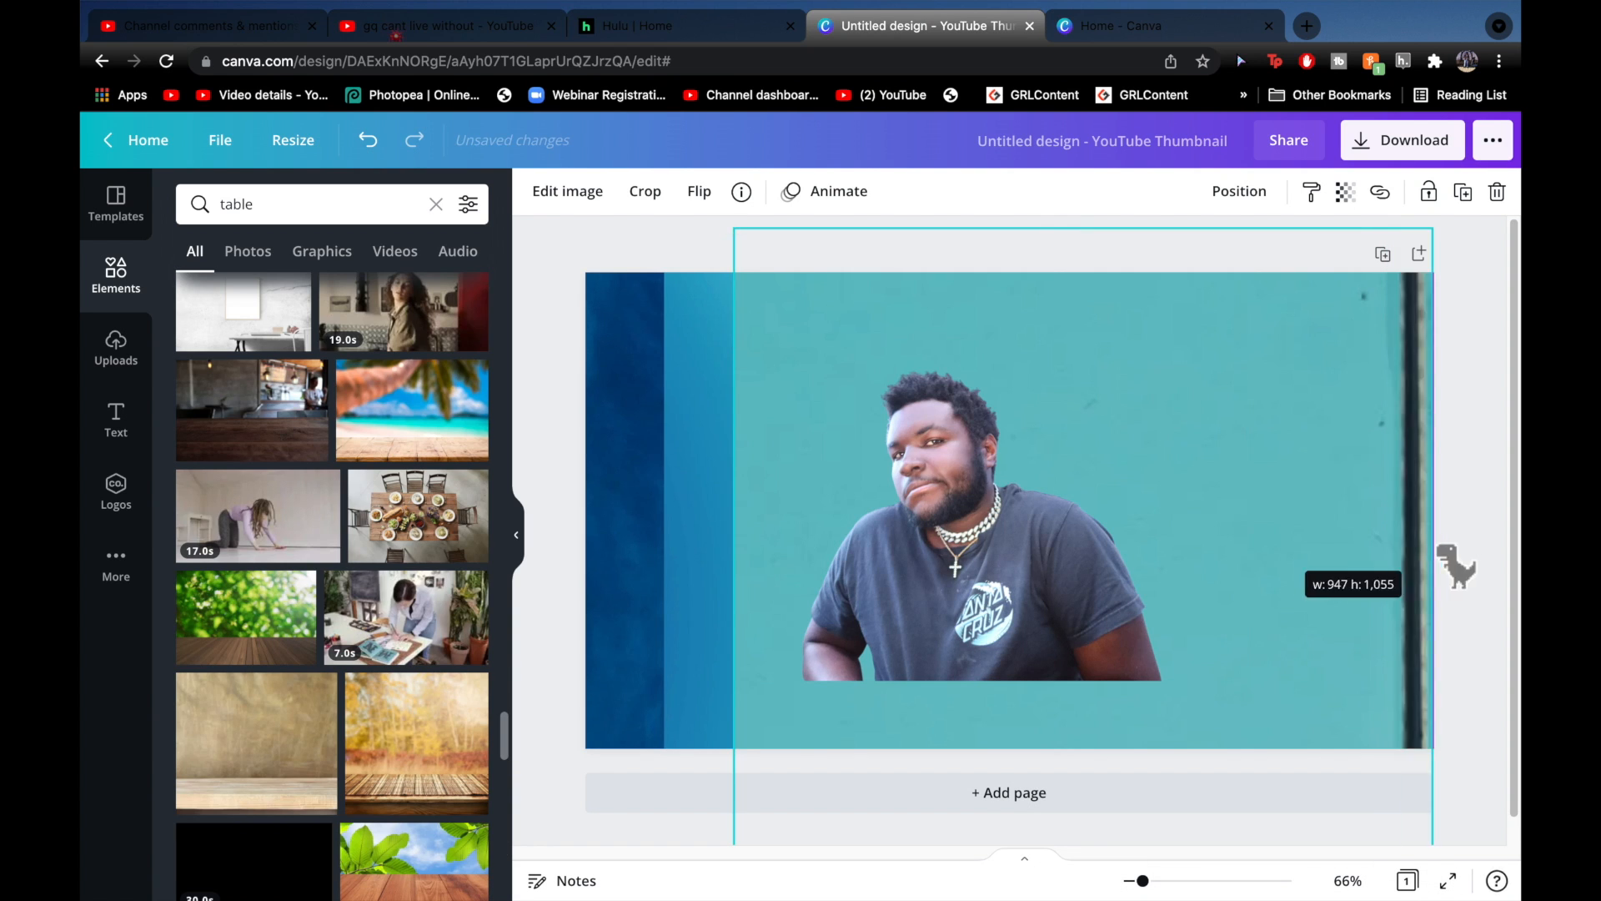
{"action": "left_click", "coordinate": [567, 190]}
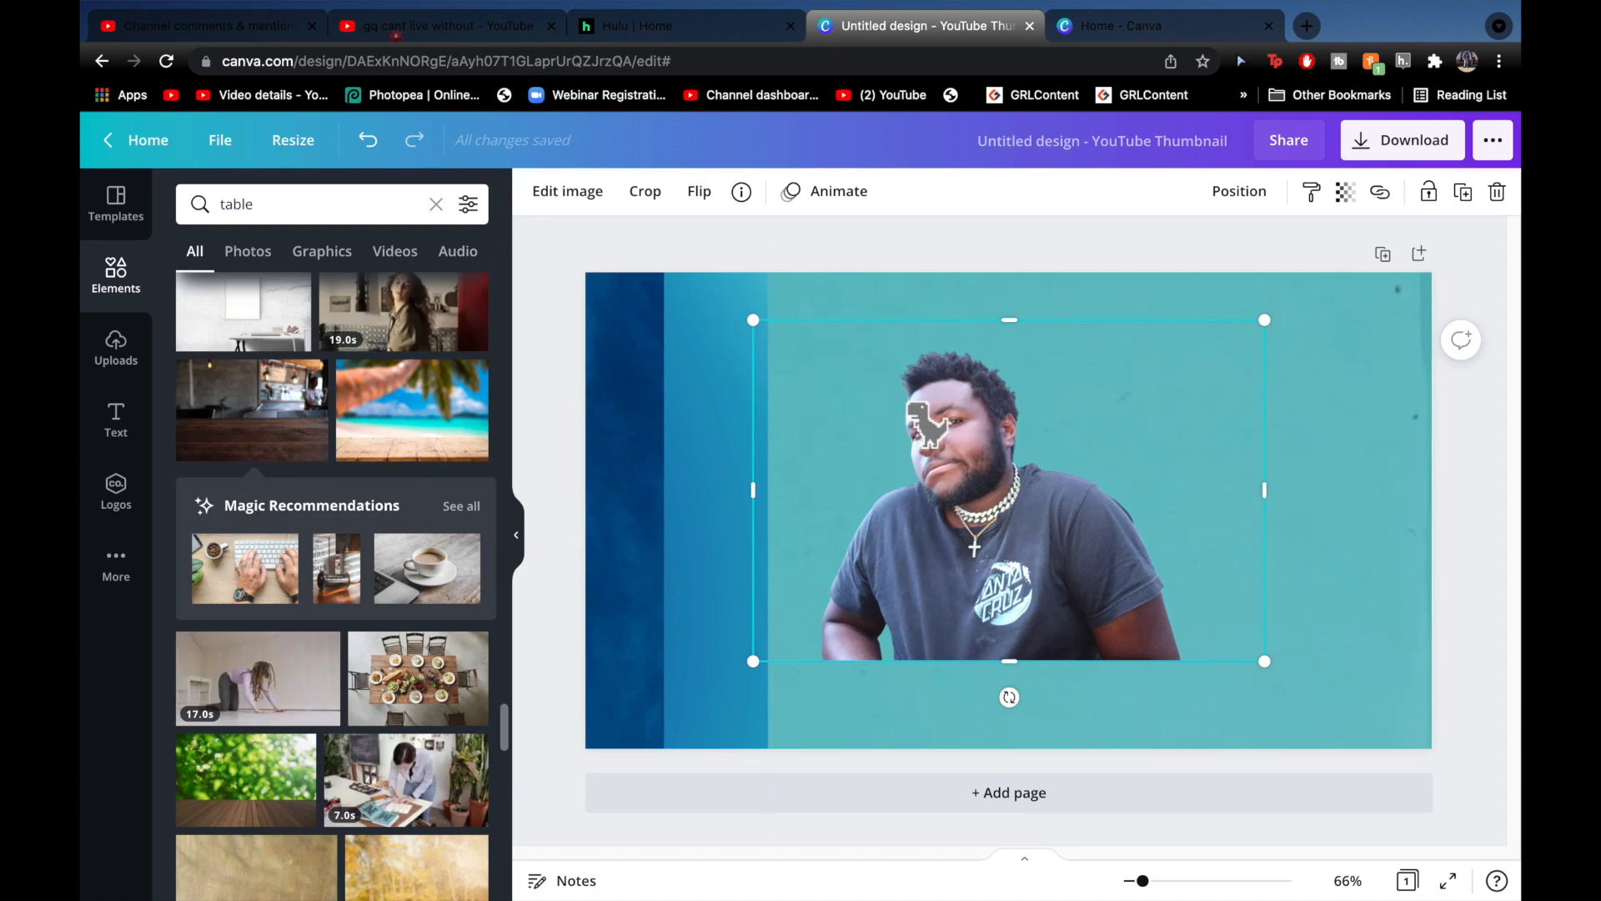
{"action": "left_click", "coordinate": [115, 347]}
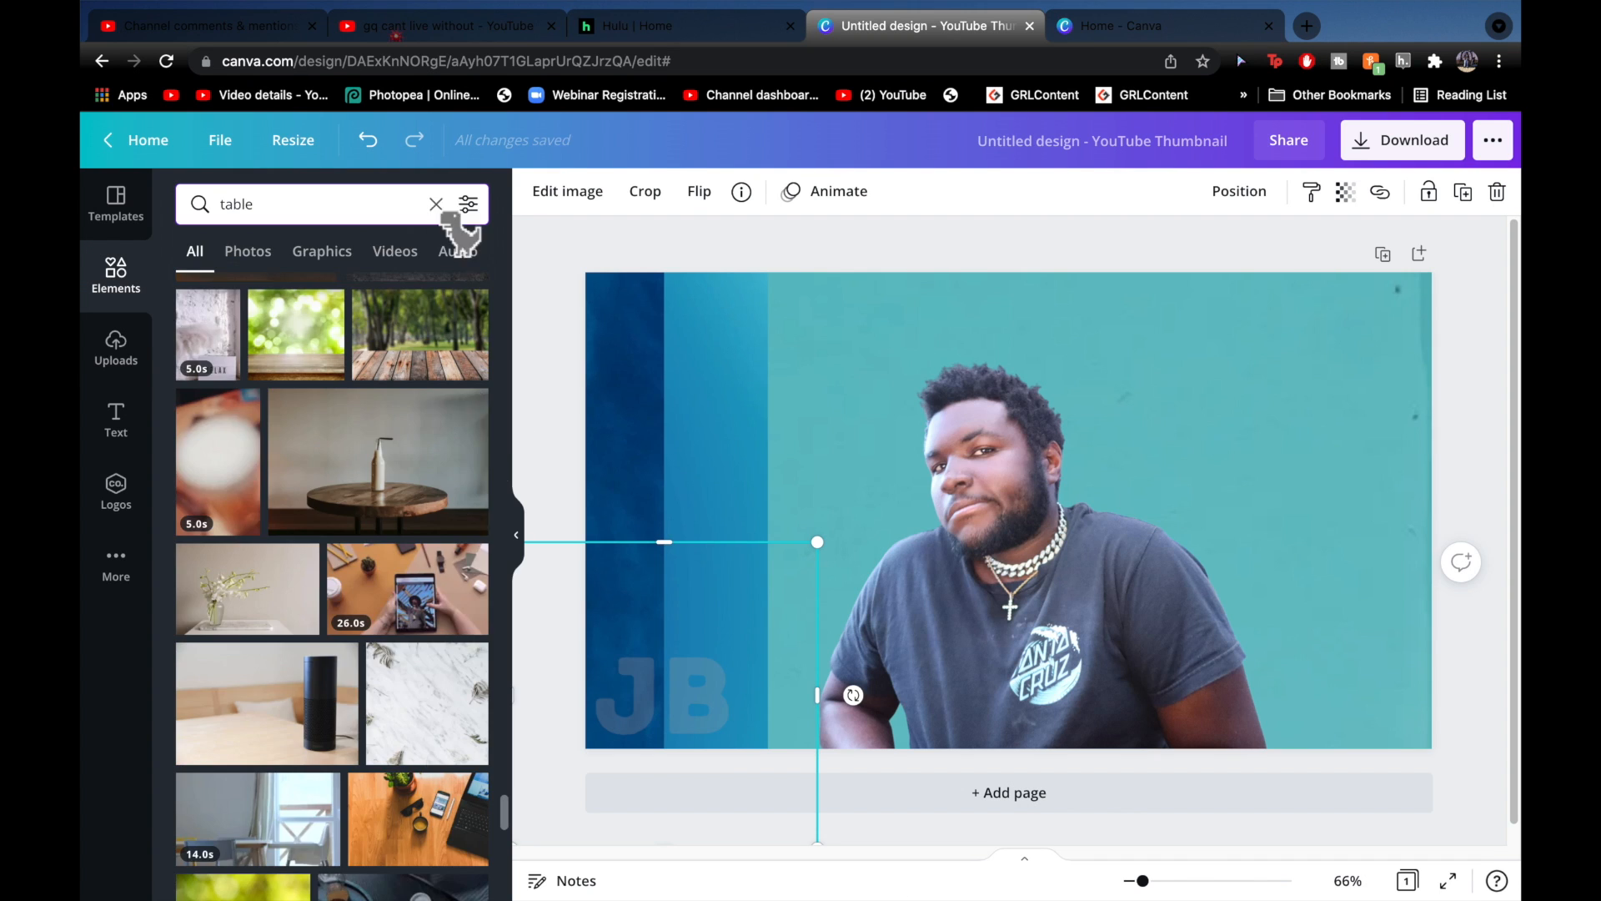
{"action": "type", "text": "Frames"}
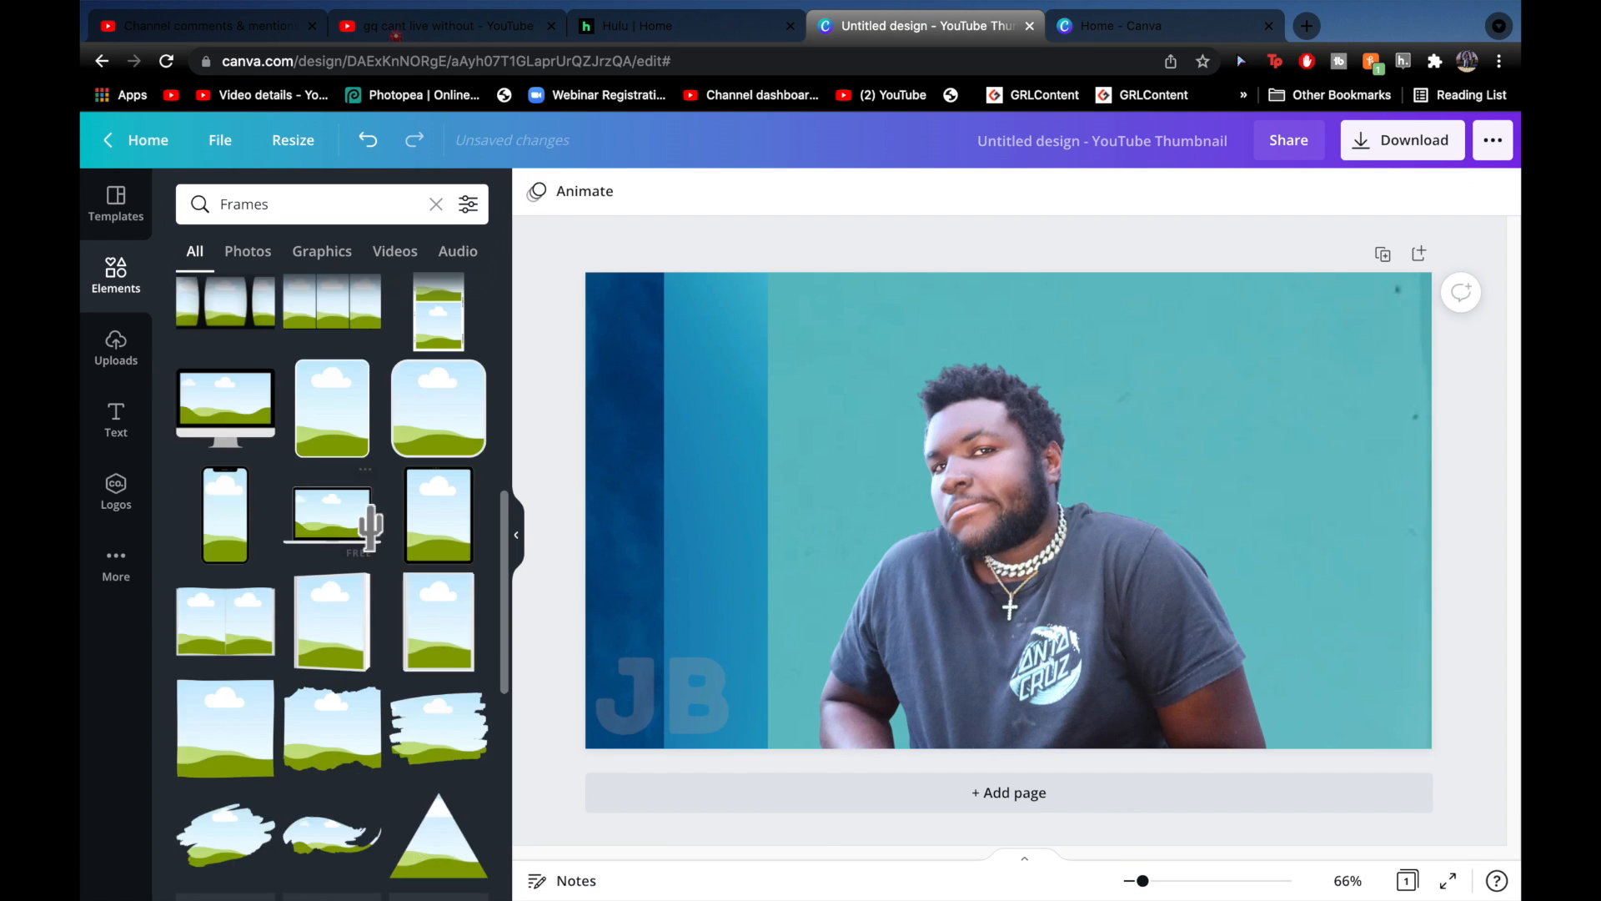
Add a 119×119 square in dark navy at bottom-left and a duplicate in the lighter stripe blue
{"action": "left_click", "coordinate": [435, 204]}
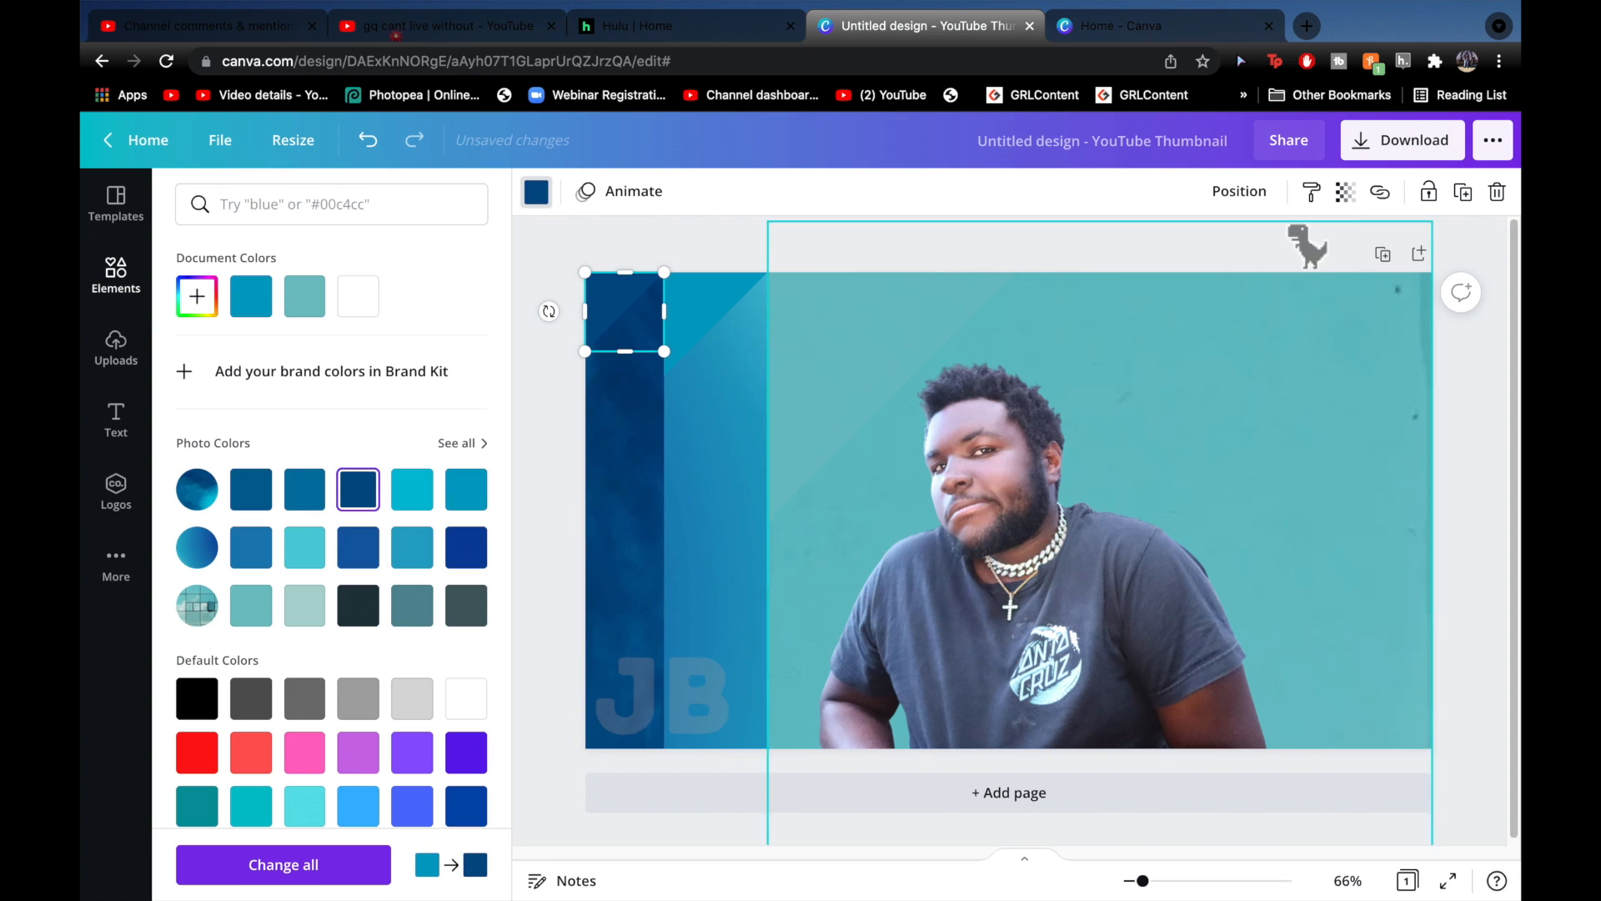
{"action": "left_click", "coordinate": [1346, 191]}
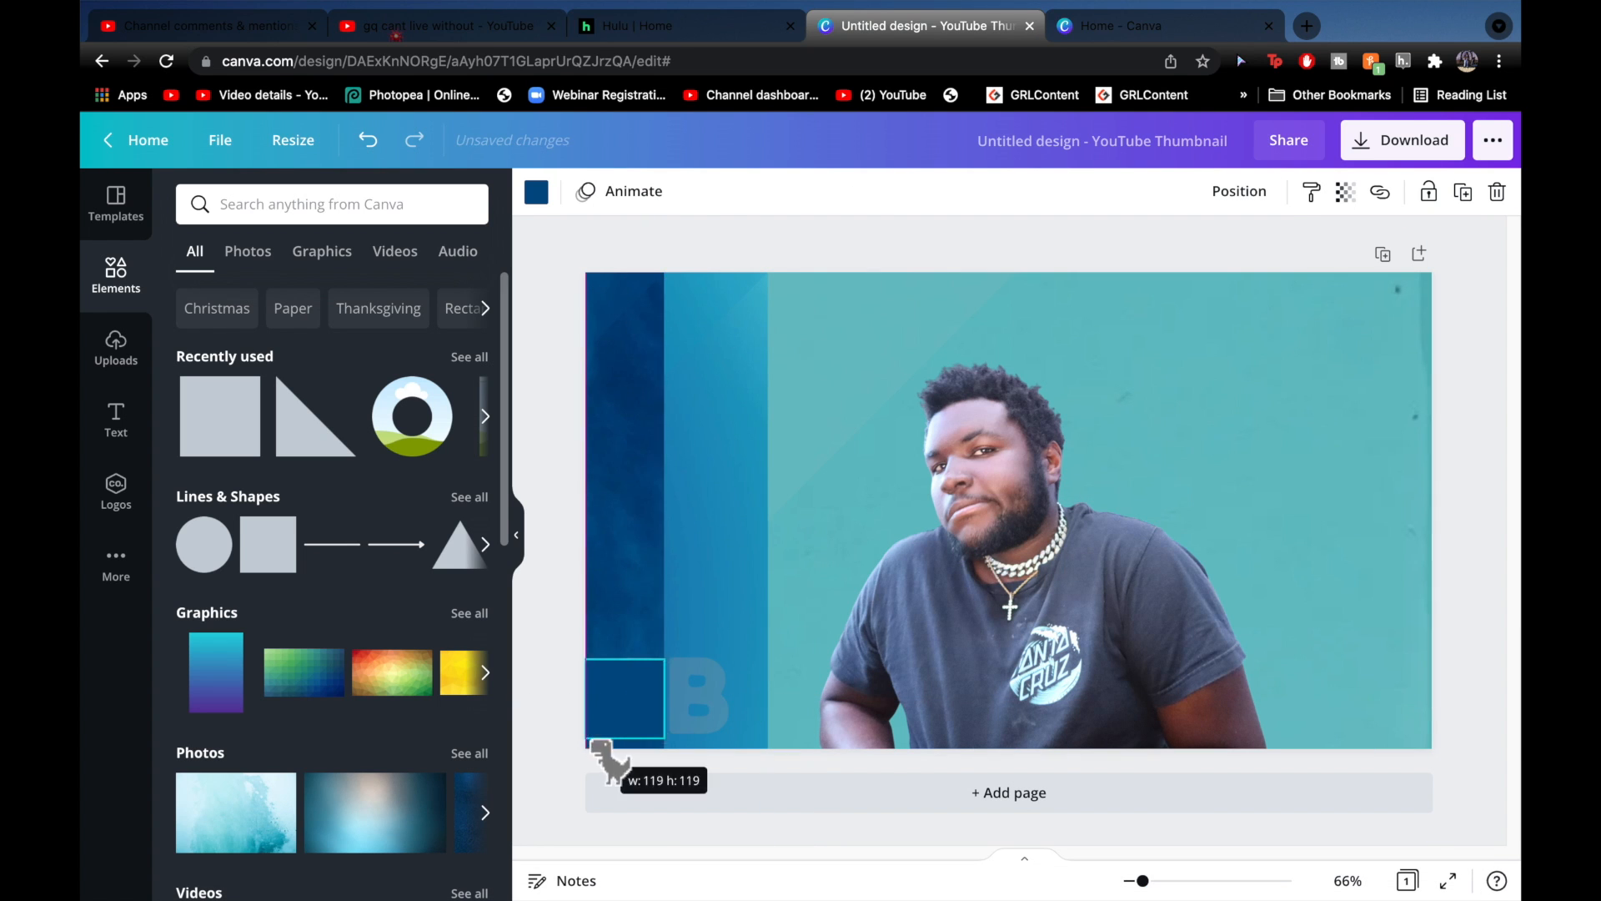
{"action": "left_click_drag", "start_coordinate": [626, 699], "coordinate": [921, 600]}
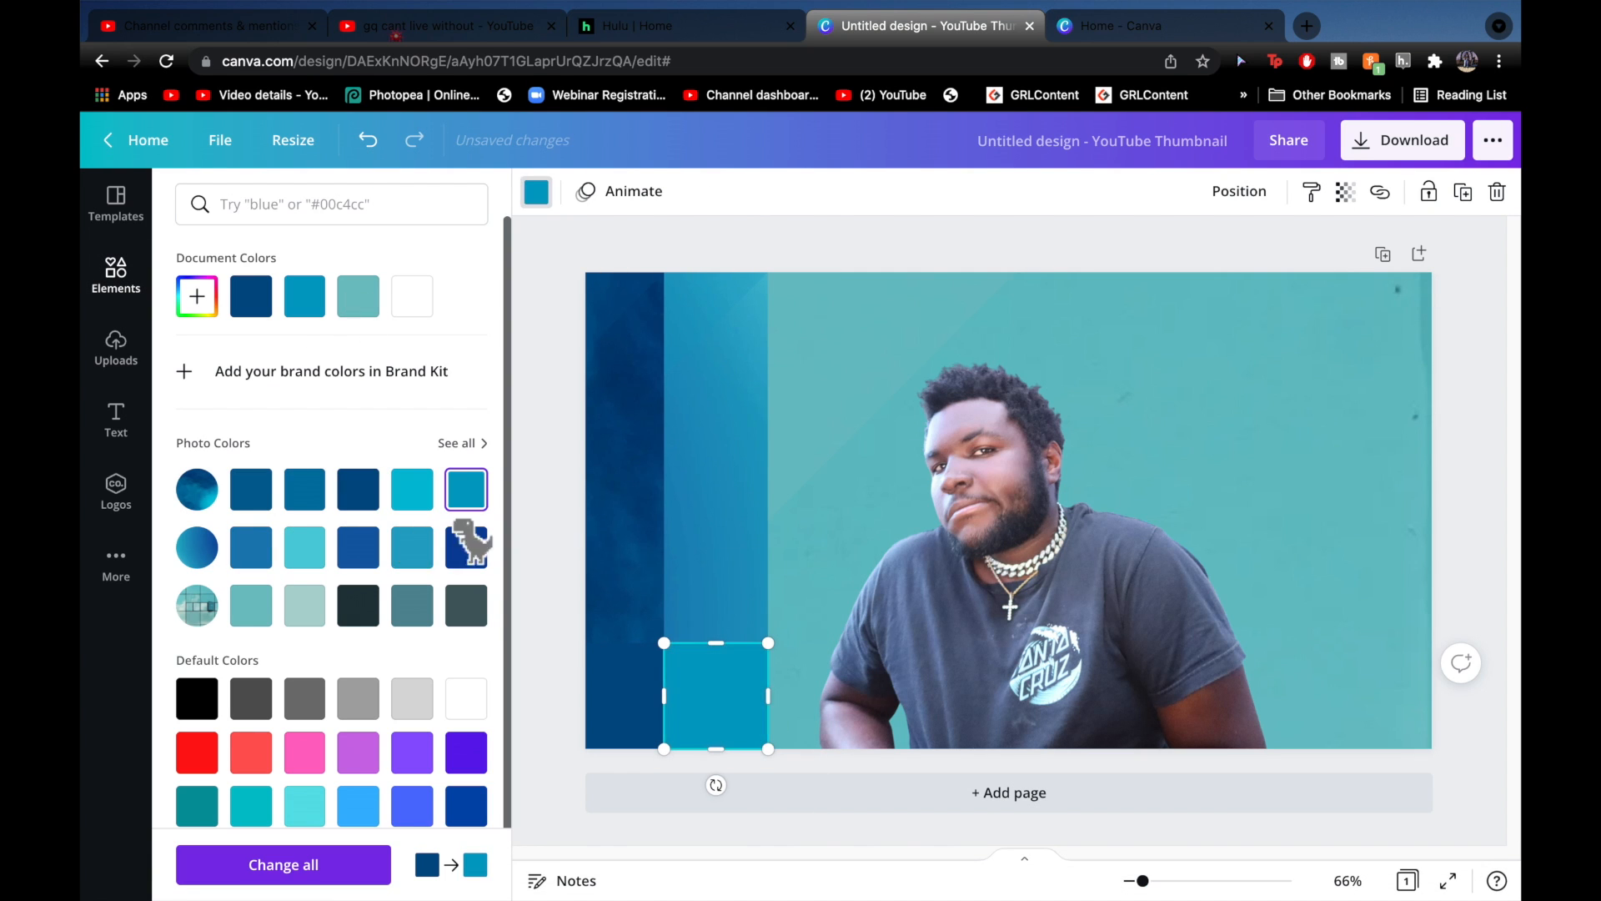
{"action": "left_click", "coordinate": [1346, 190]}
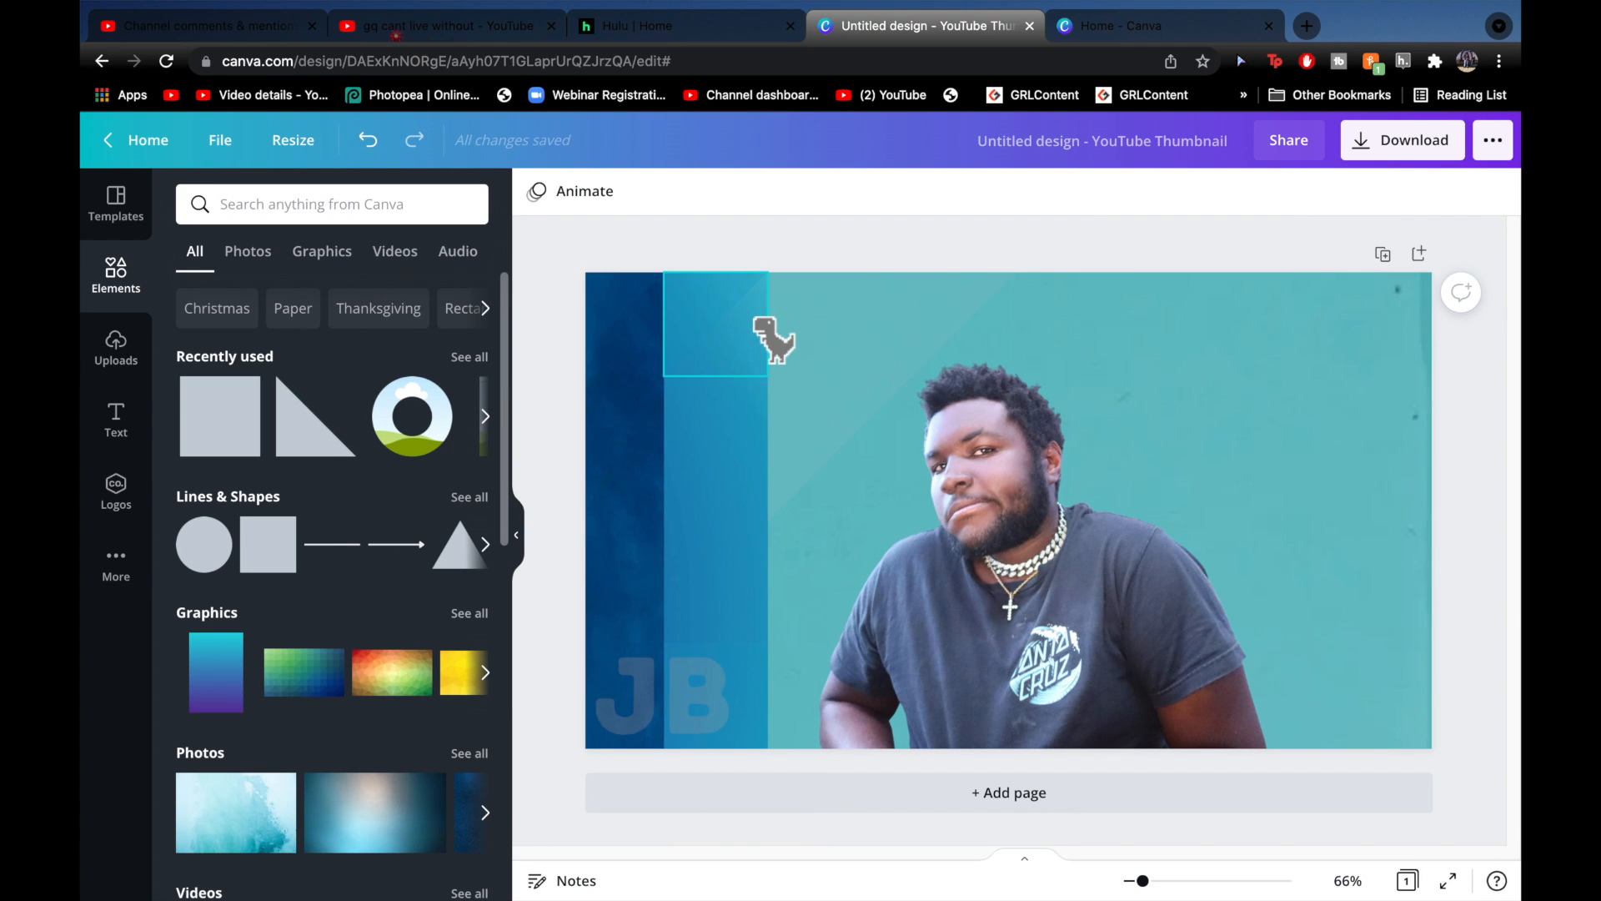
Bring forward the Chrome window with the blank YouTube Thumbnail design and its Uploads list
{"action": "left_click", "coordinate": [115, 347]}
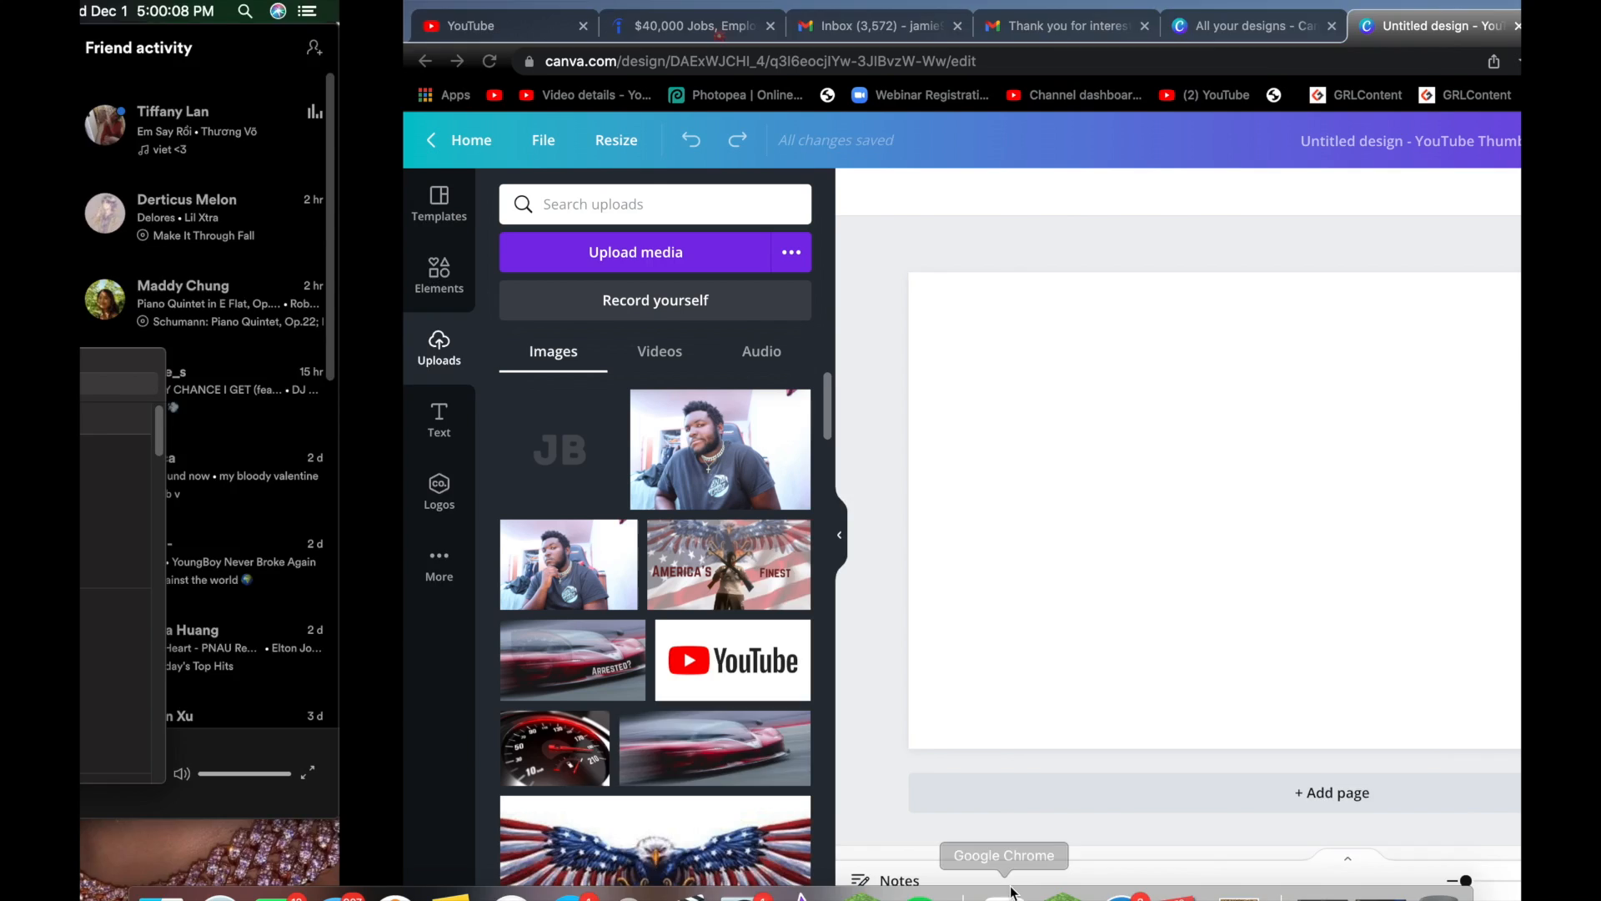
{"action": "left_click", "coordinate": [636, 252]}
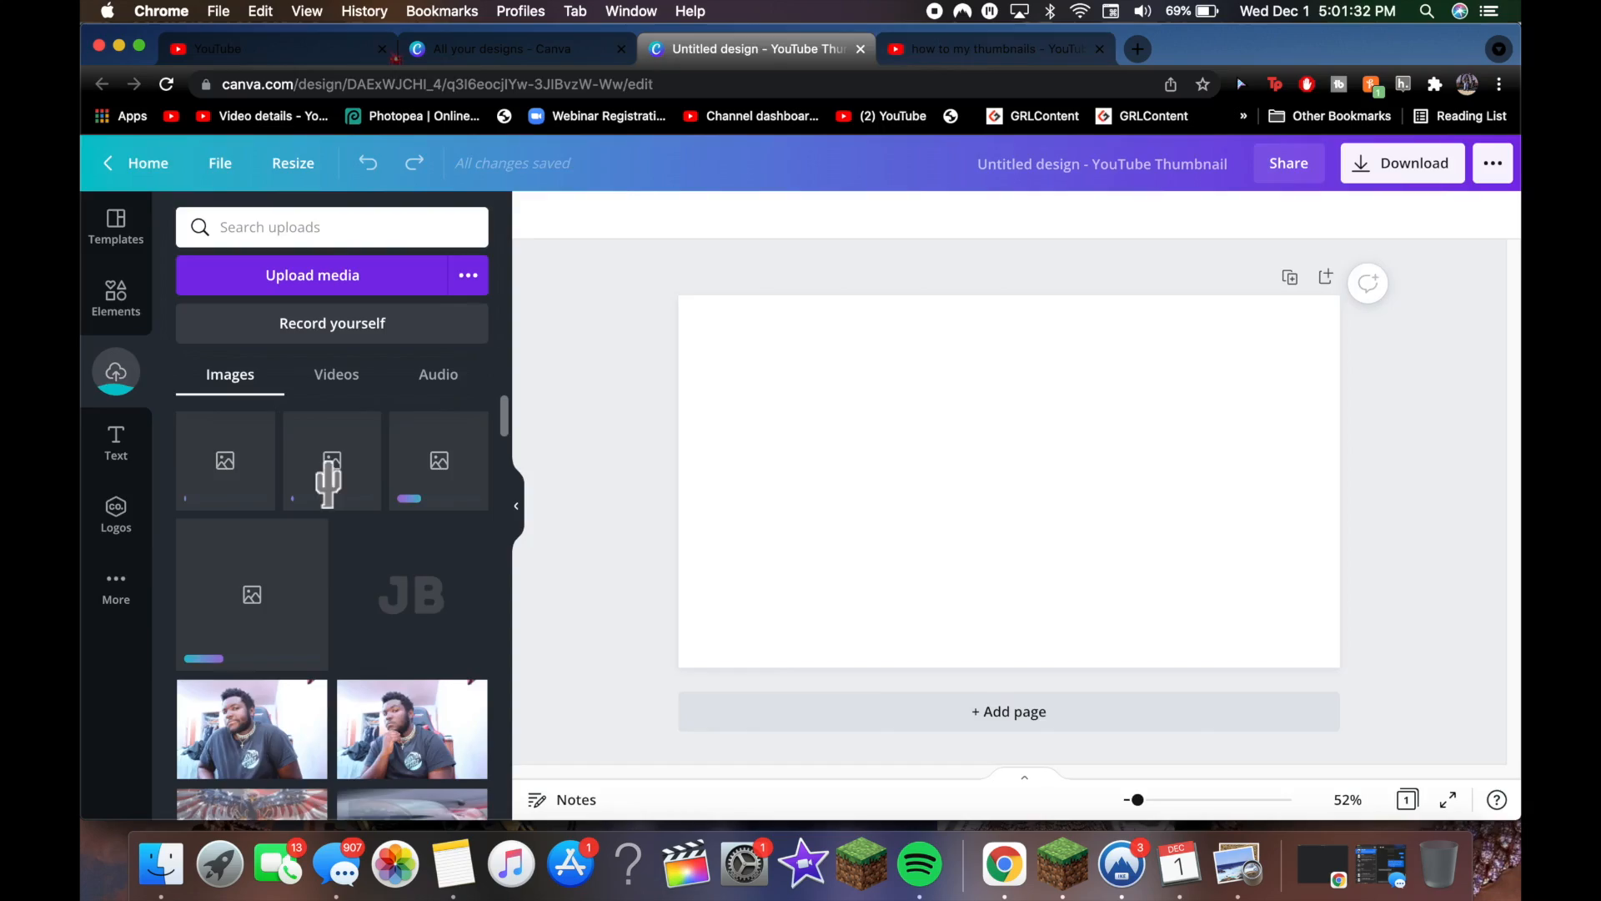
Review filtered YouTube results for Canva thumbnail tutorials, flipping back to the design between looks
{"action": "left_click", "coordinate": [990, 49]}
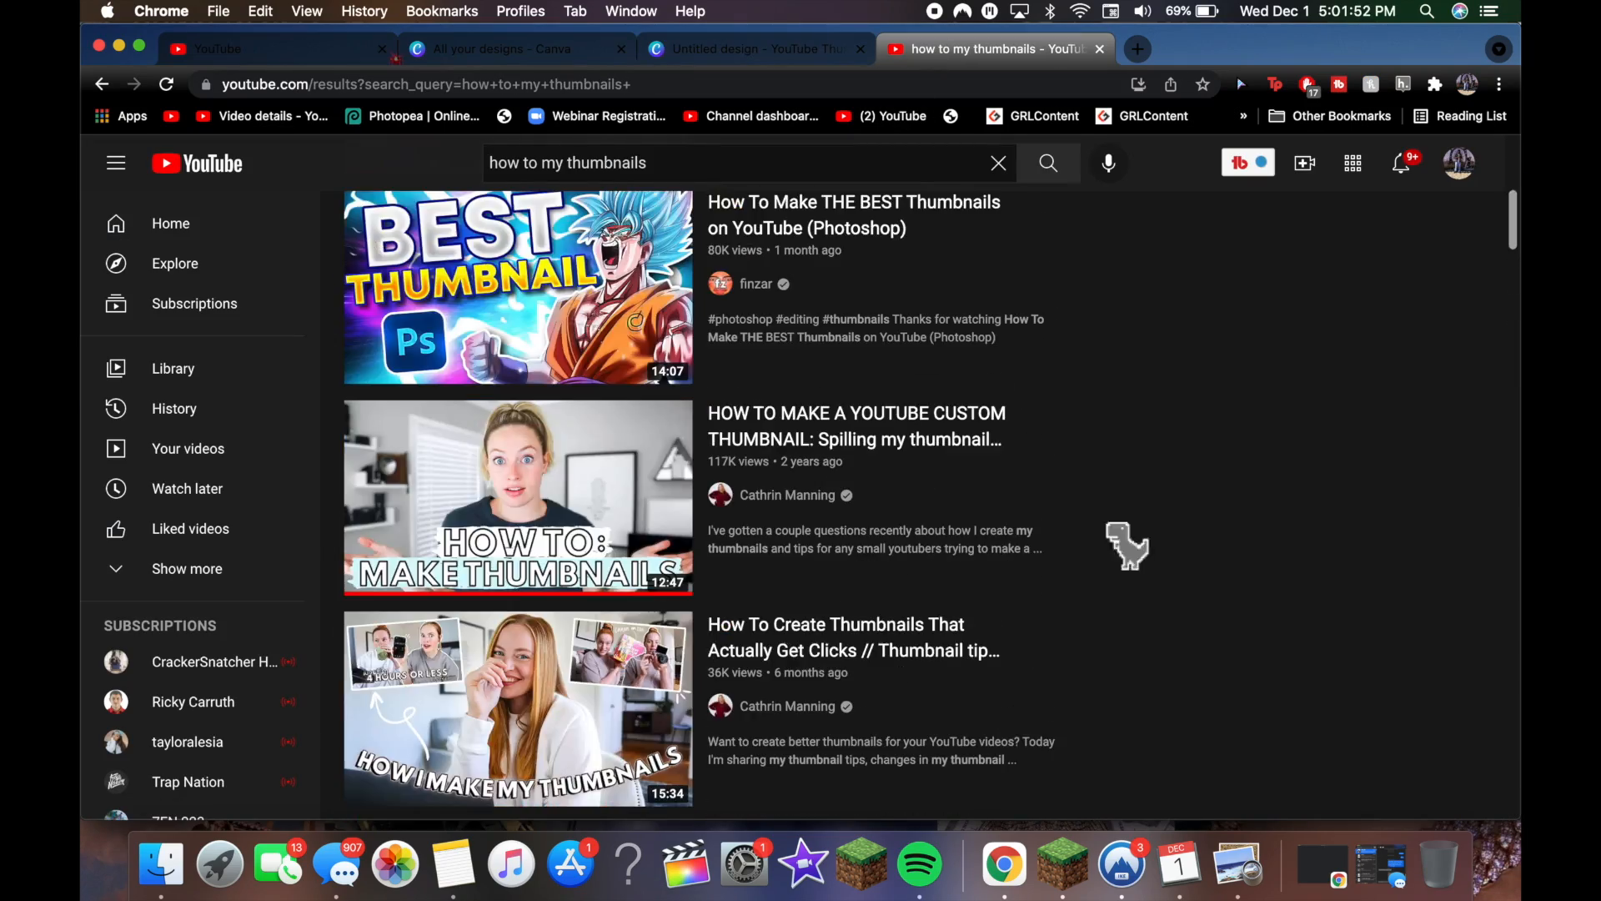
{"action": "left_click", "coordinate": [388, 225]}
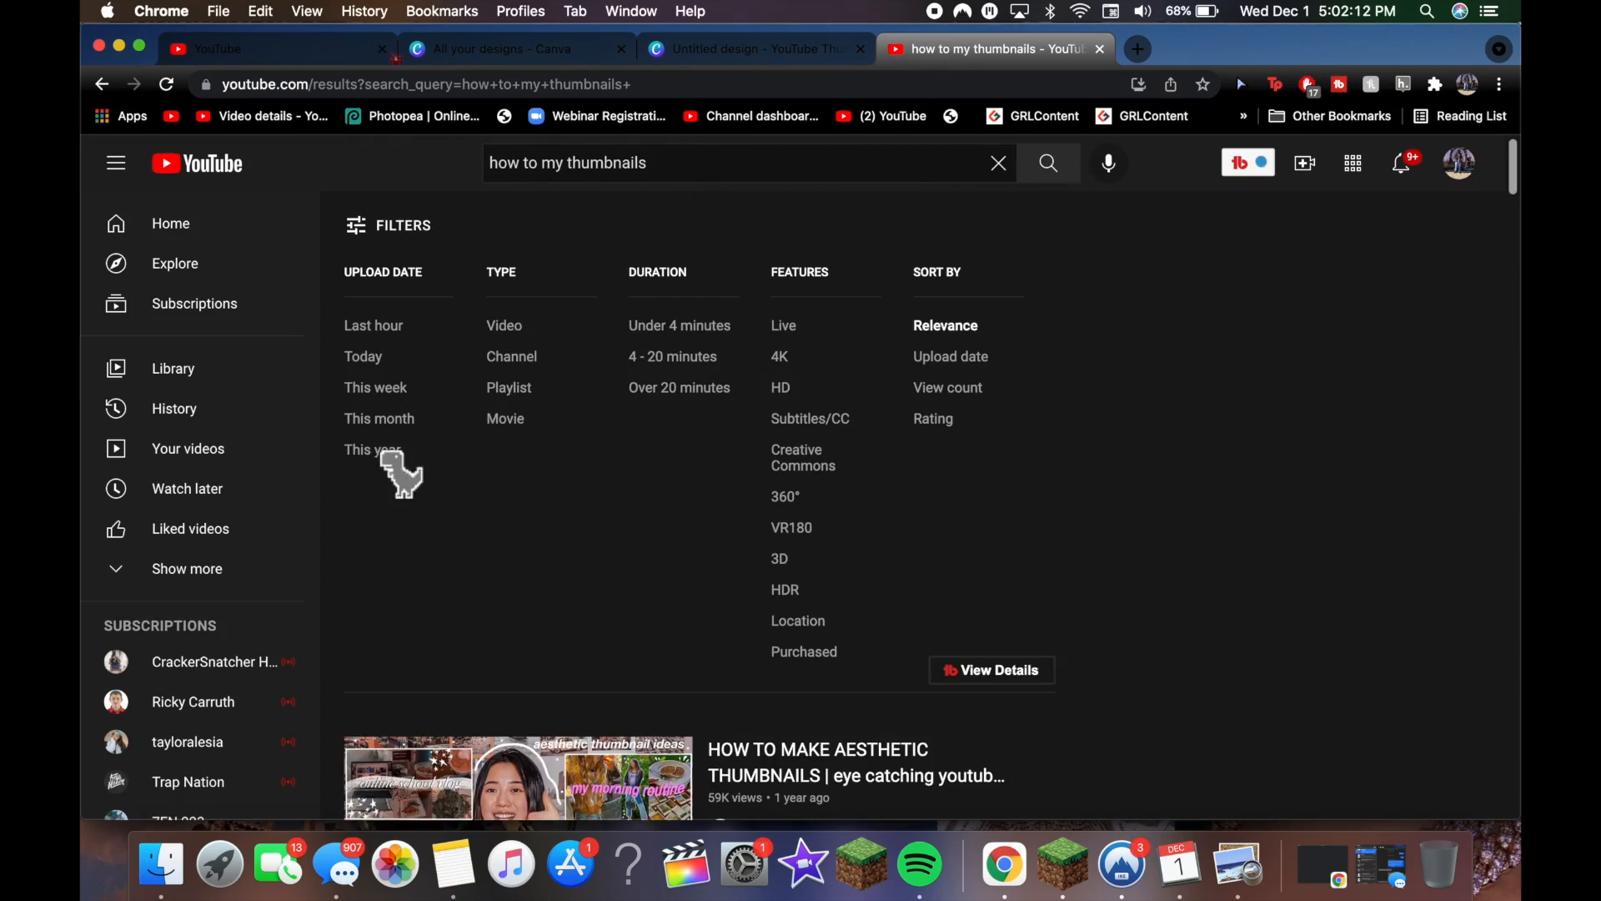
{"action": "scroll", "scroll_direction": "down", "scroll_amount": 3}
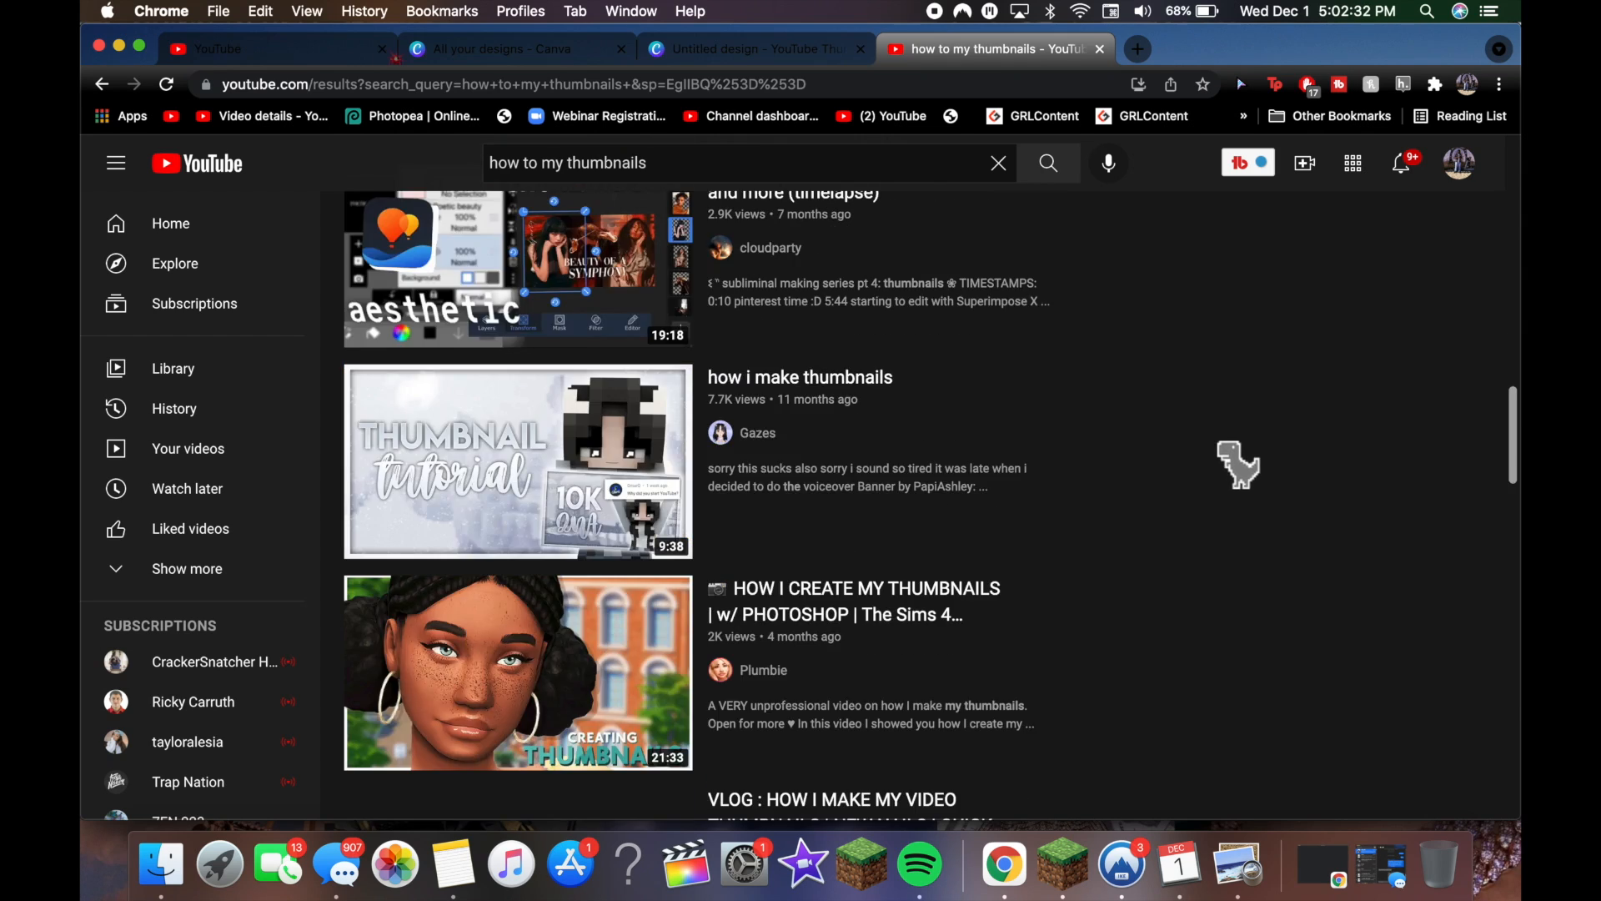
{"action": "left_click", "coordinate": [757, 49]}
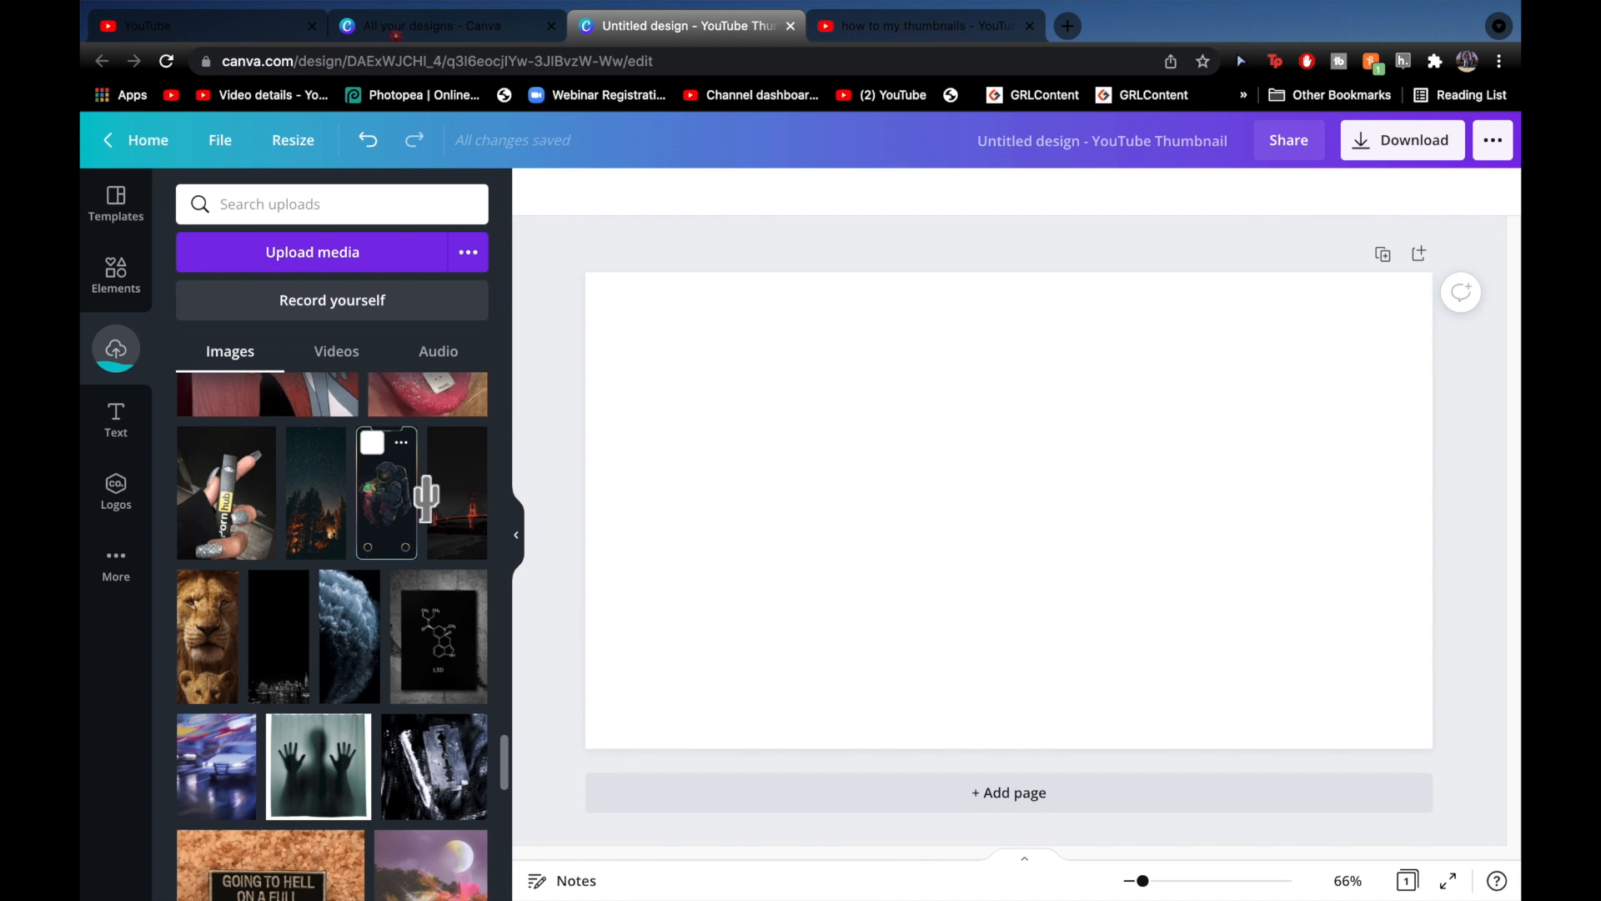
{"action": "left_click", "coordinate": [919, 25]}
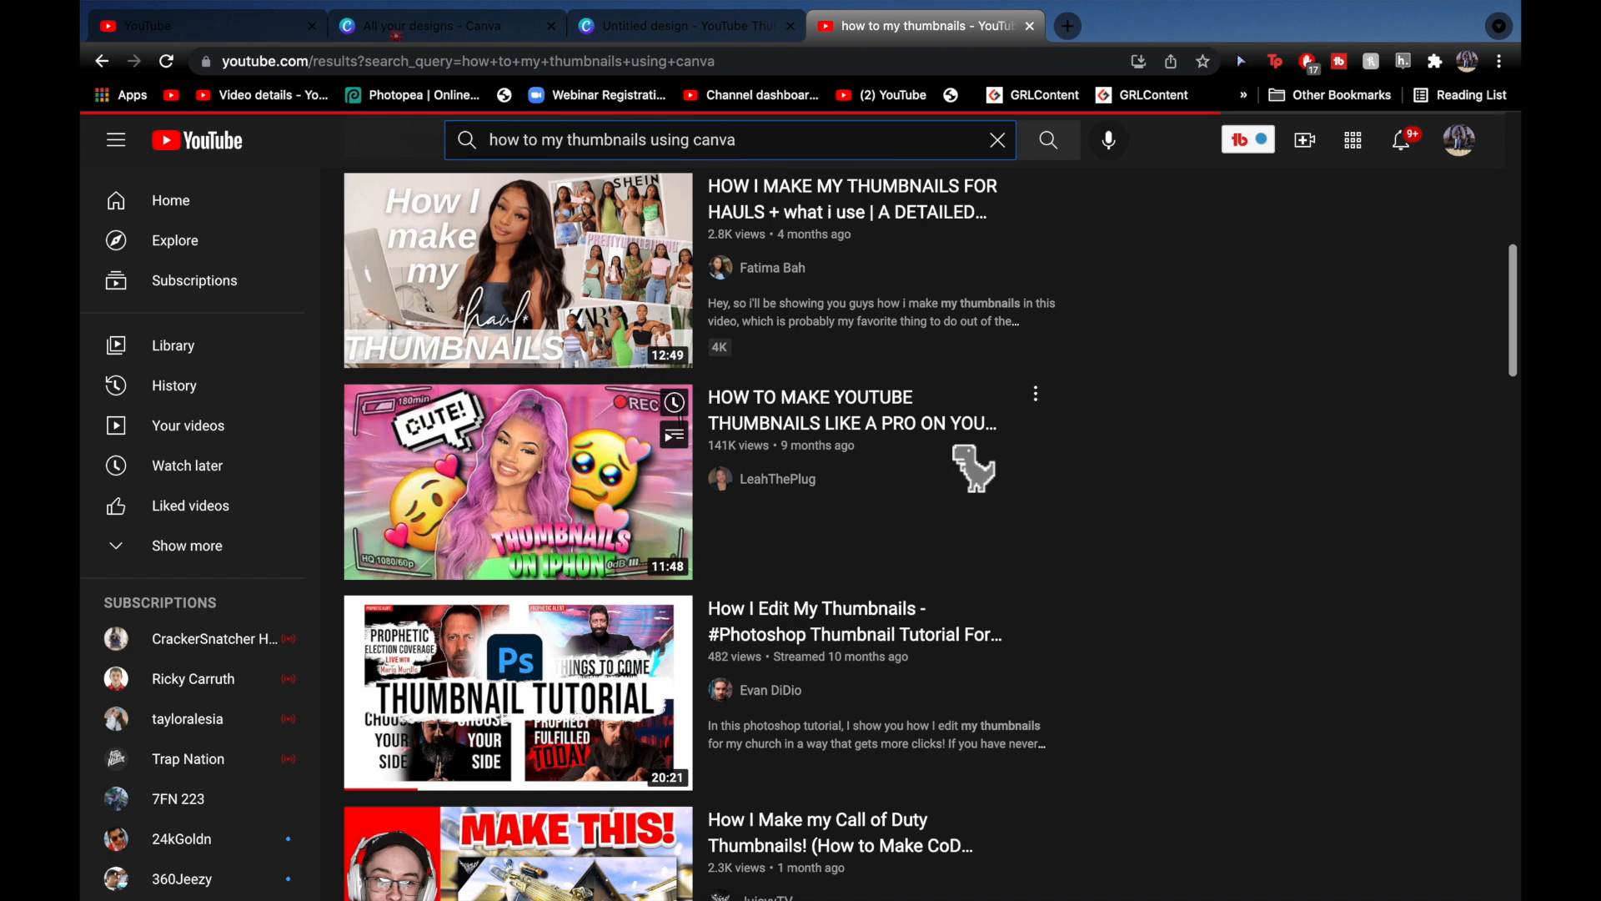
{"action": "left_click", "coordinate": [684, 25]}
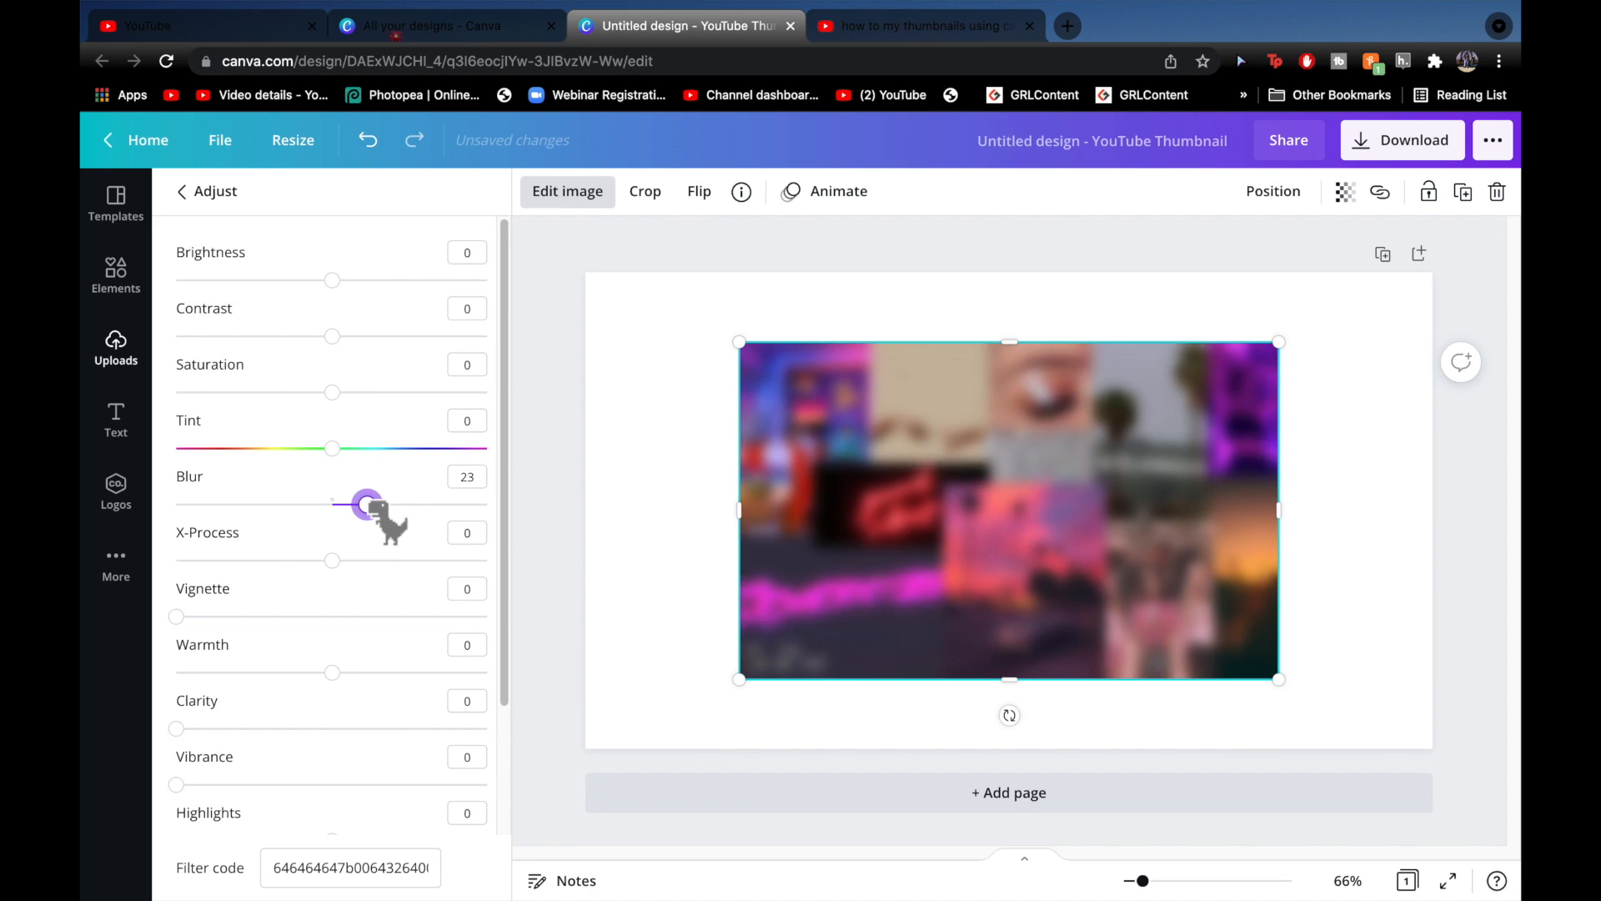
Blur the uploaded collage to 23, stretch it across the page, and add the cutout without the shadow effect
{"action": "left_click_drag", "start_coordinate": [366, 503], "coordinate": [356, 503]}
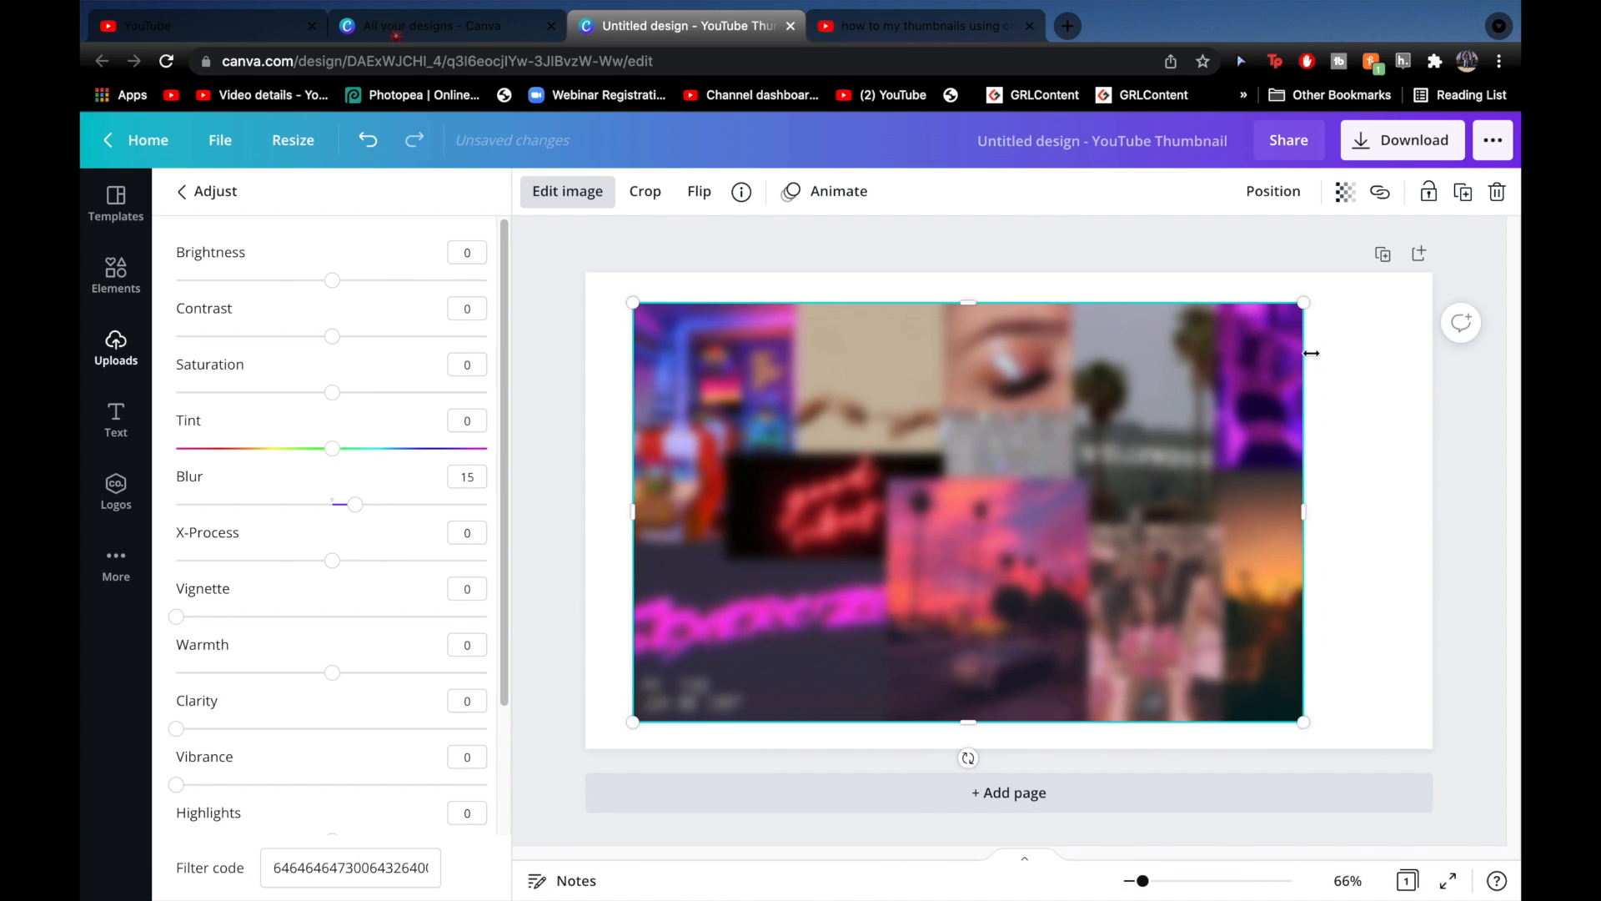
{"action": "left_click_drag", "start_coordinate": [967, 722], "coordinate": [1091, 722]}
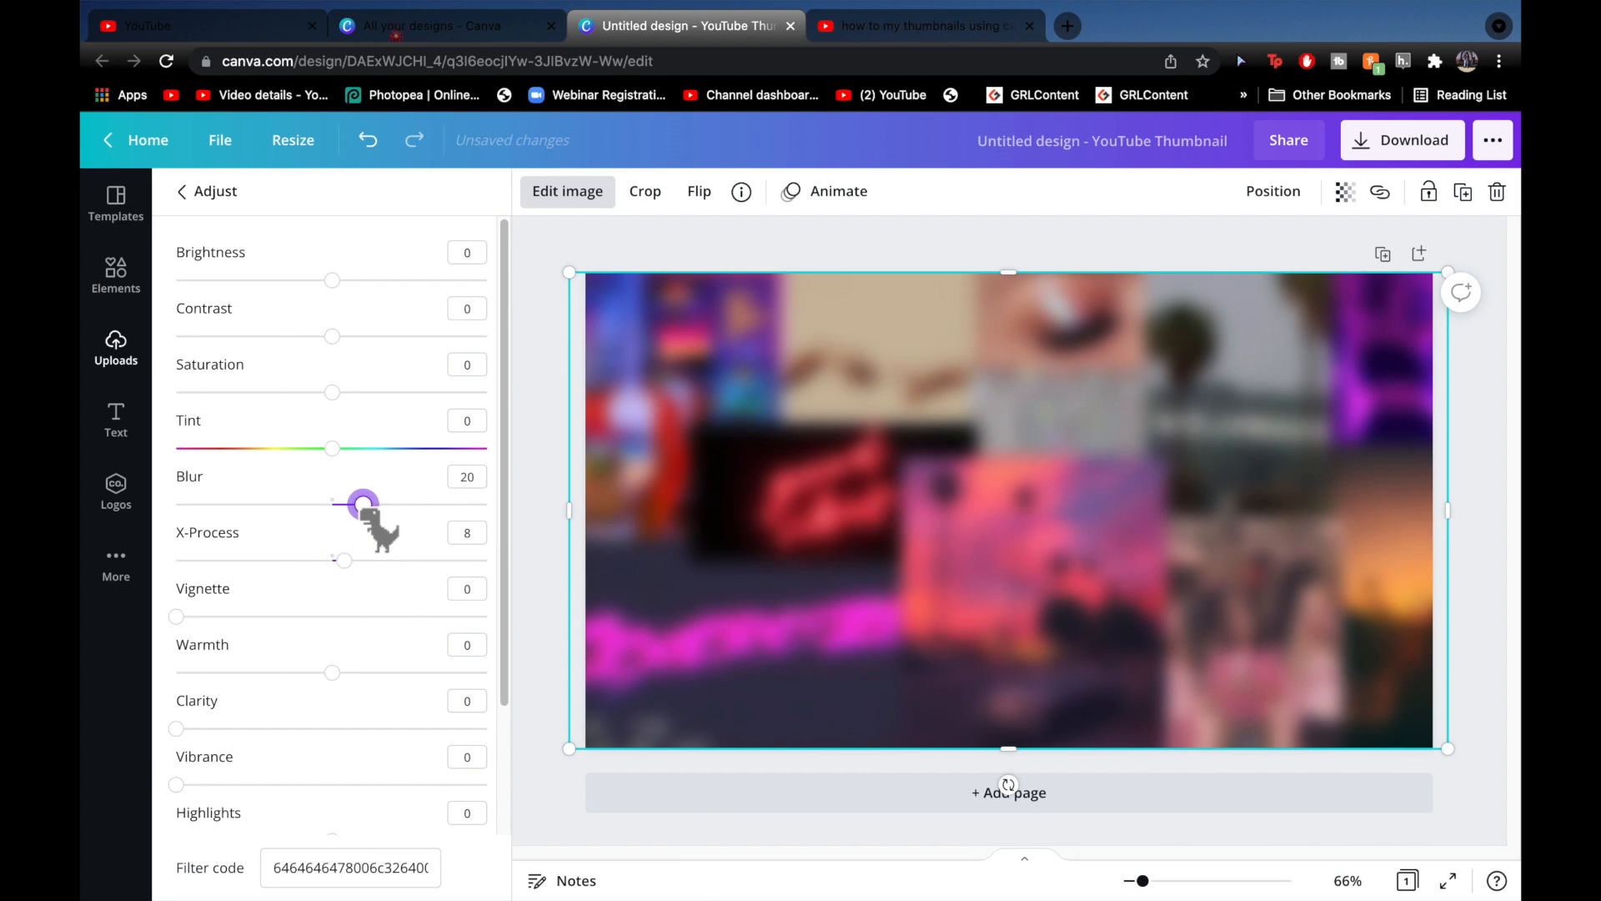
{"action": "left_click", "coordinate": [115, 347]}
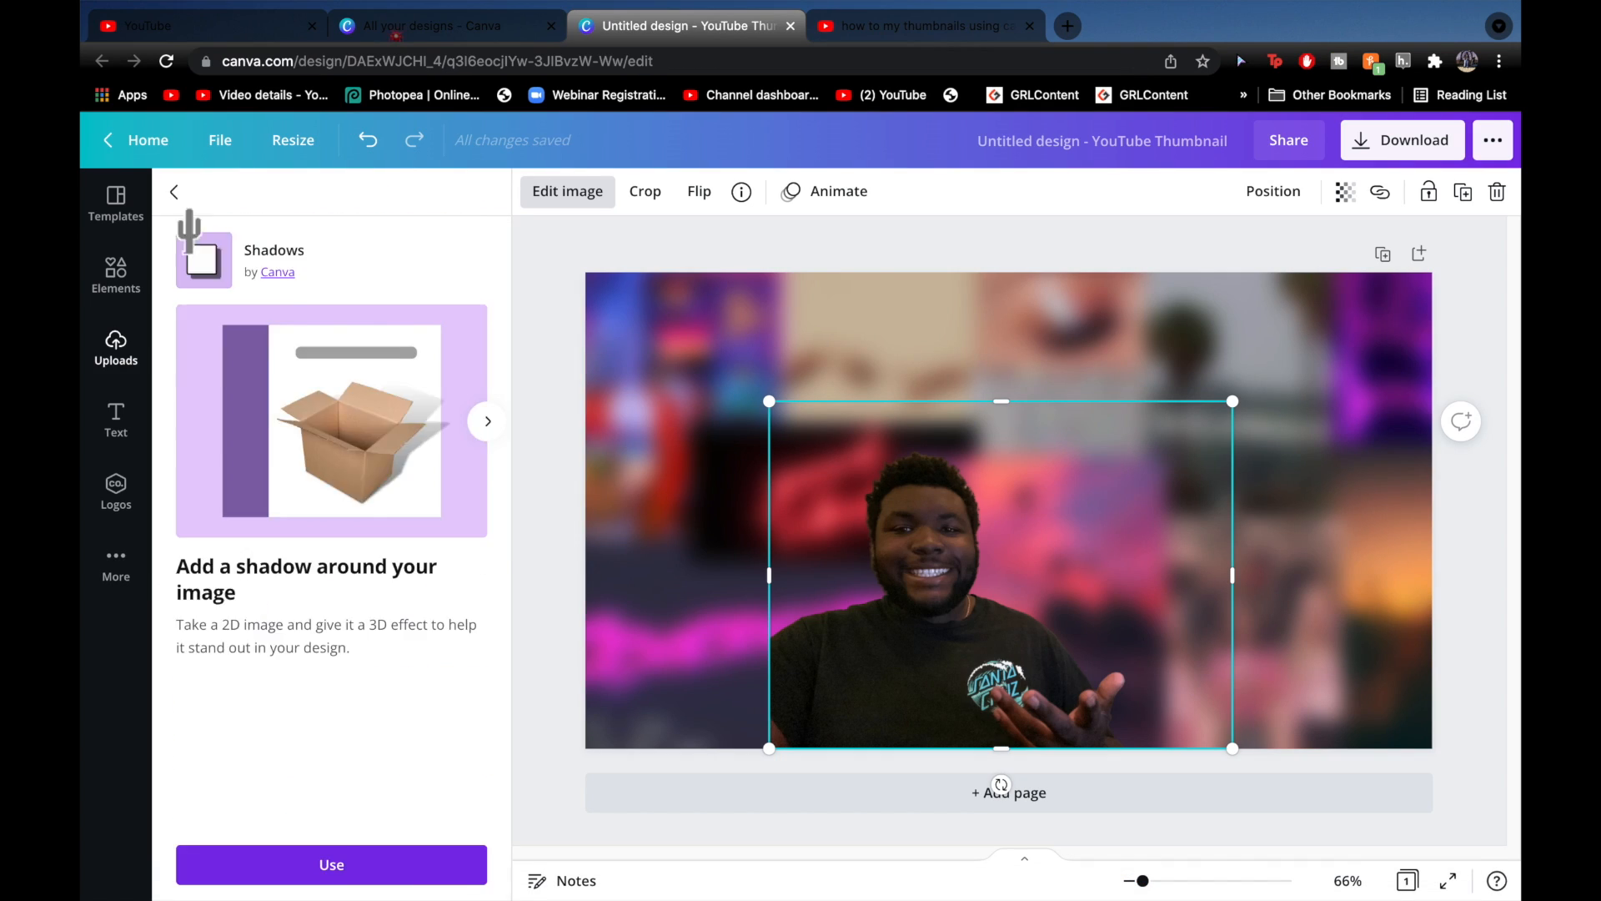
{"action": "left_click", "coordinate": [115, 272]}
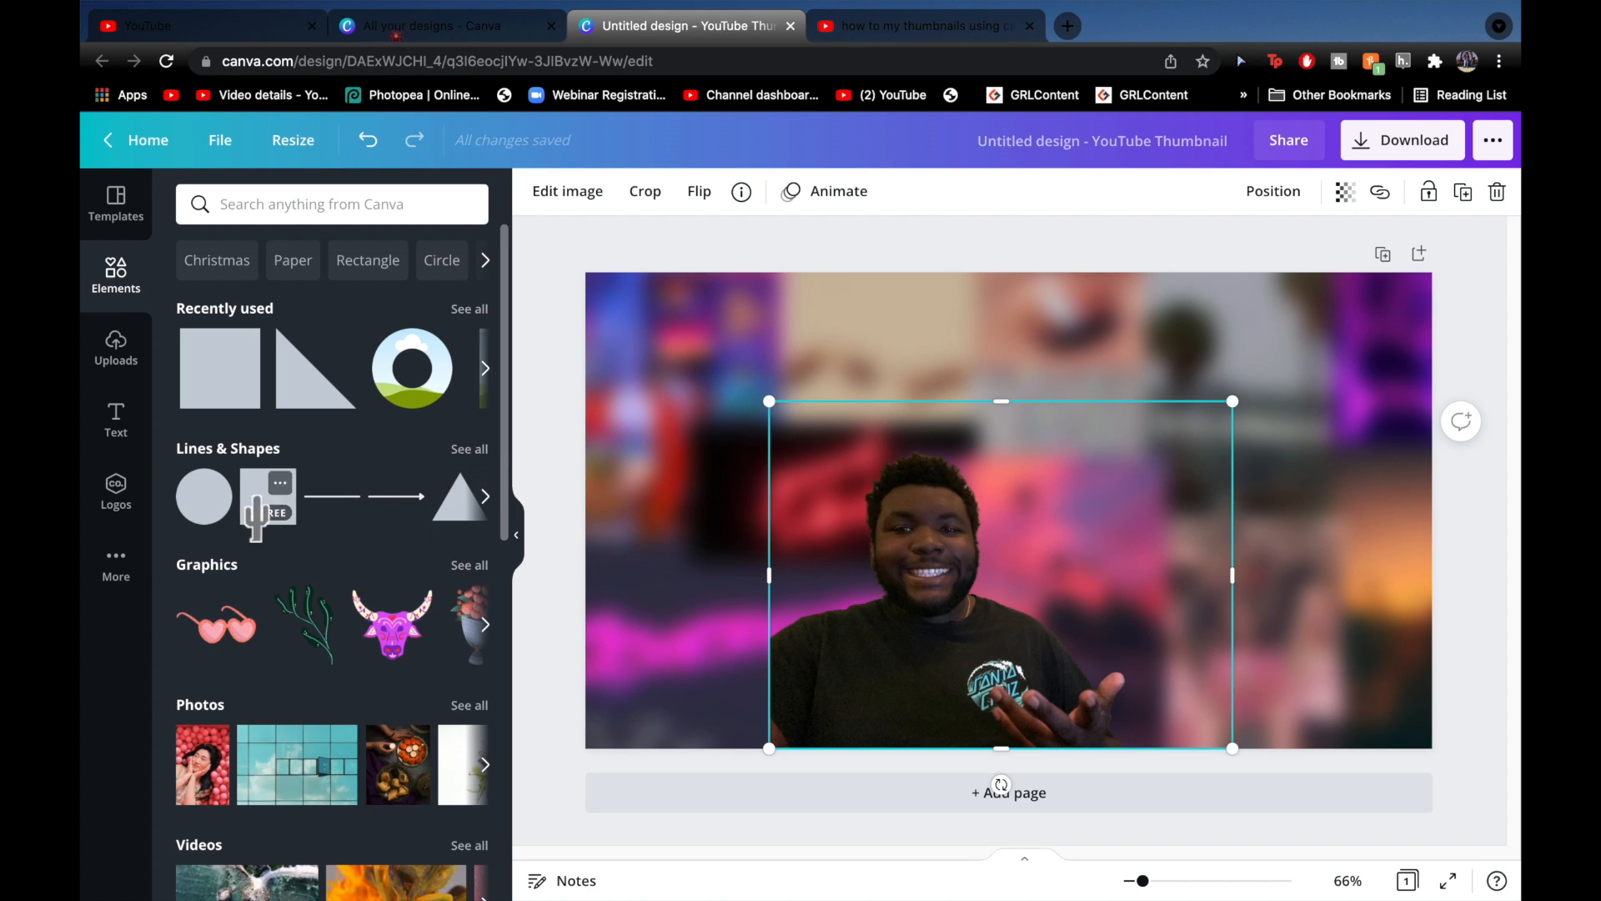
{"action": "left_click", "coordinate": [924, 25]}
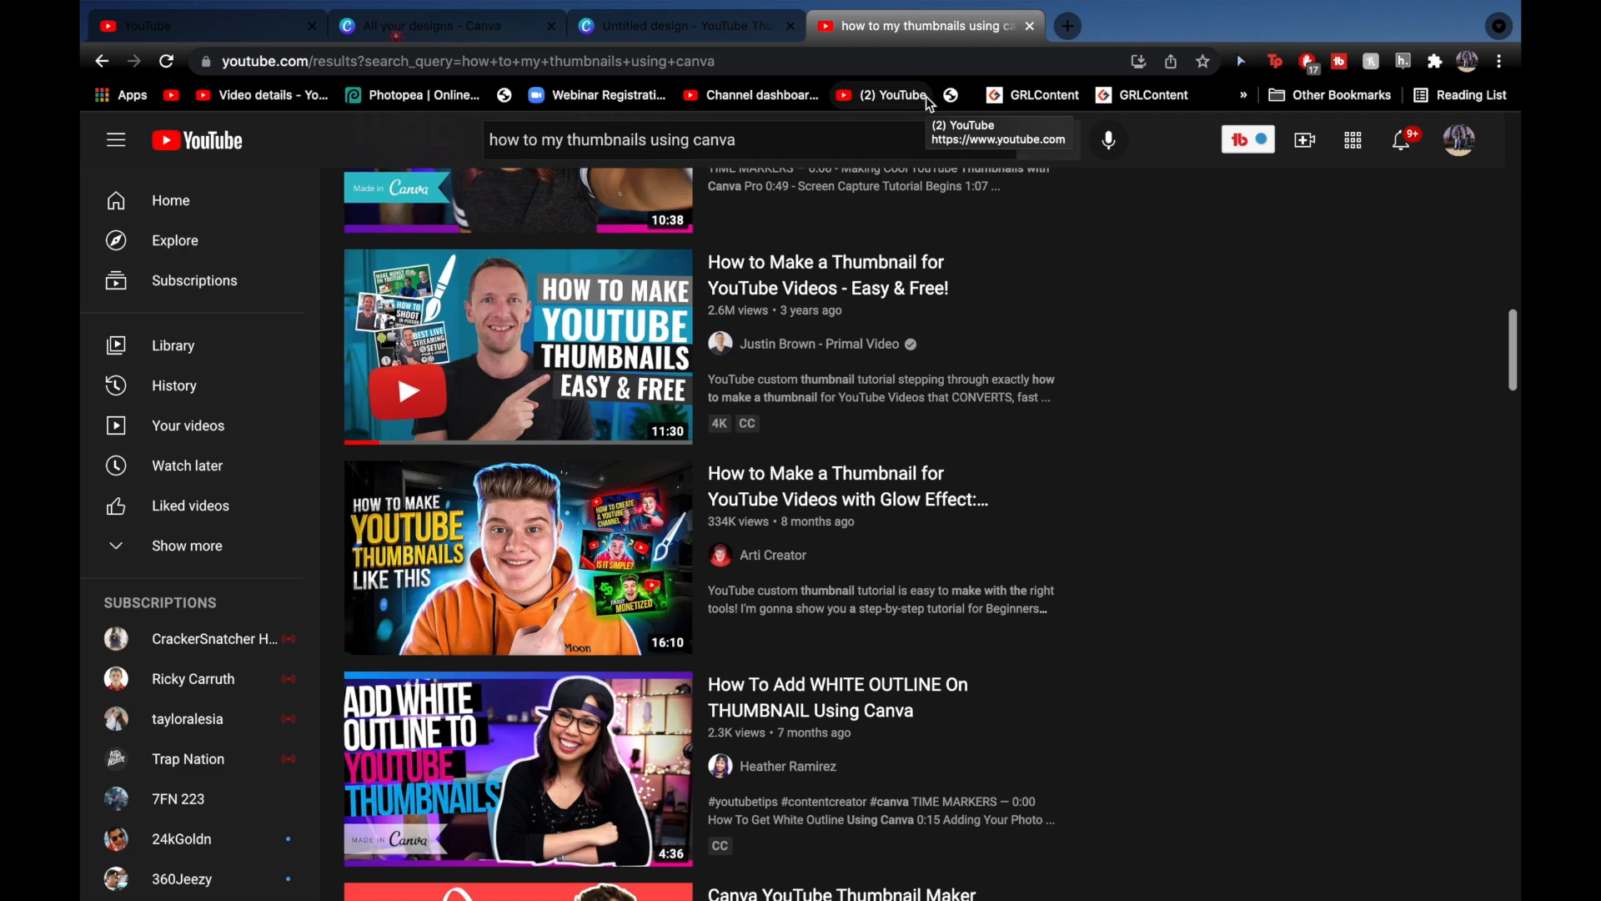
Return to the Canva design and undo to restore the blurred collage background
{"action": "left_click", "coordinate": [684, 25]}
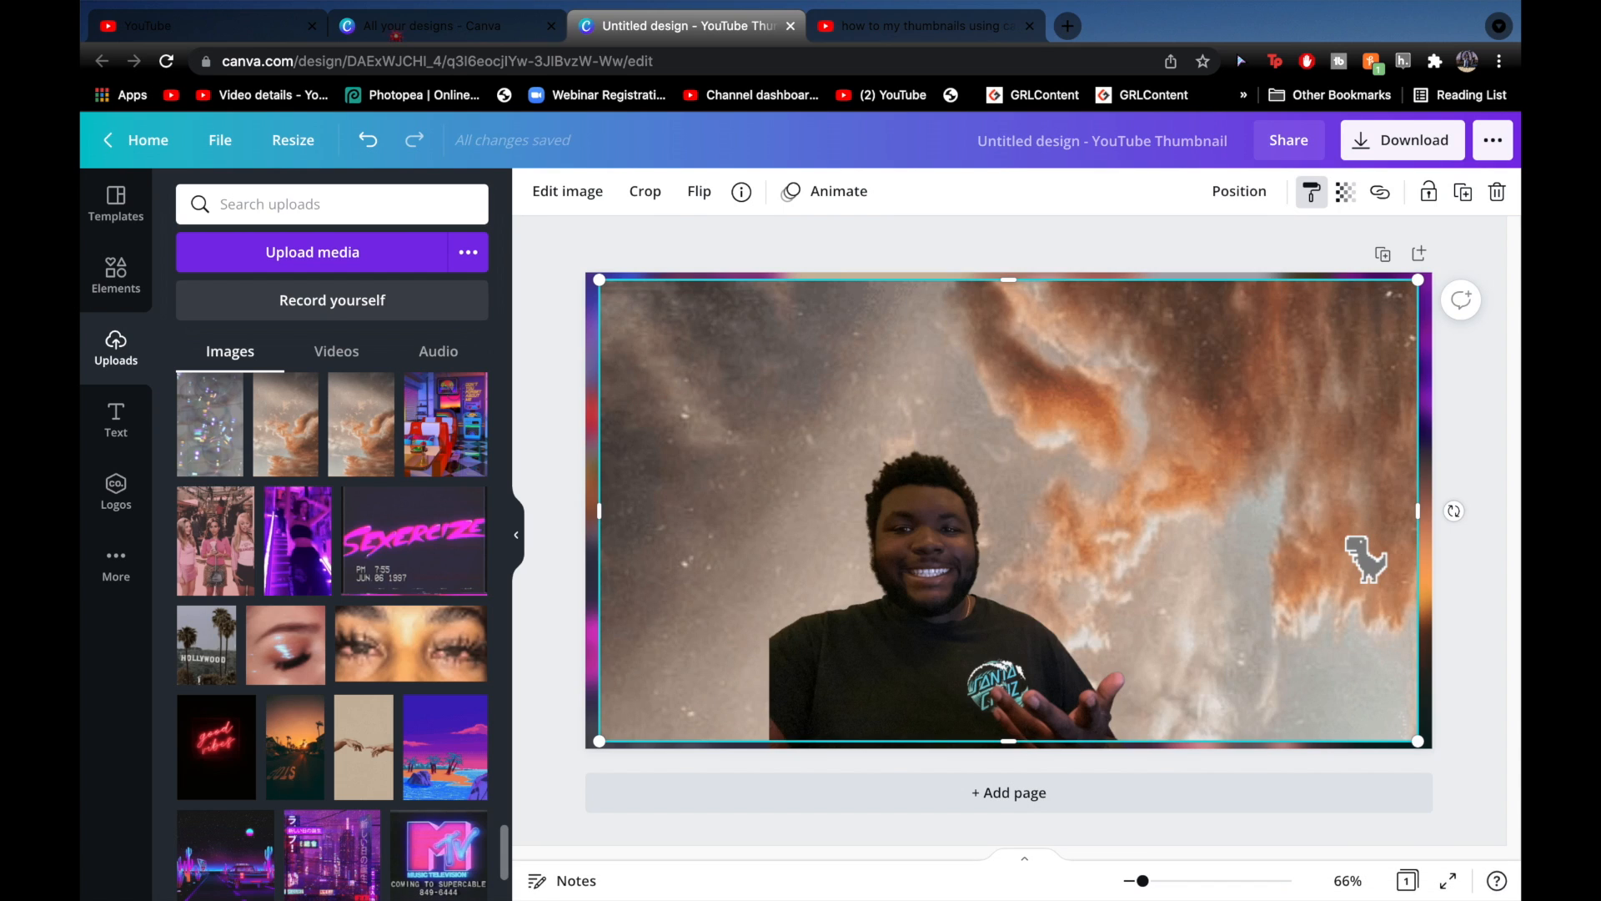
{"action": "left_click", "coordinate": [116, 274]}
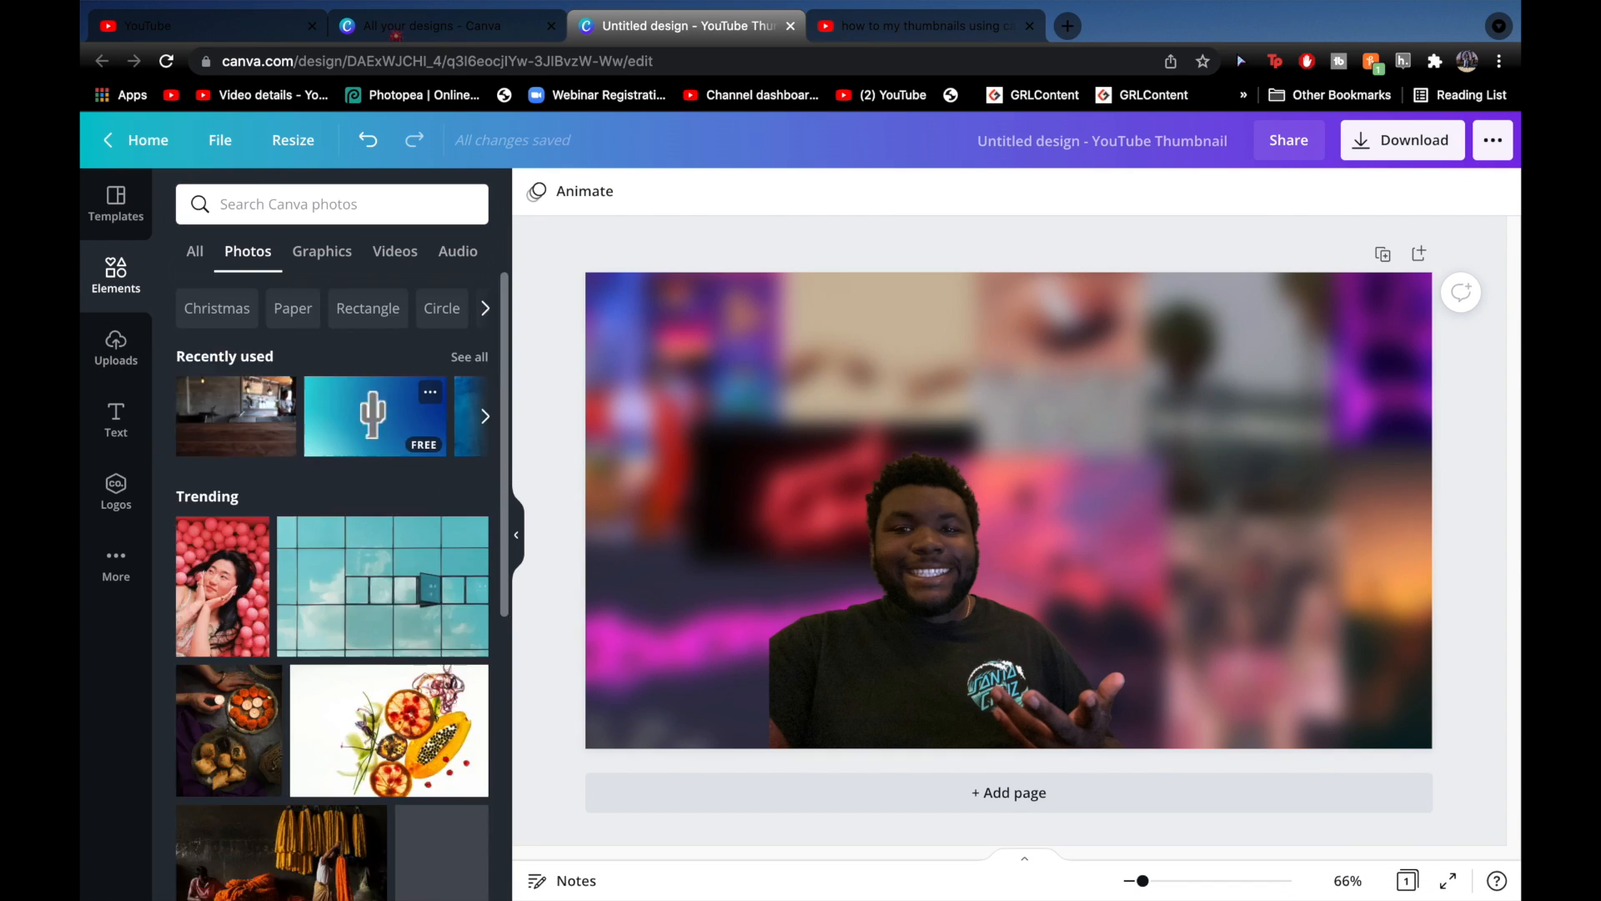
Set a blurred firewood stock photo as the background and drop the first uploaded thumbnail at the left
{"action": "scroll", "scroll_direction": "down", "scroll_amount": 3}
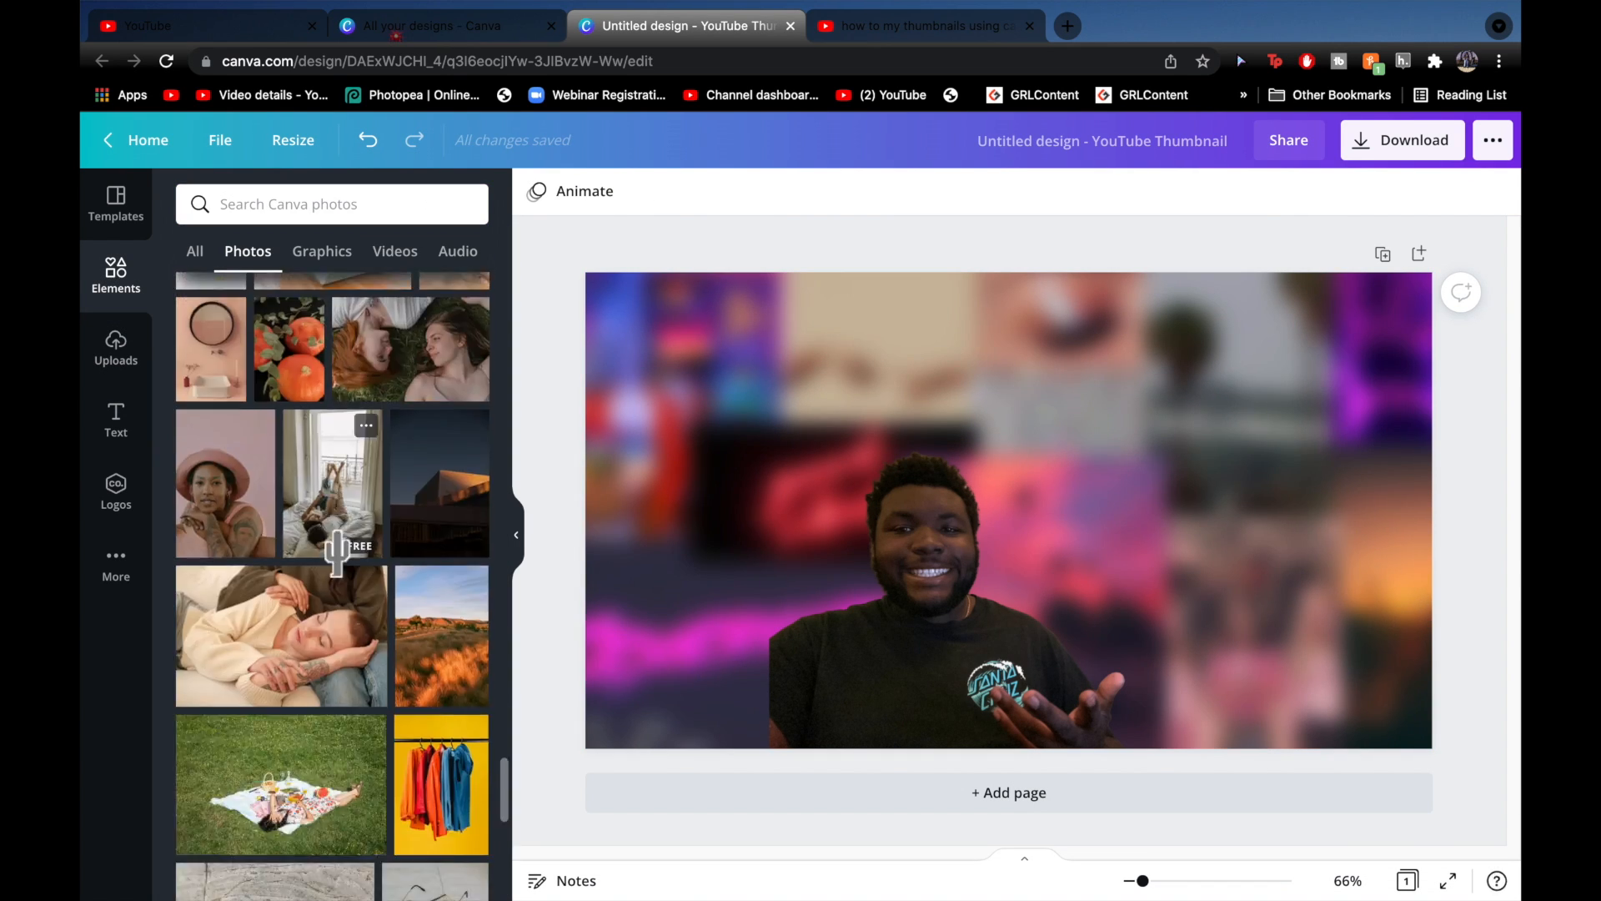
{"action": "scroll", "scroll_direction": "down", "scroll_amount": 3}
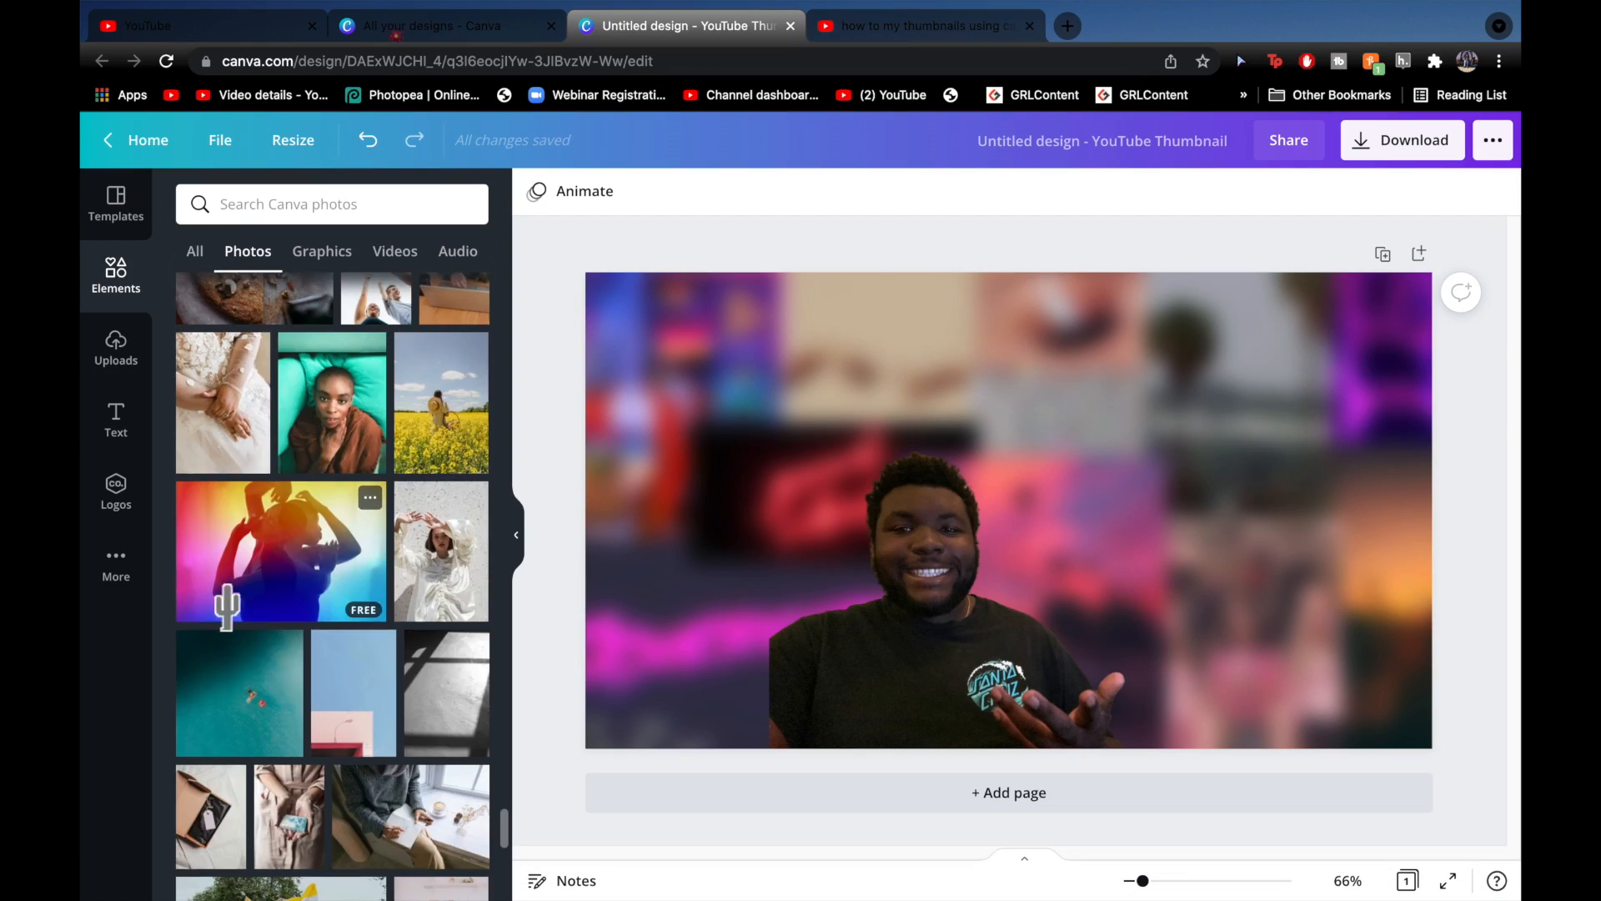
{"action": "scroll", "scroll_direction": "down", "scroll_amount": 3}
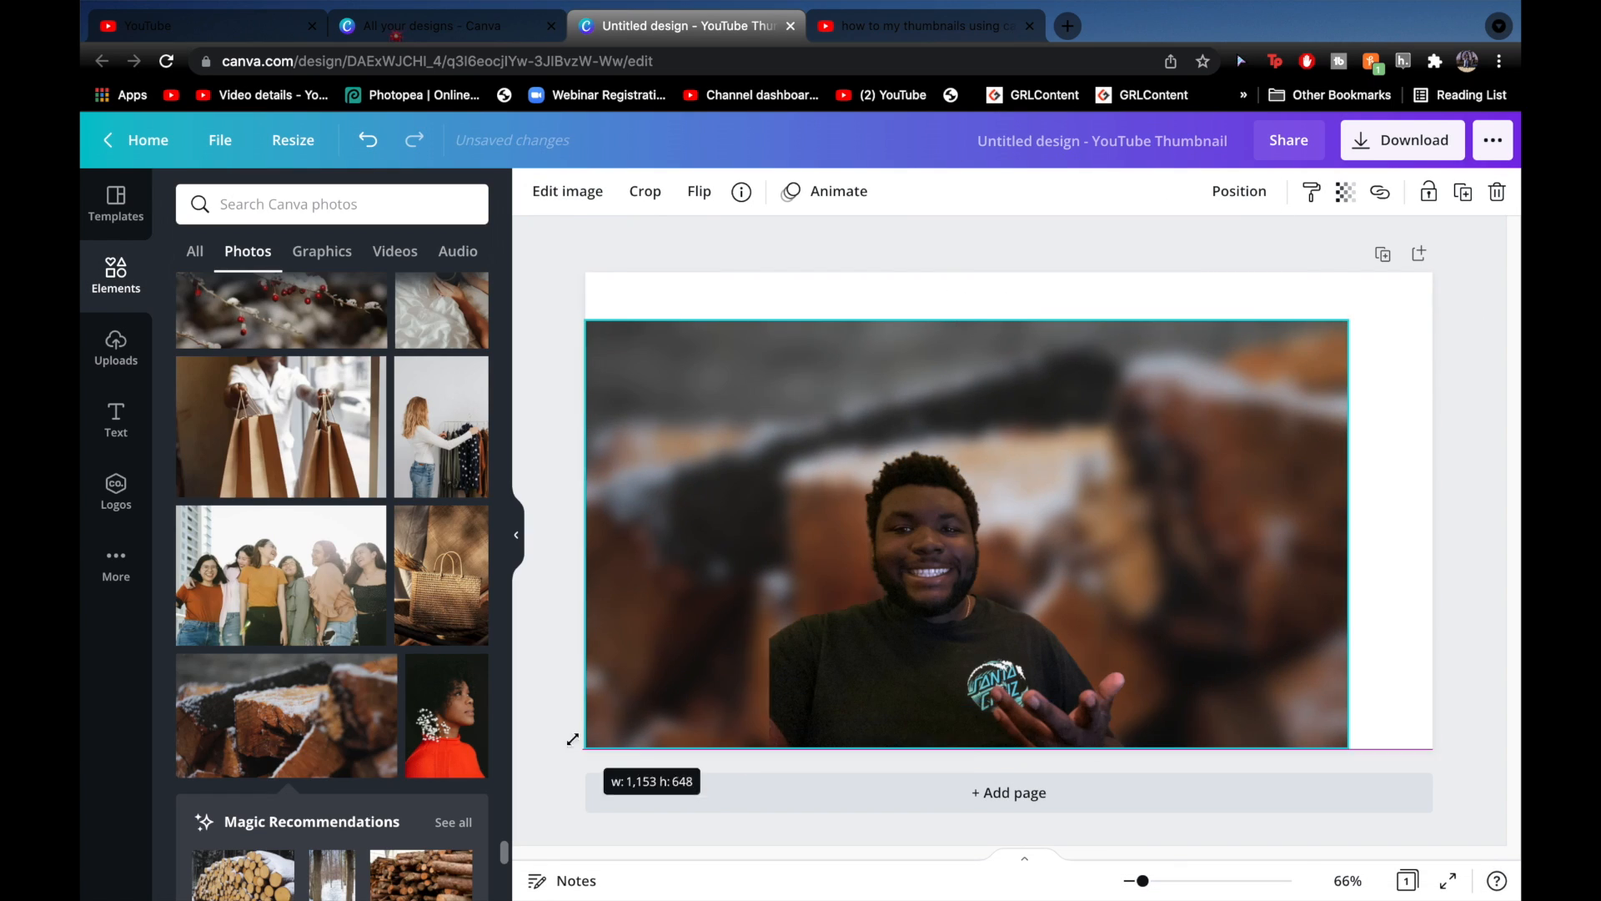
{"action": "left_click", "coordinate": [924, 25]}
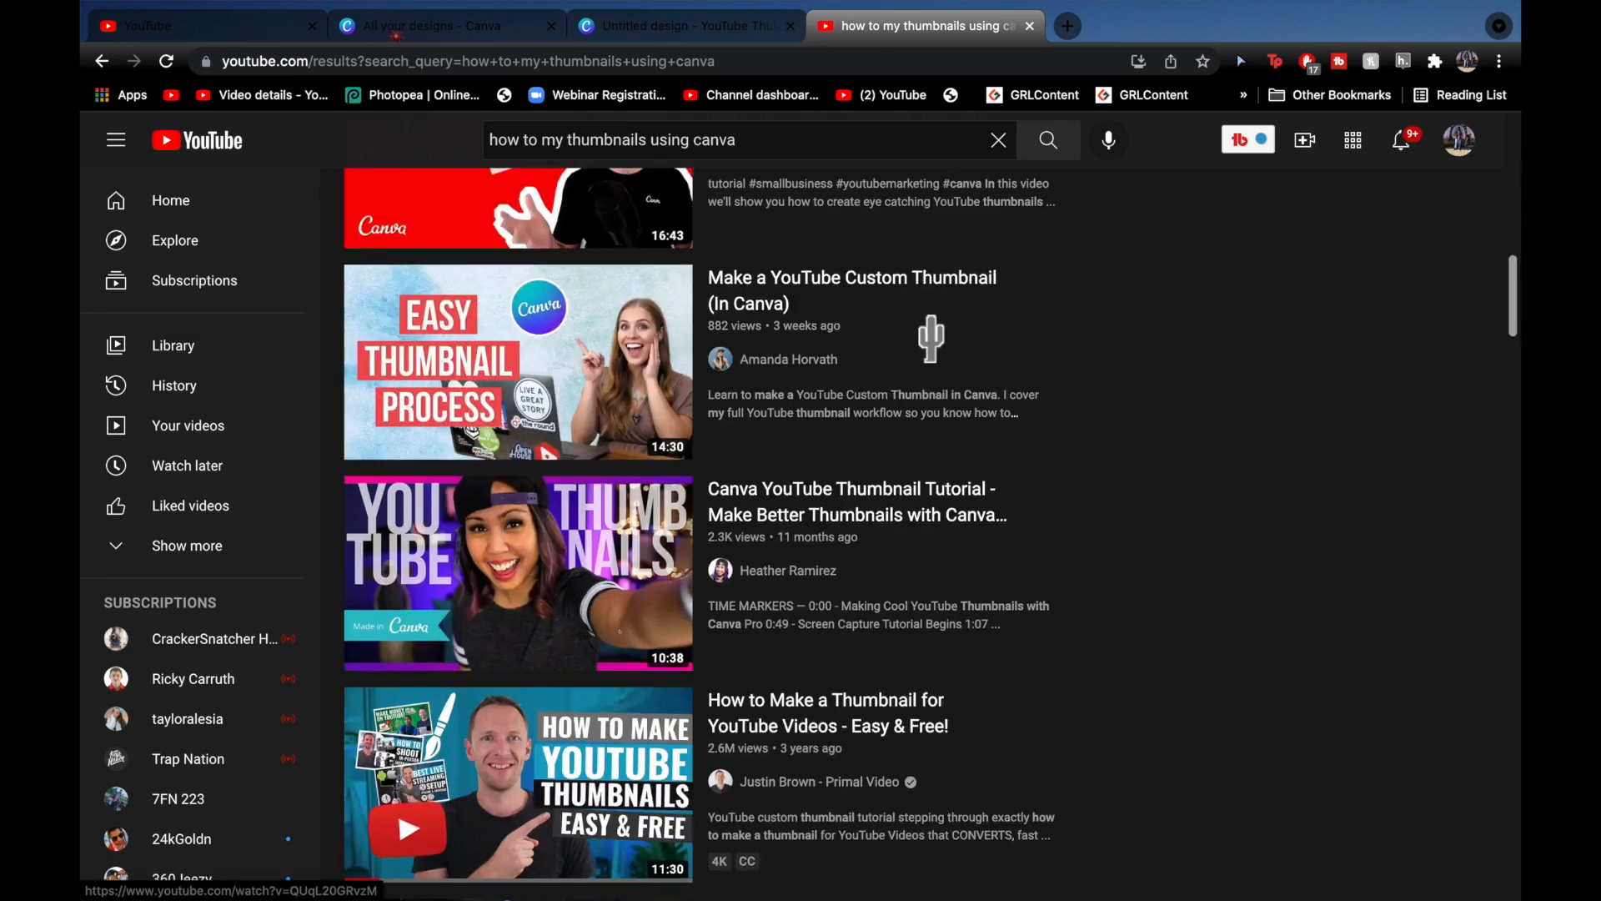
{"action": "left_click", "coordinate": [684, 25]}
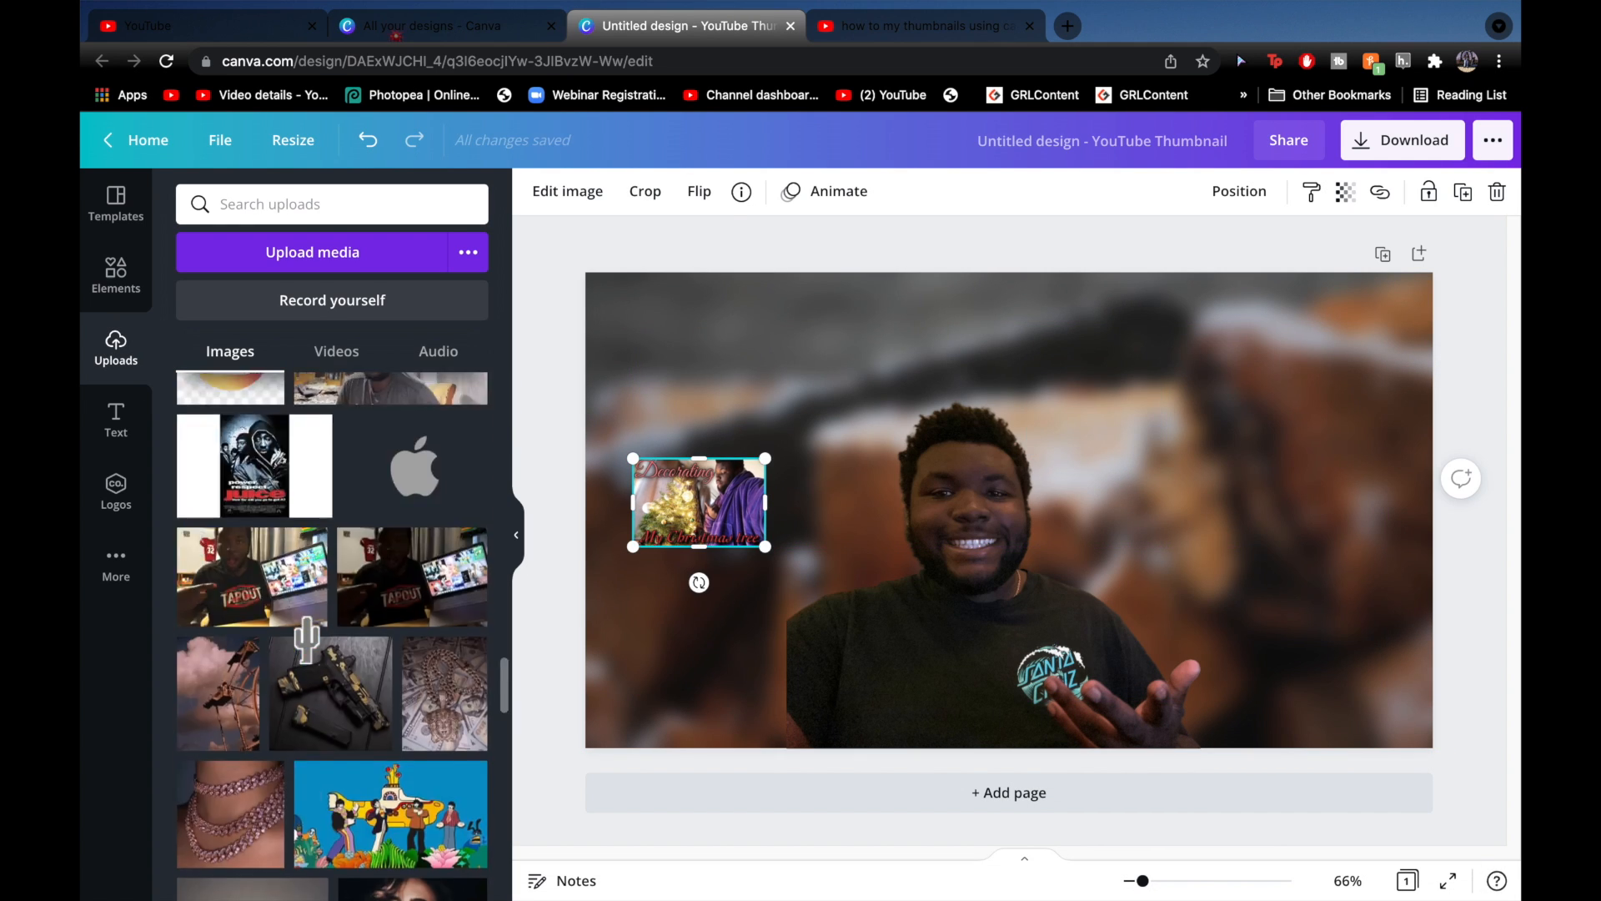
Add the Allied Universal and concert-lights thumbnails, resized and tilted into columns flanking the cutout
{"action": "left_click_drag", "start_coordinate": [261, 834], "coordinate": [1218, 393]}
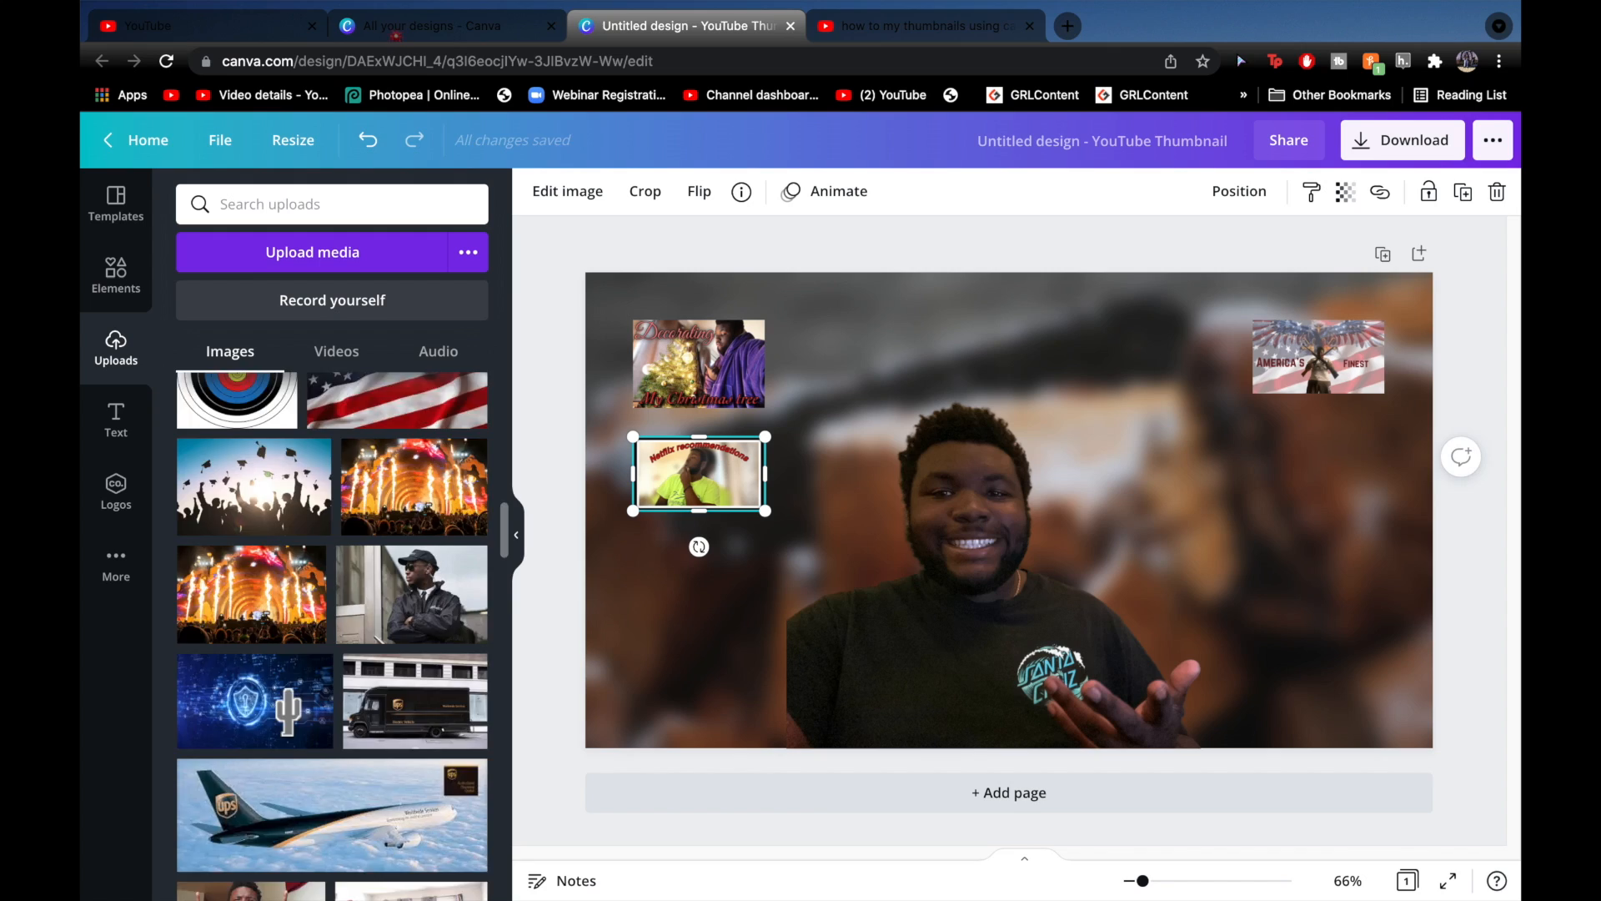
{"action": "scroll", "scroll_direction": "down", "scroll_amount": 3}
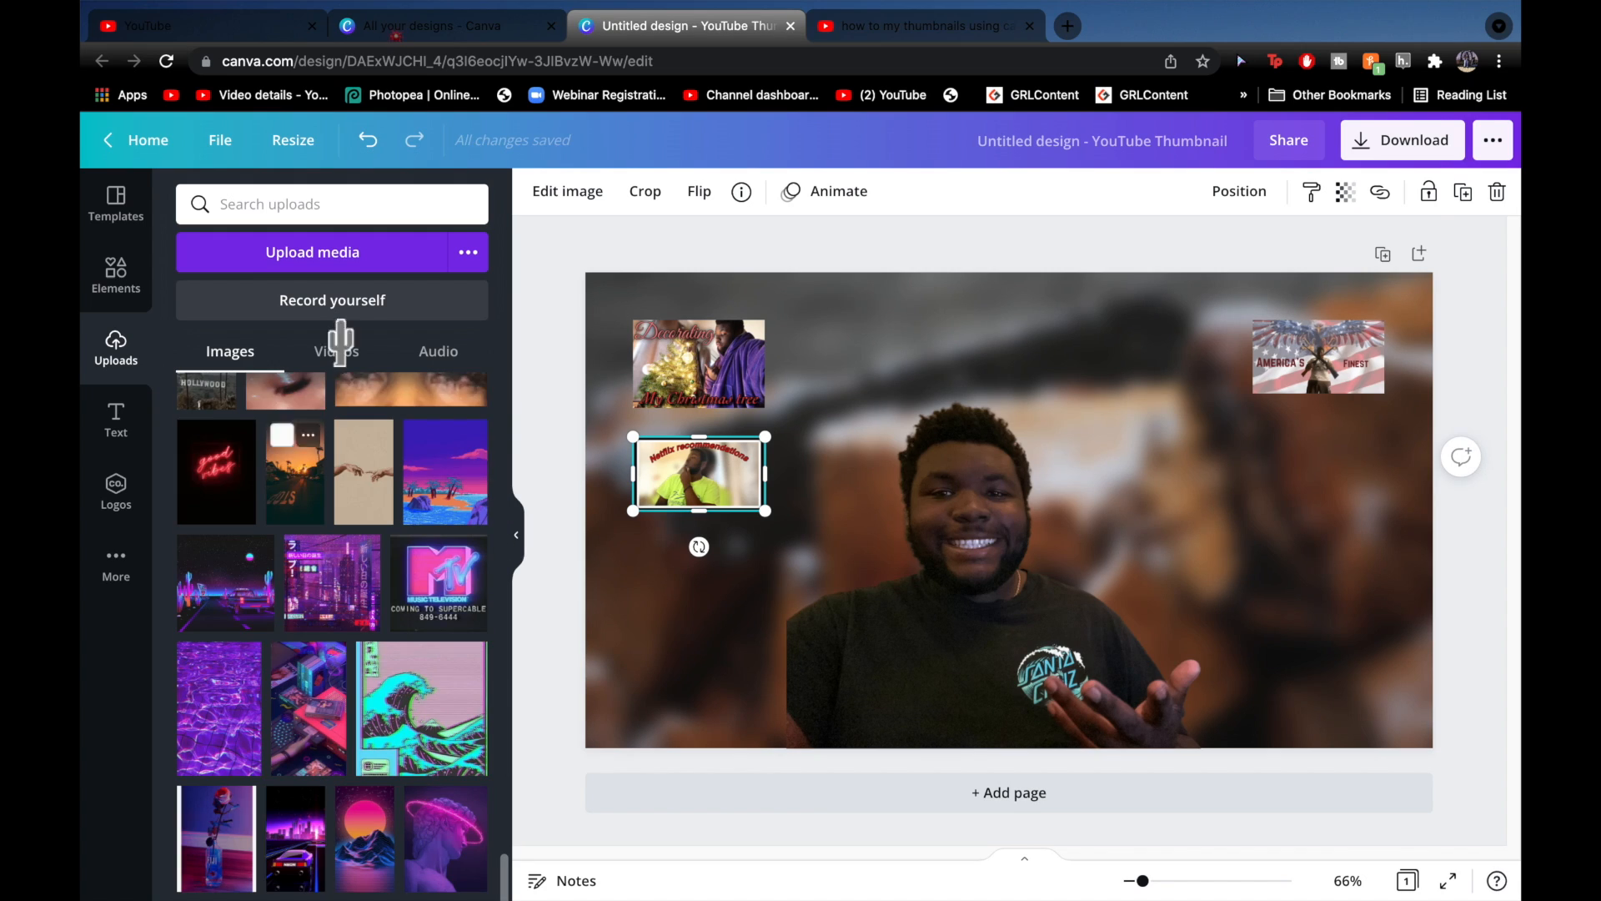
{"action": "left_click", "coordinate": [312, 251]}
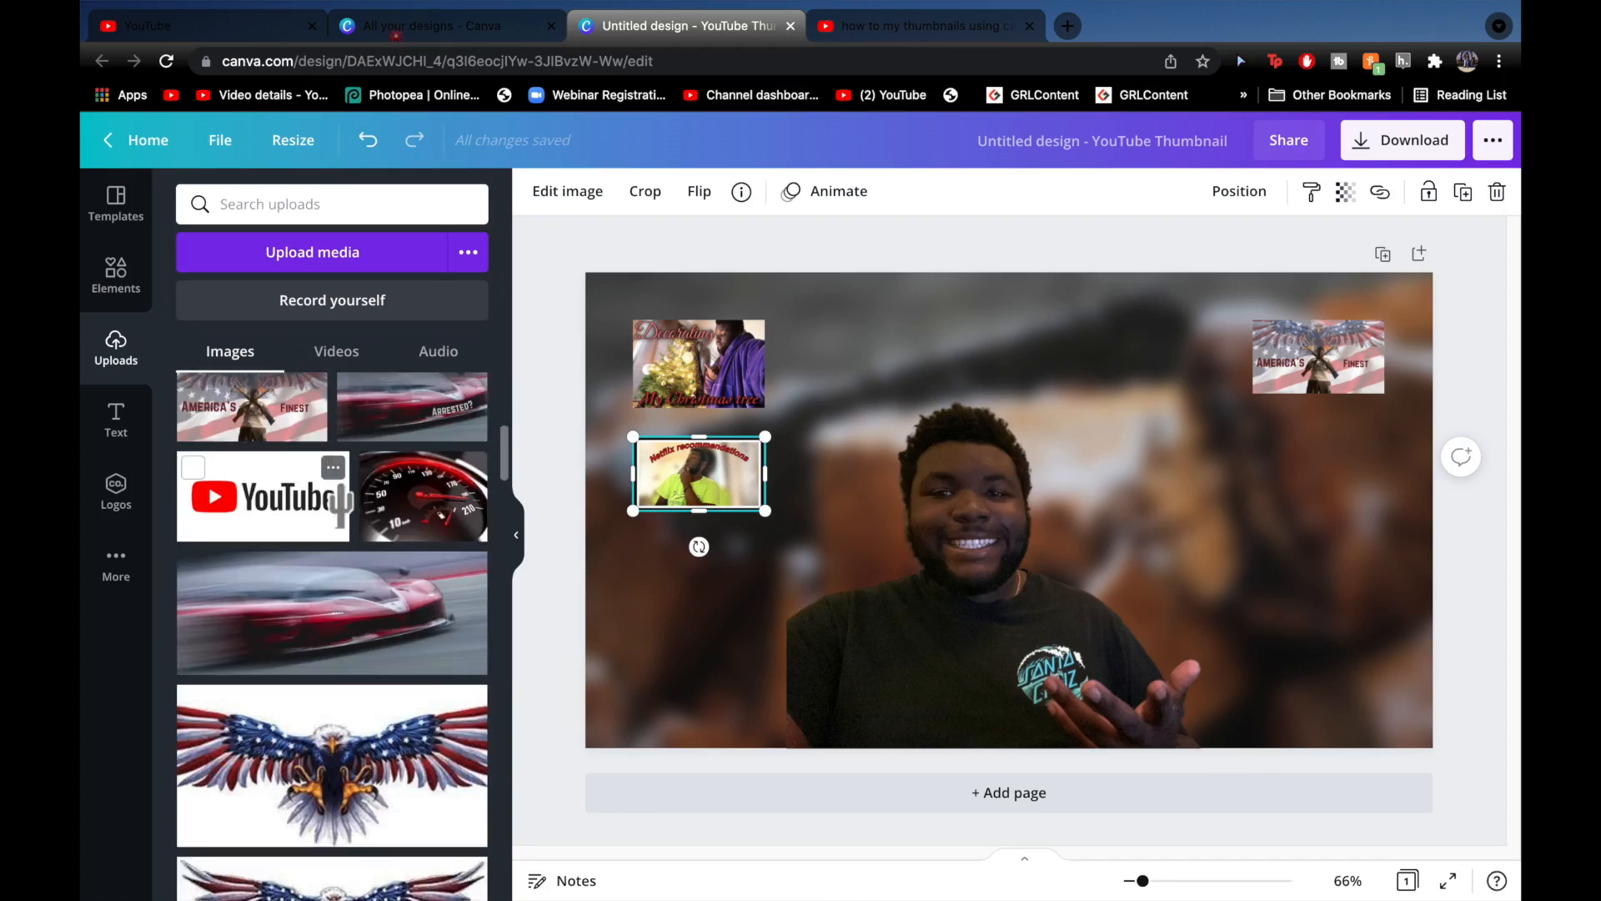
{"action": "mouse_move", "coordinate": [467, 669]}
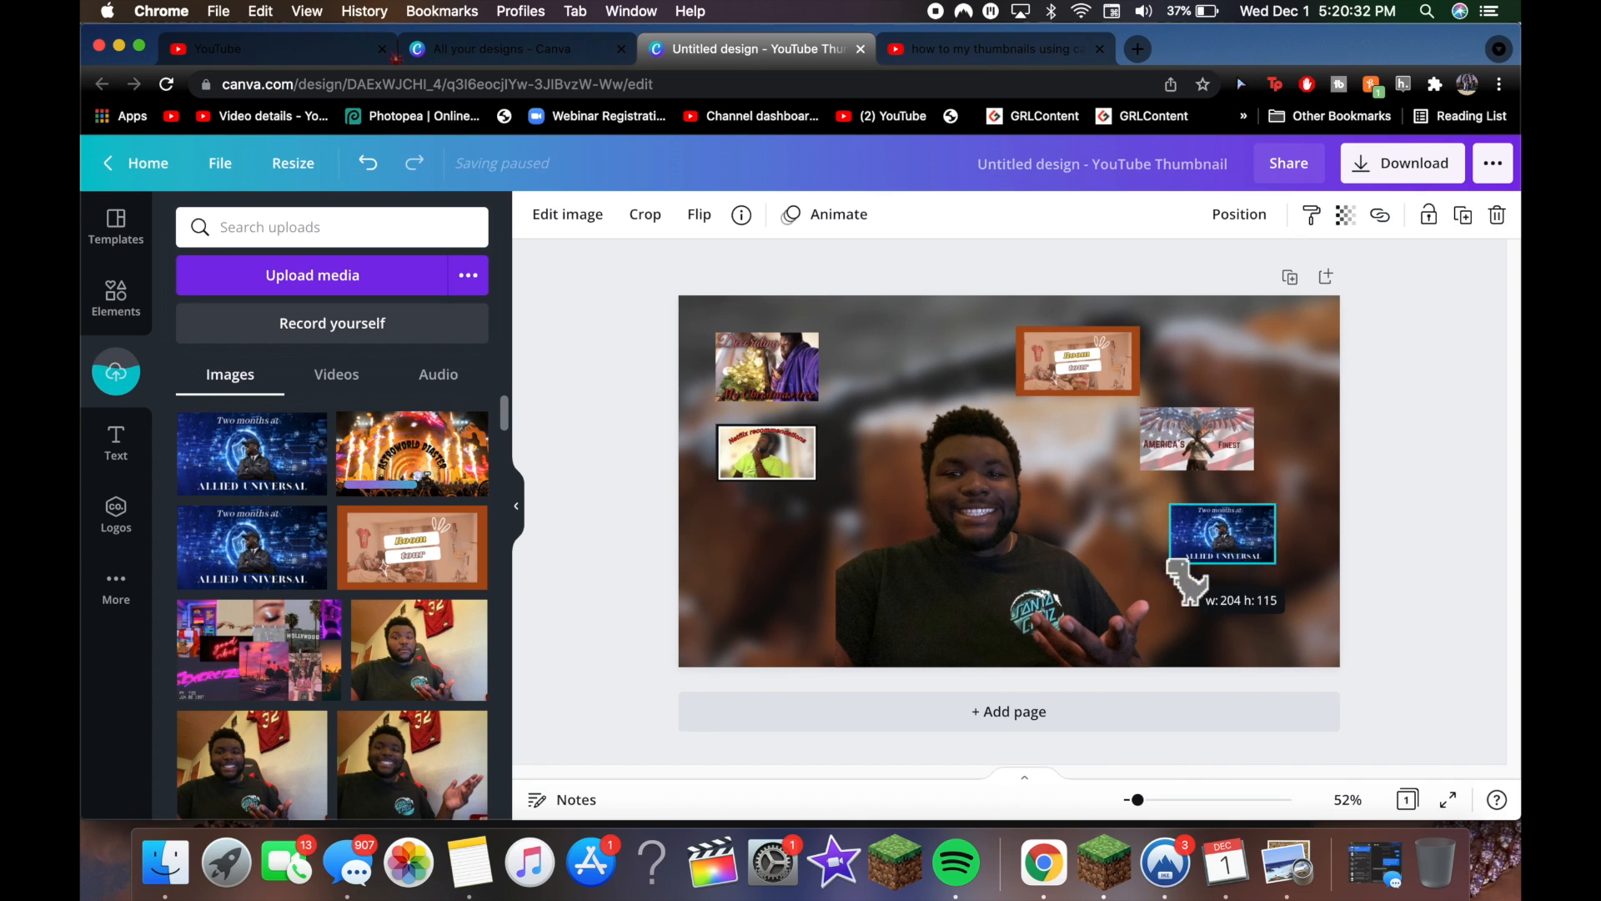
{"action": "left_click_drag", "start_coordinate": [1221, 532], "coordinate": [1253, 540]}
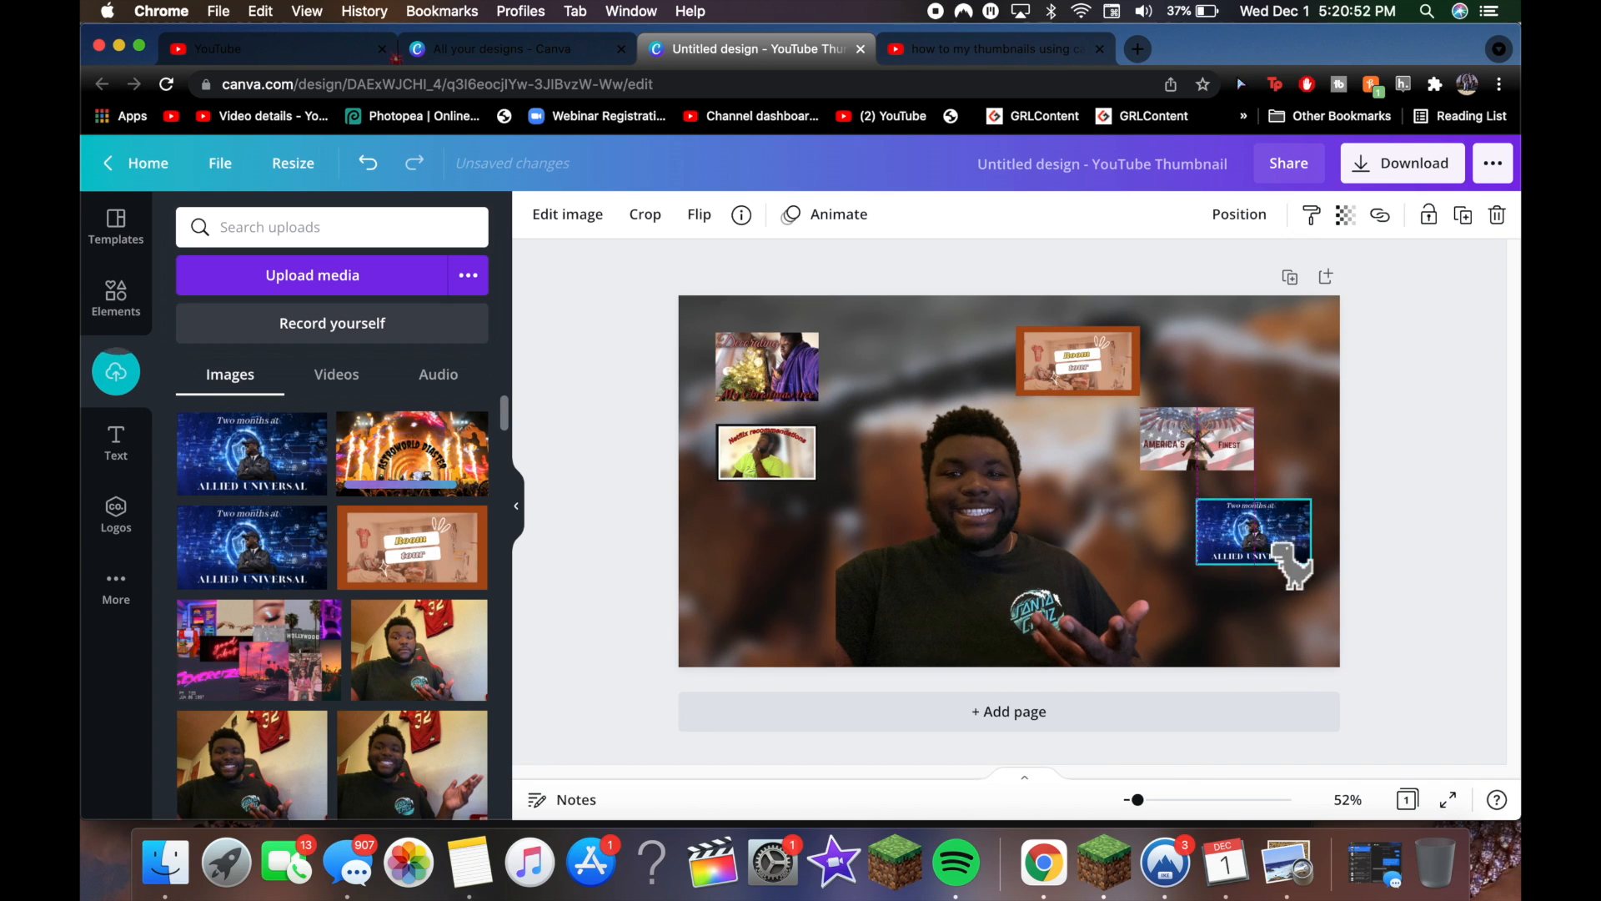
{"action": "left_click", "coordinate": [765, 452]}
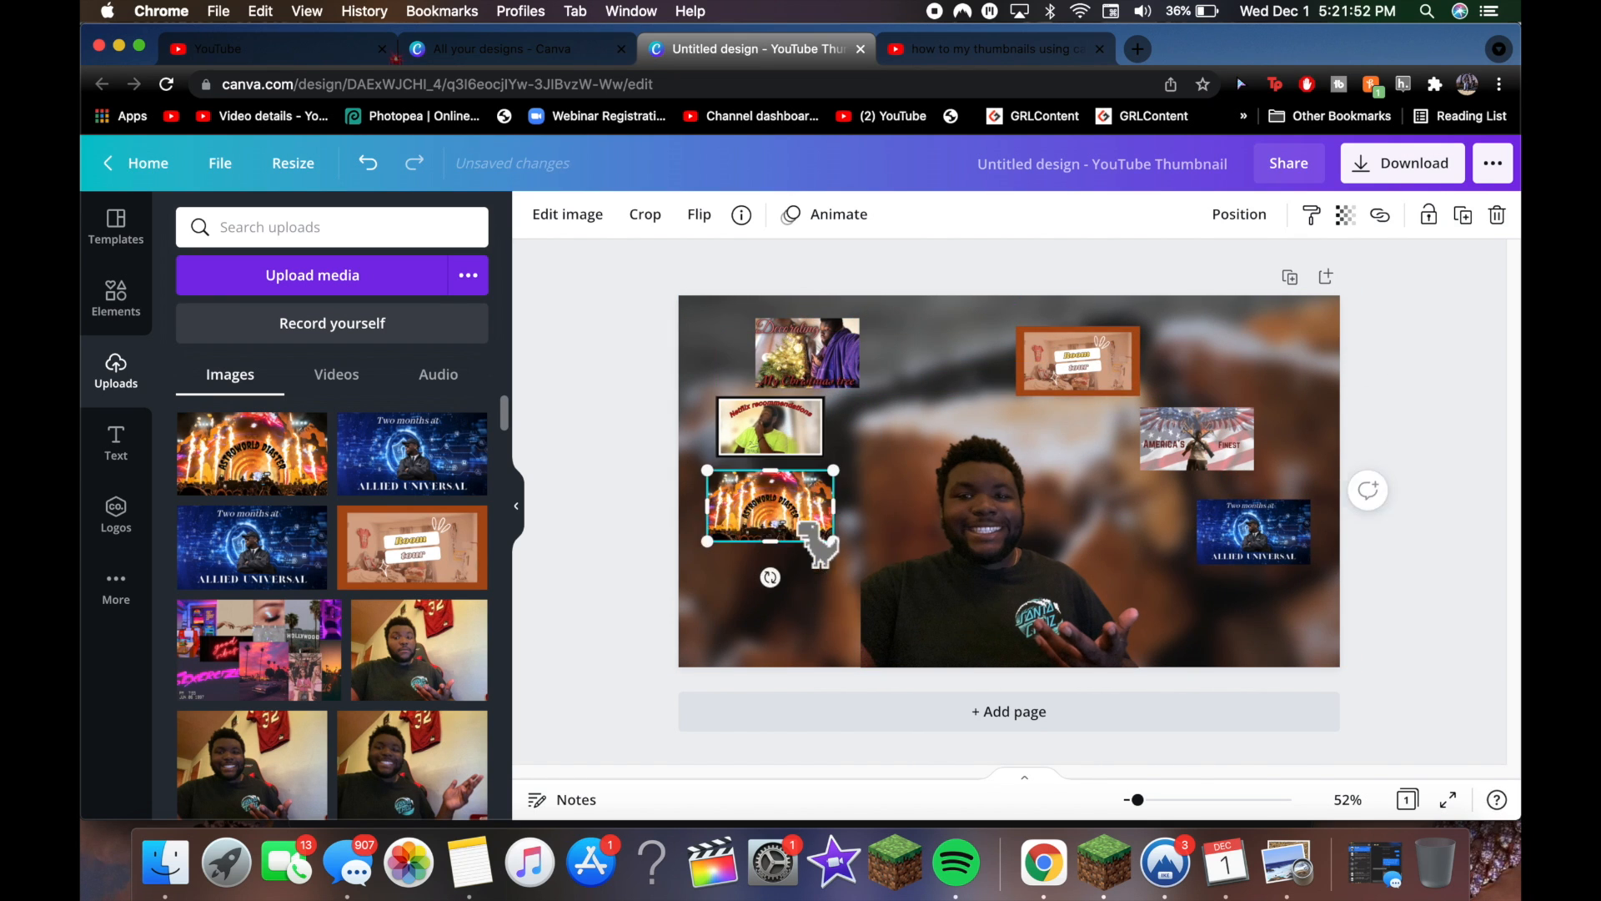
{"action": "left_click", "coordinate": [991, 48]}
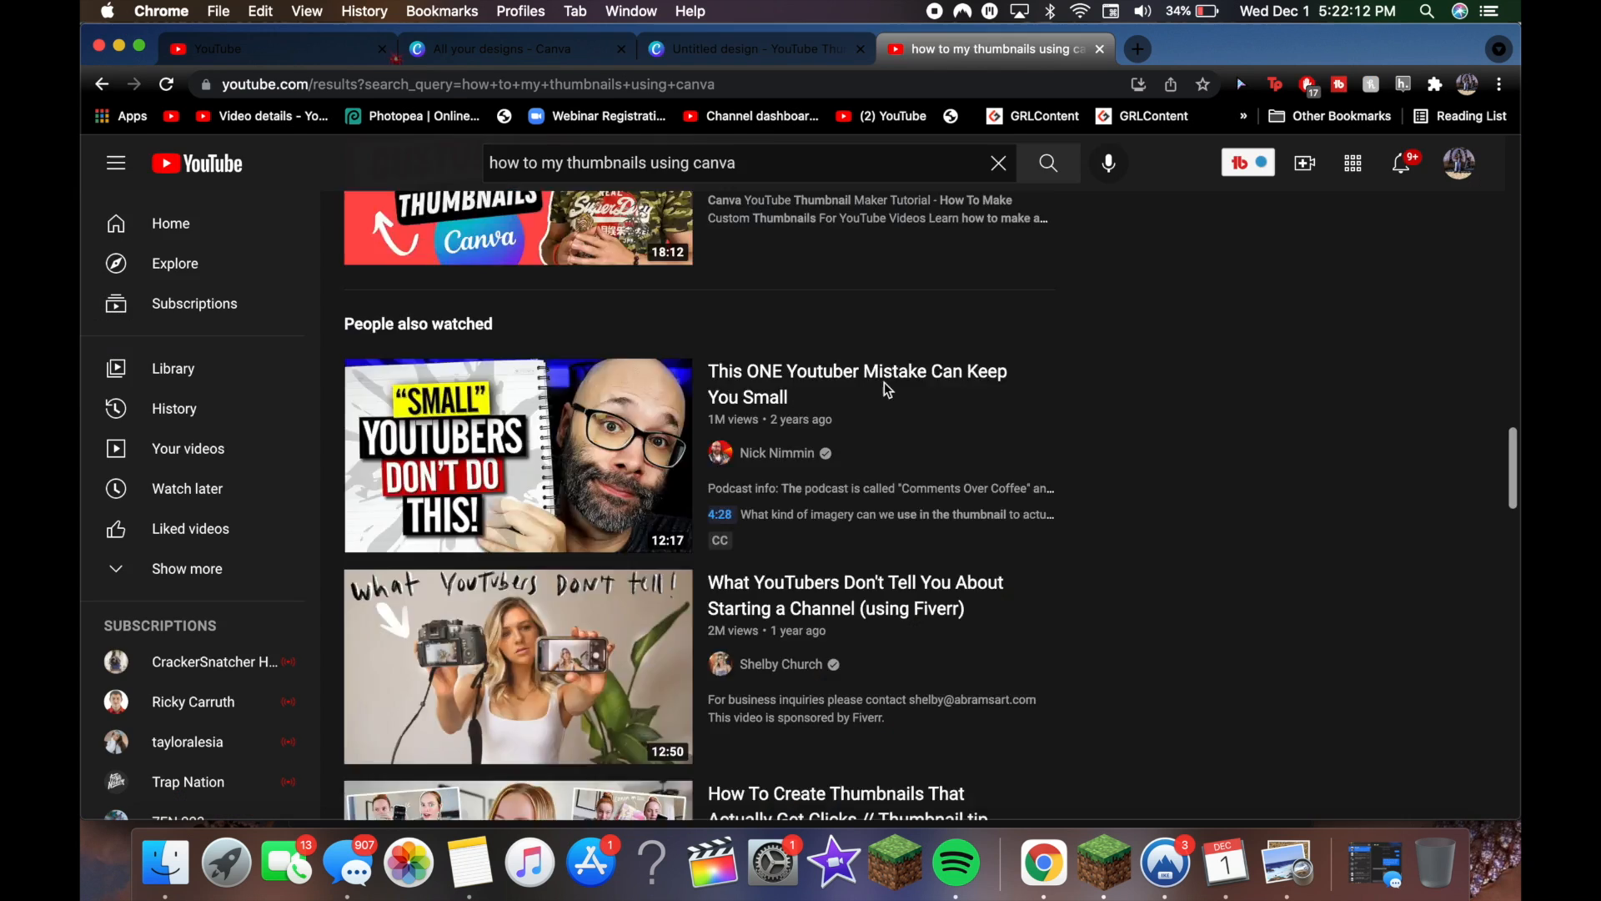
{"action": "left_click", "coordinate": [756, 48]}
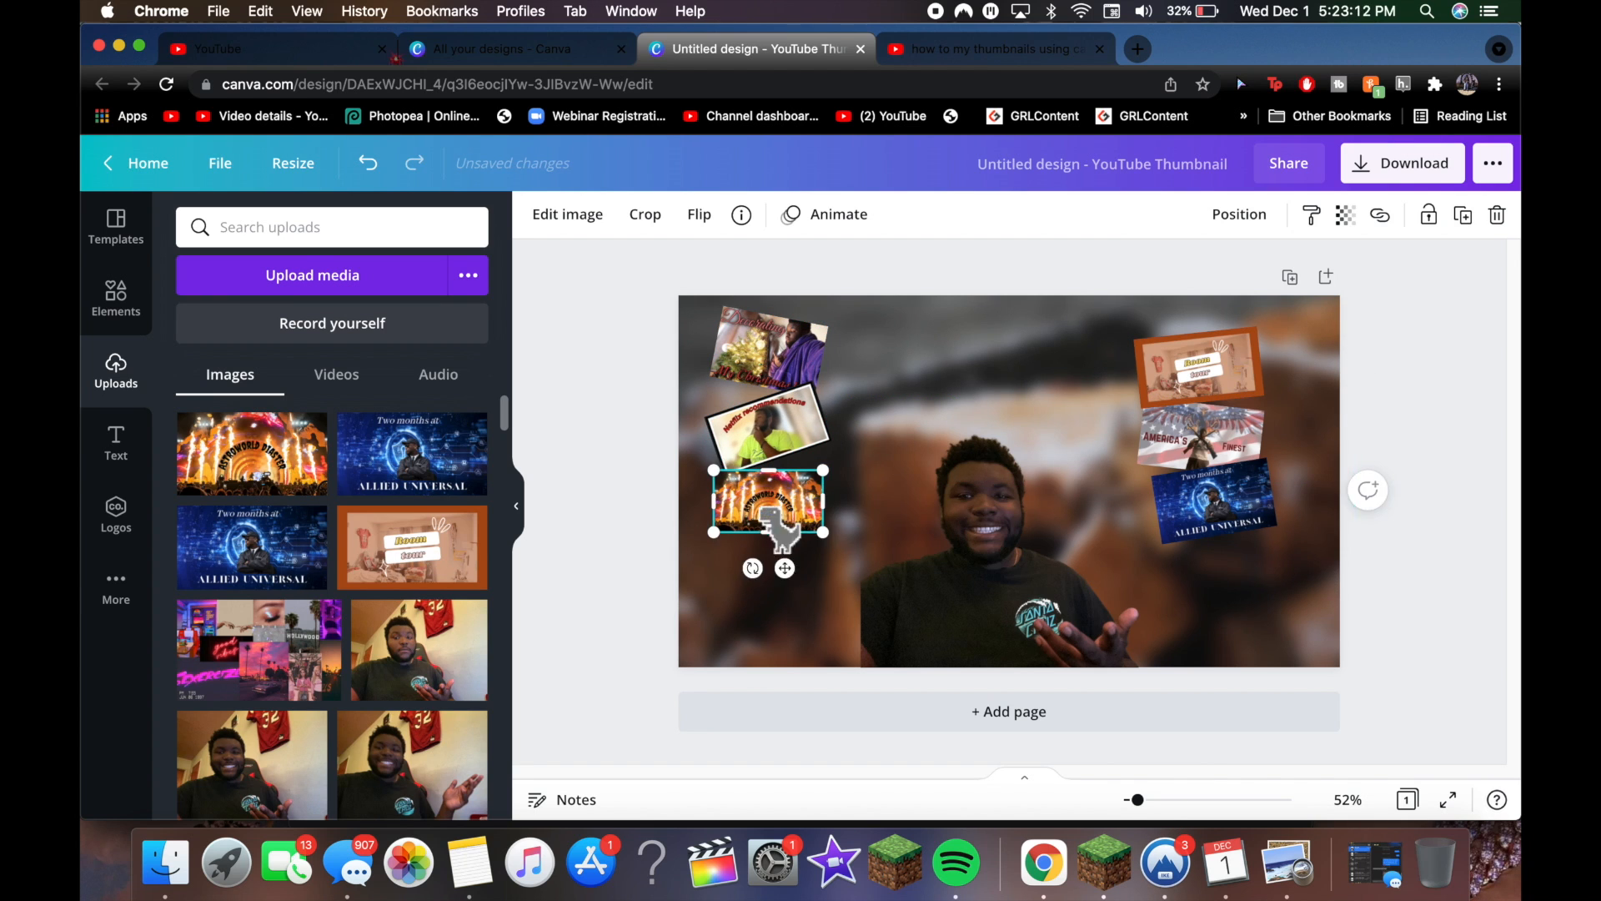
{"action": "left_click", "coordinate": [116, 444]}
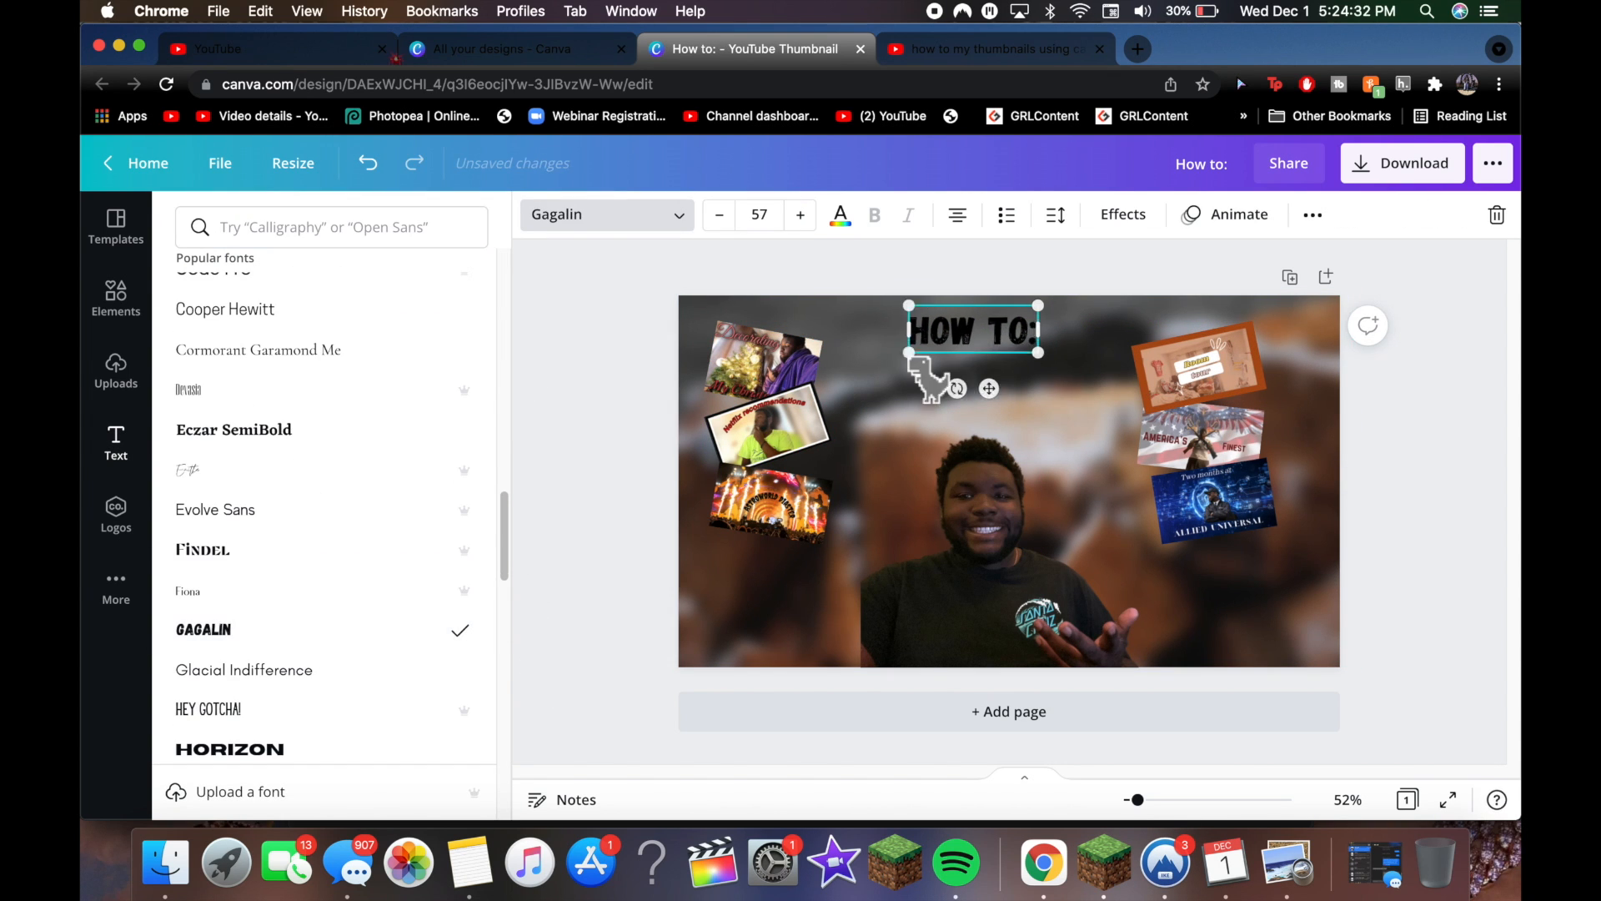
Give 'HOW TO:' an outline effect and restyle 'MAKE THUMBNAILS' in matching Gagalin across the bottom
{"action": "left_click", "coordinate": [1120, 215]}
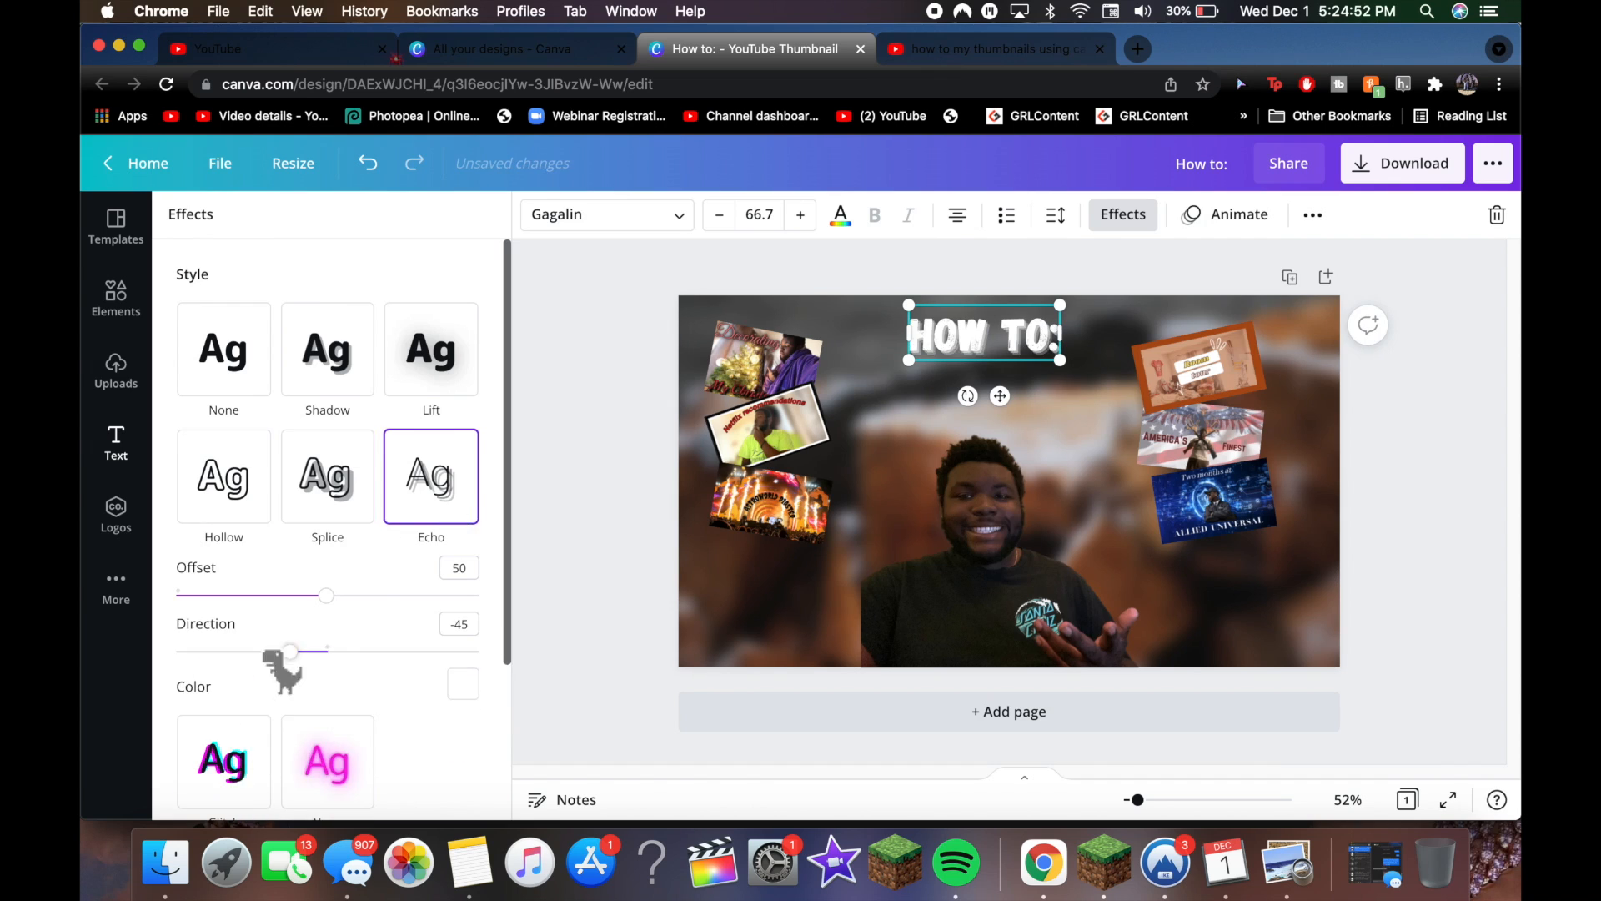
{"action": "left_click", "coordinate": [327, 348]}
{"action": "type", "text": "Make Thumbnails"}
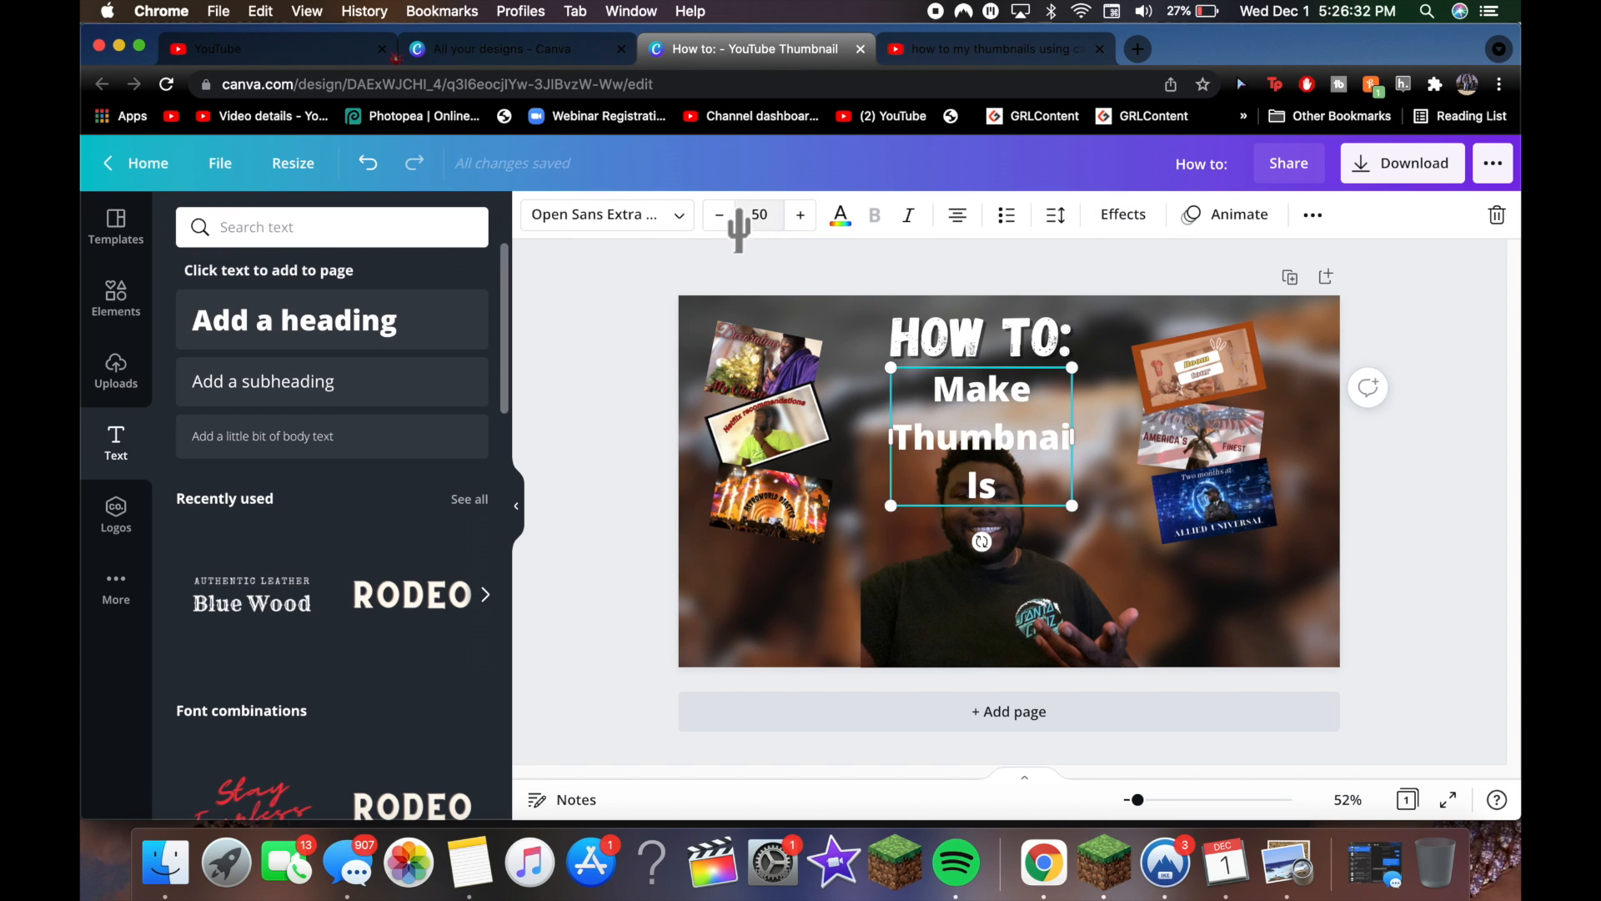
{"action": "left_click", "coordinate": [202, 629]}
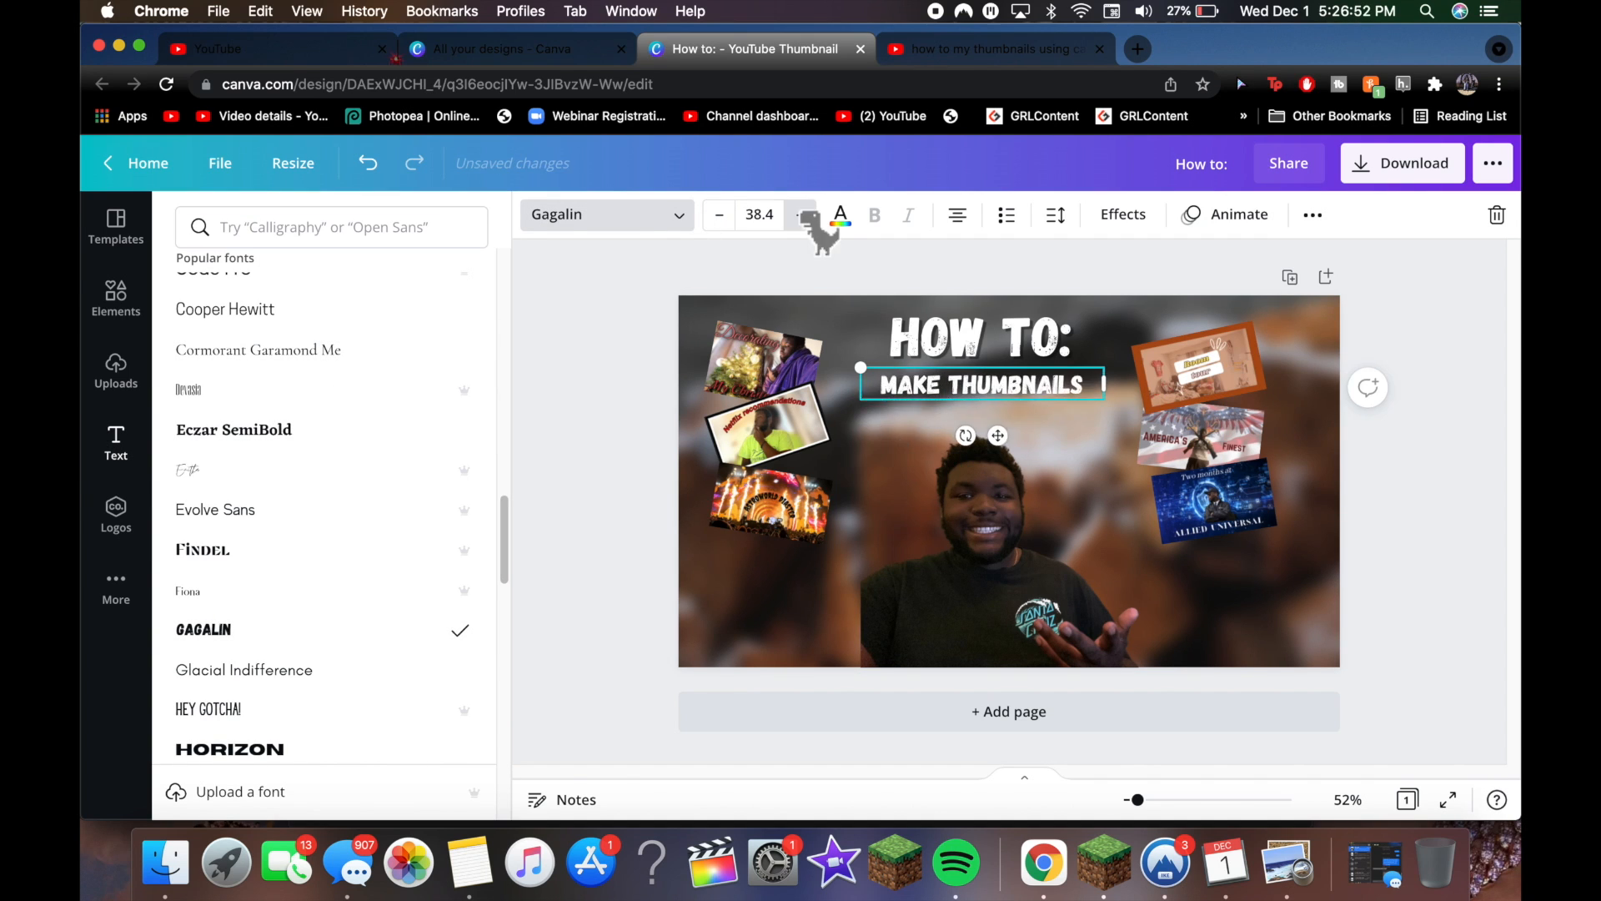
{"action": "left_click", "coordinate": [994, 48]}
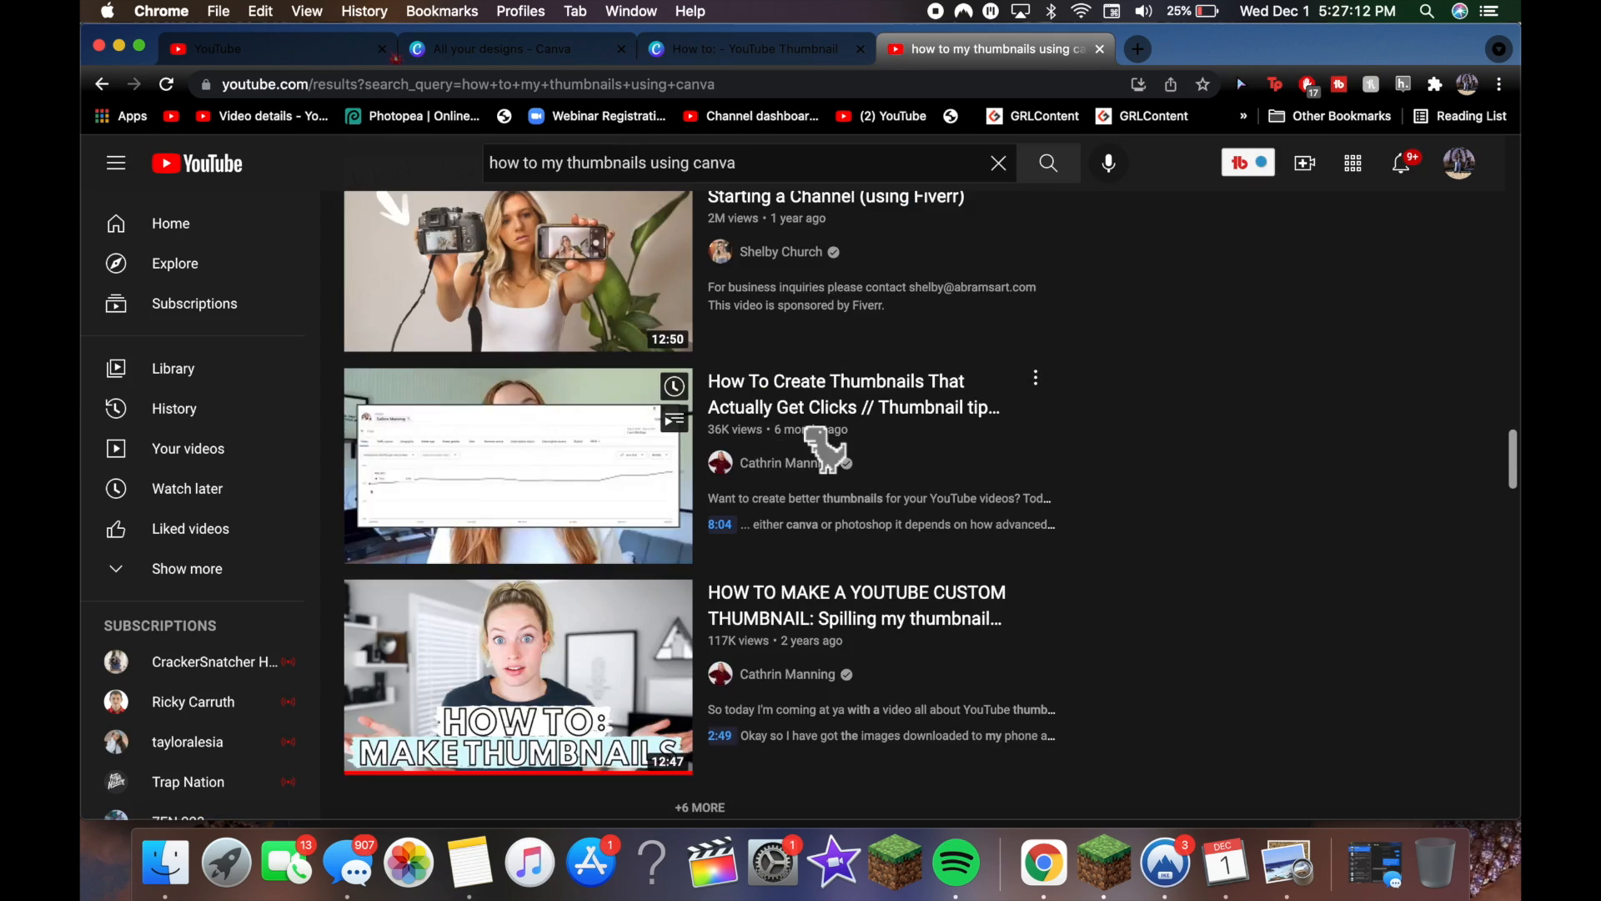
{"action": "left_click", "coordinate": [755, 48]}
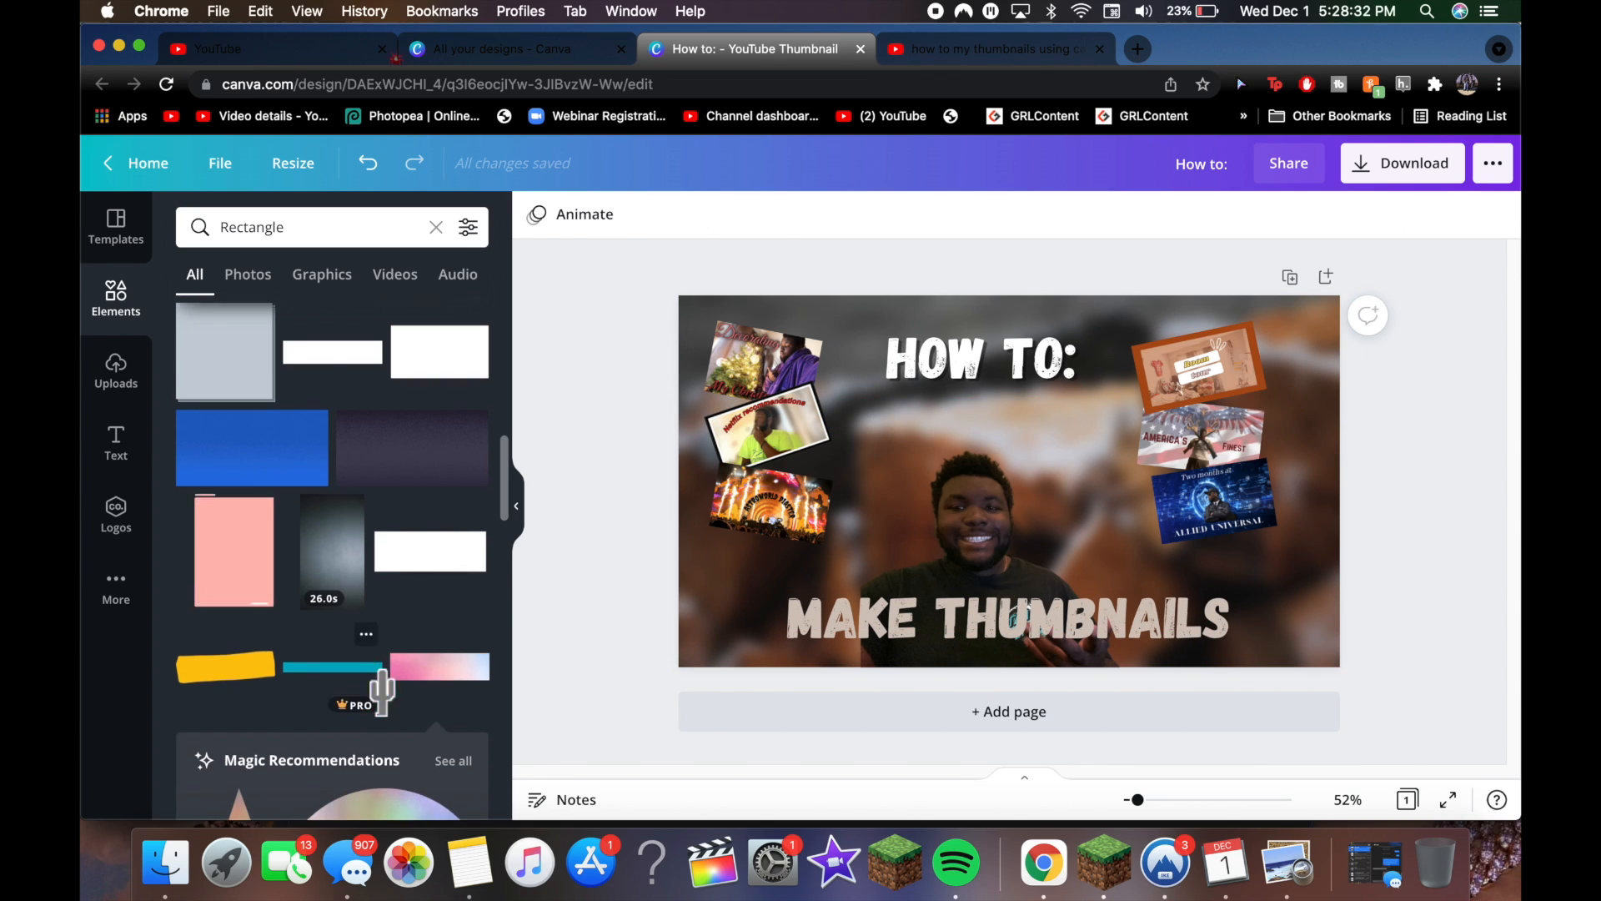
Place tilted dashed rectangle frames behind both thumbnail columns and select the 'HOW TO:' heading to restyle
{"action": "scroll", "scroll_direction": "down", "scroll_amount": 3}
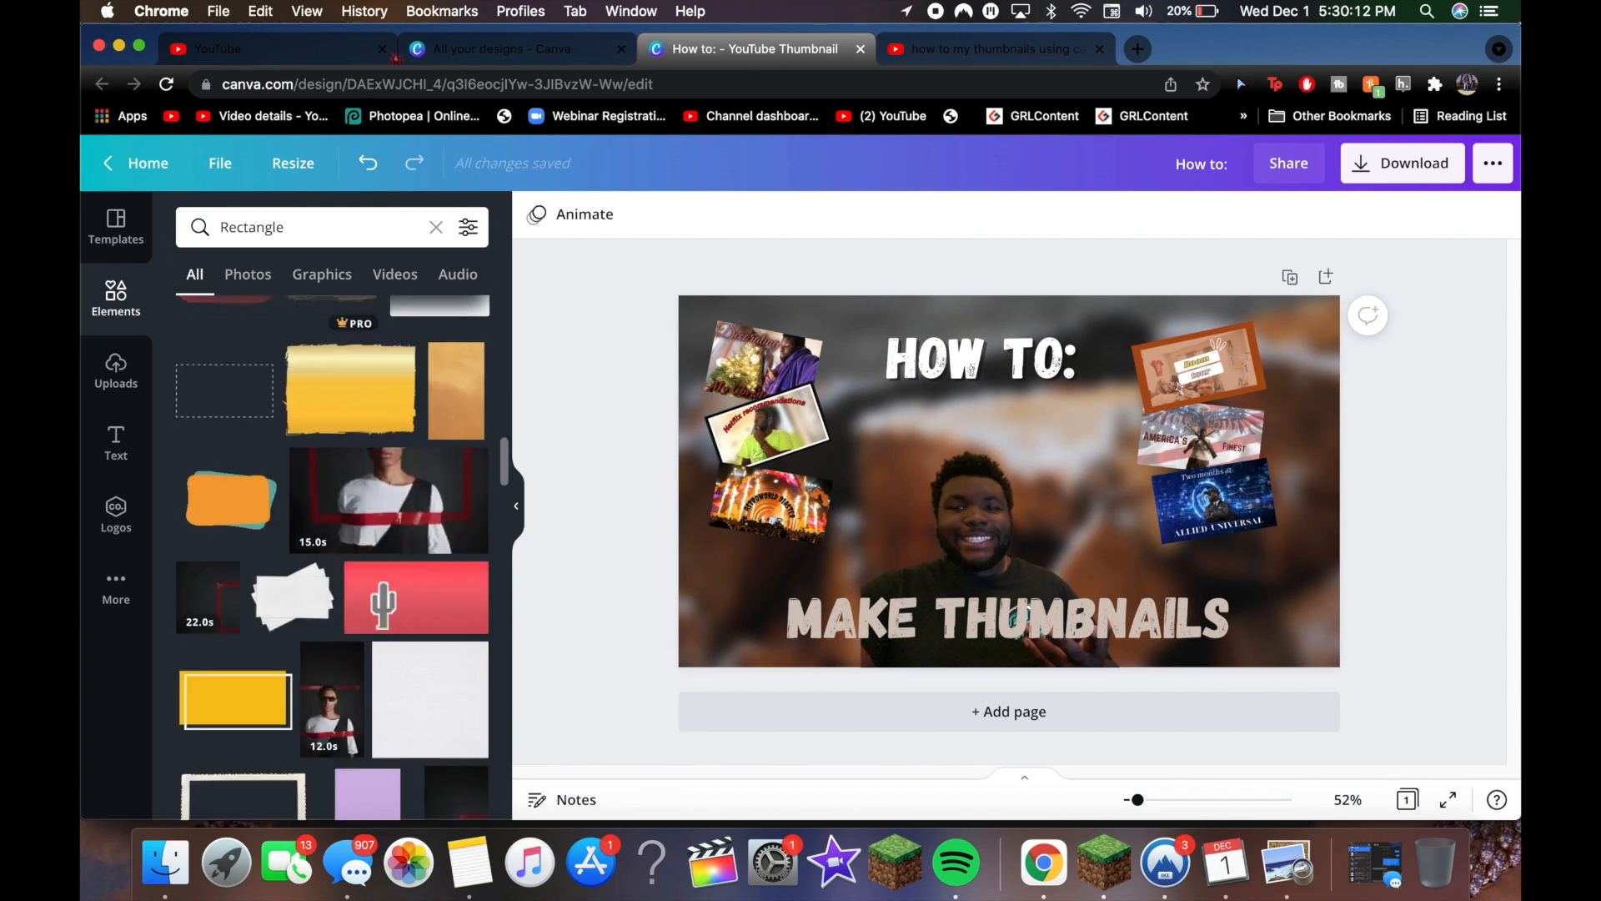
{"action": "left_click", "coordinate": [1007, 617]}
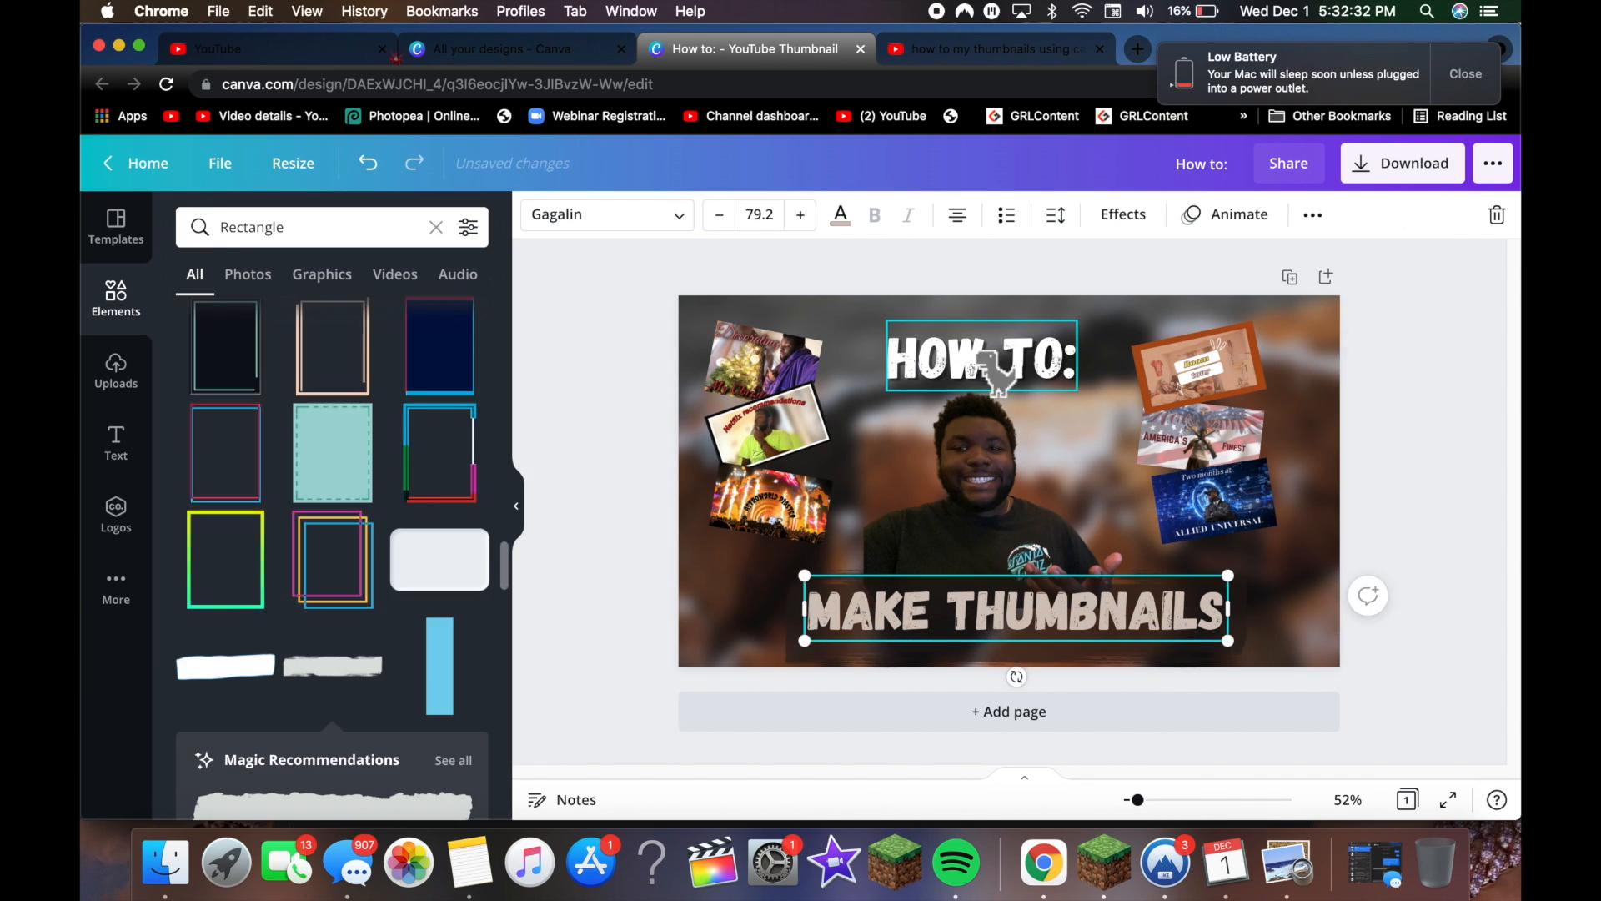
{"action": "left_click", "coordinate": [839, 215]}
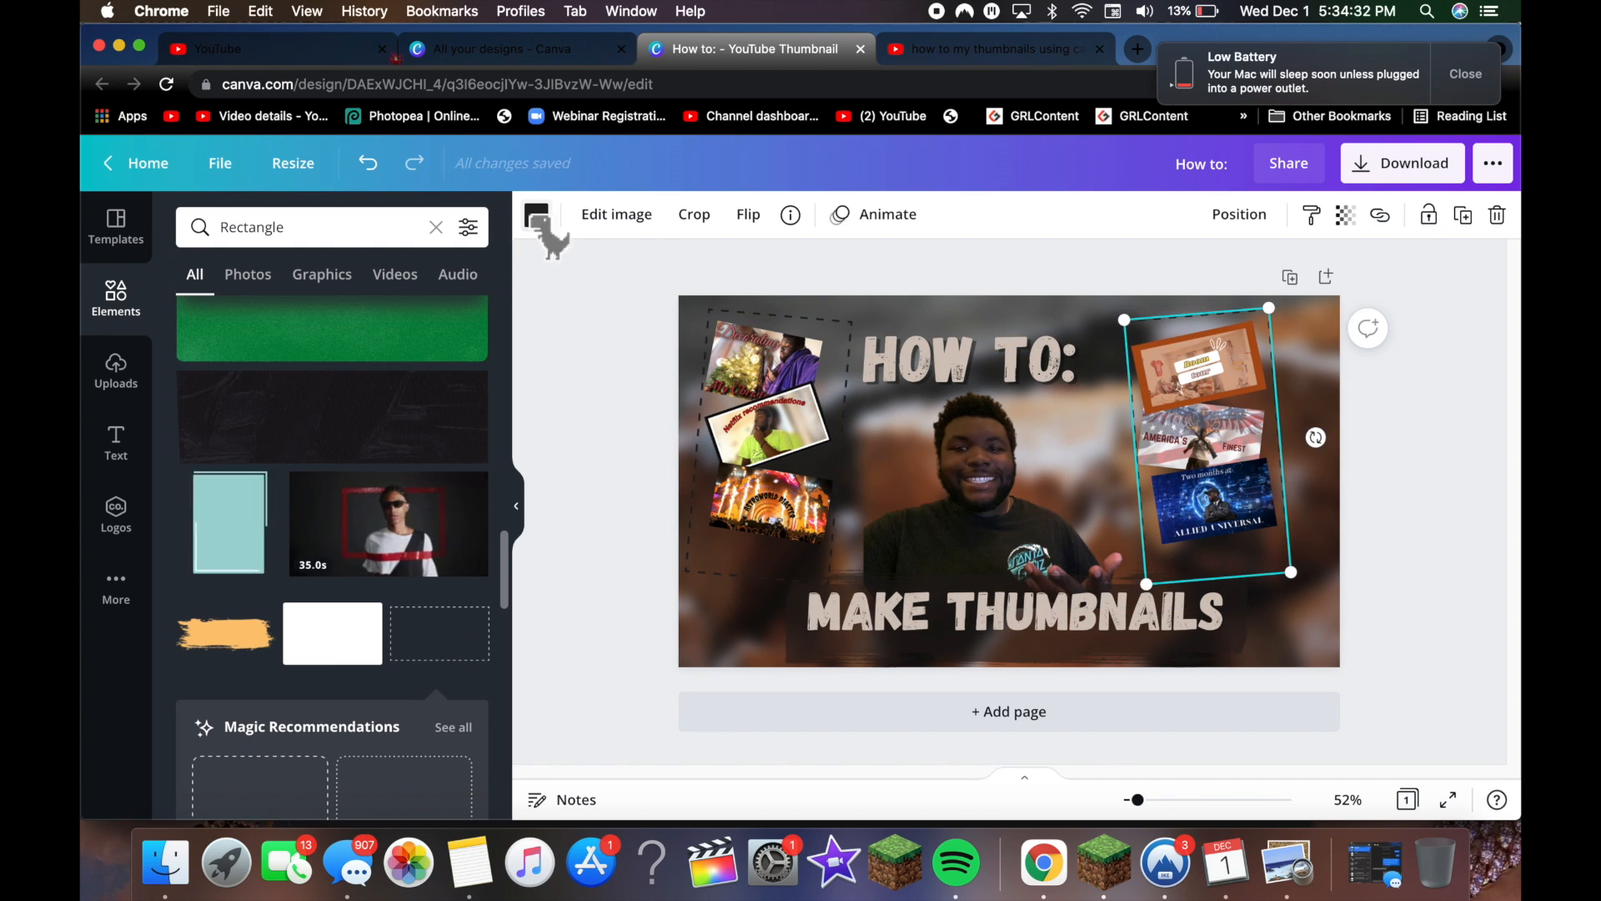
Add light beige curved arrows from Elements and position one pointing at the left thumbnails
{"action": "type", "text": "arrow"}
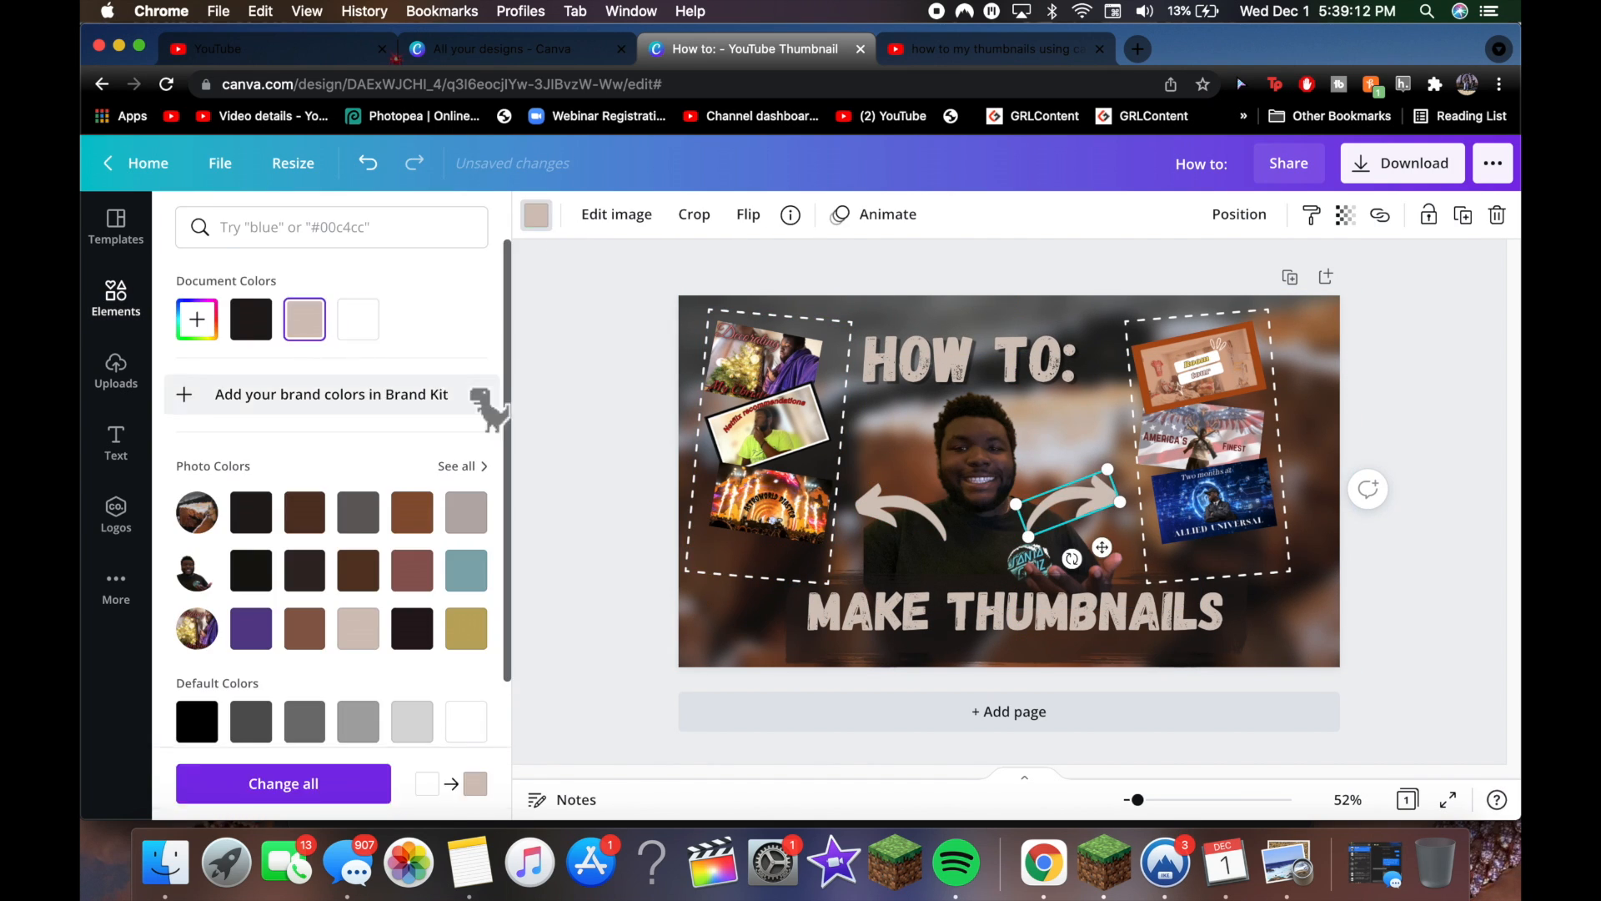
{"action": "type", "text": "arrow"}
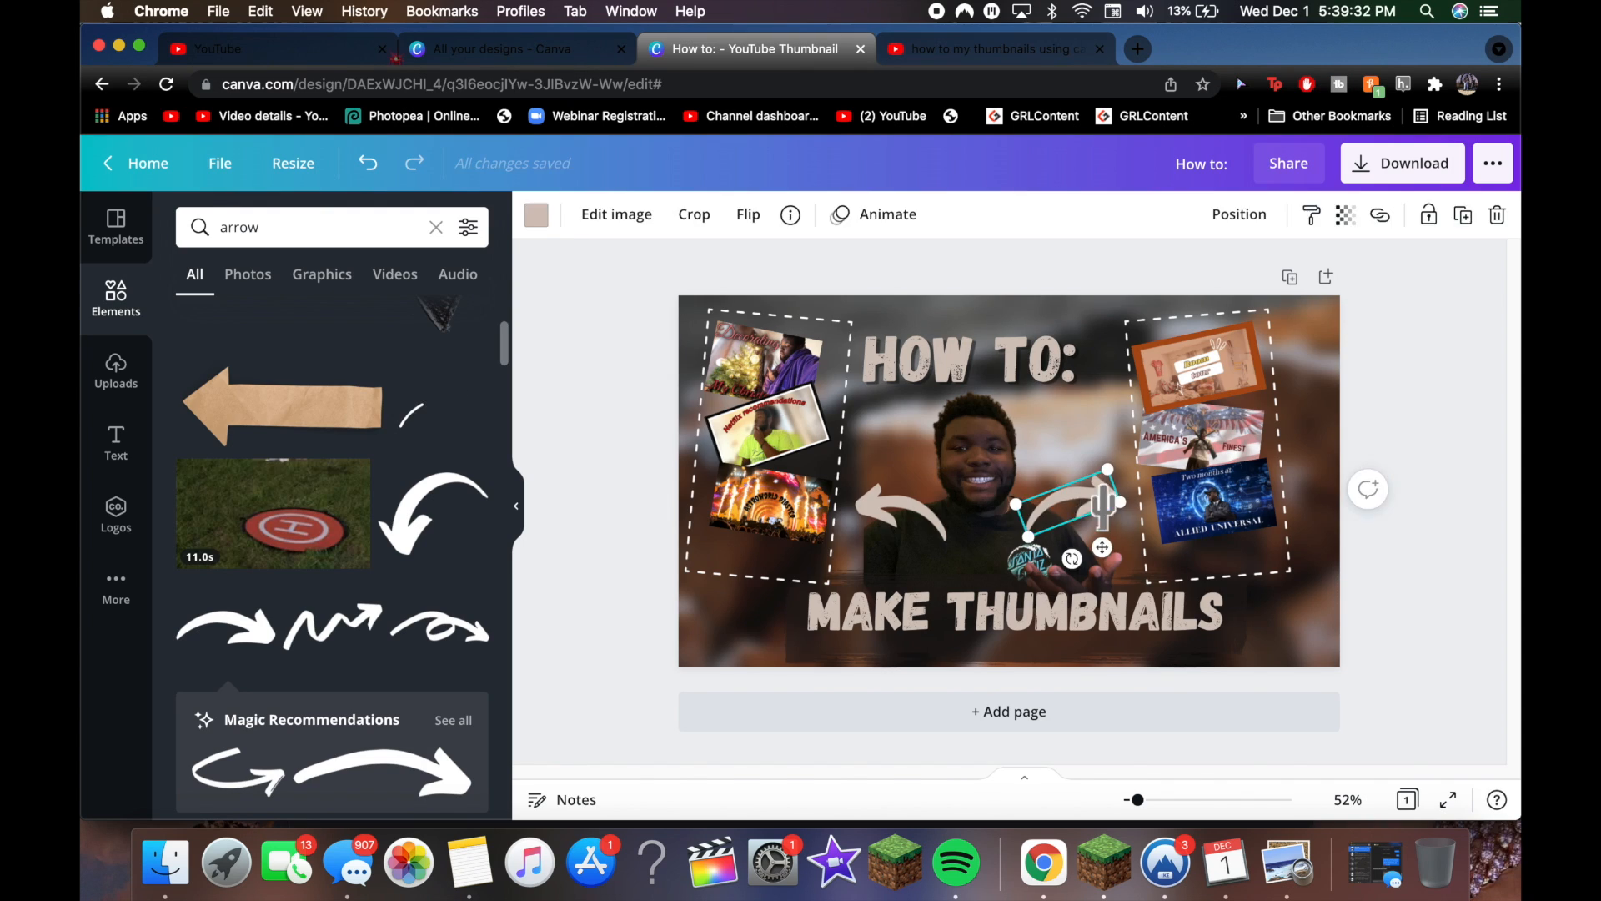
{"action": "left_click_drag", "start_coordinate": [1062, 500], "coordinate": [899, 510]}
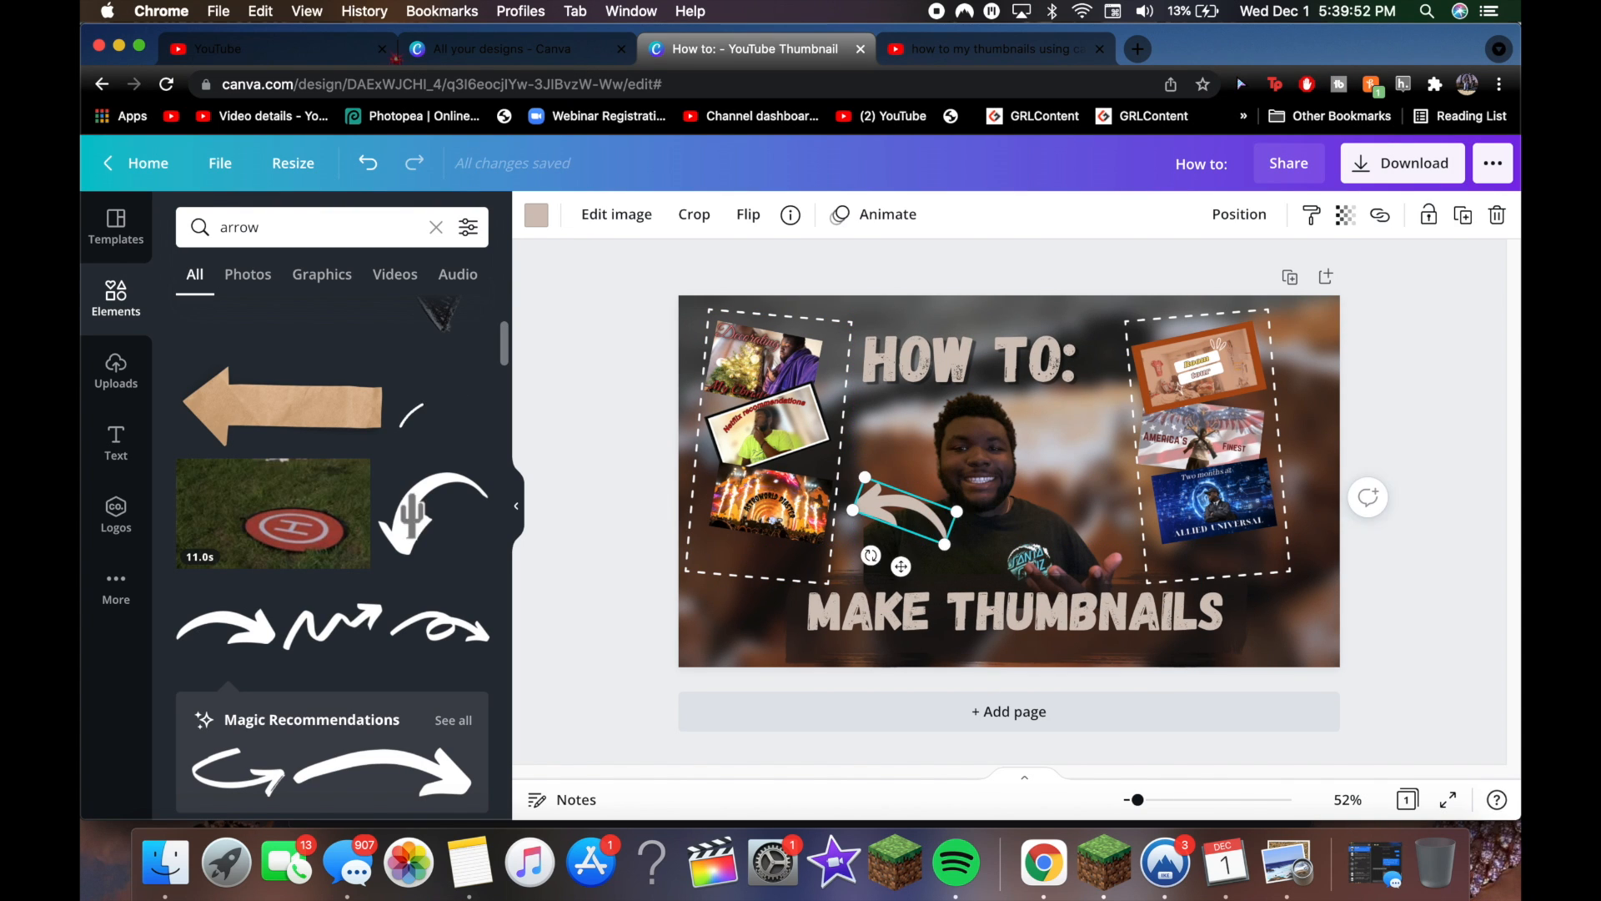